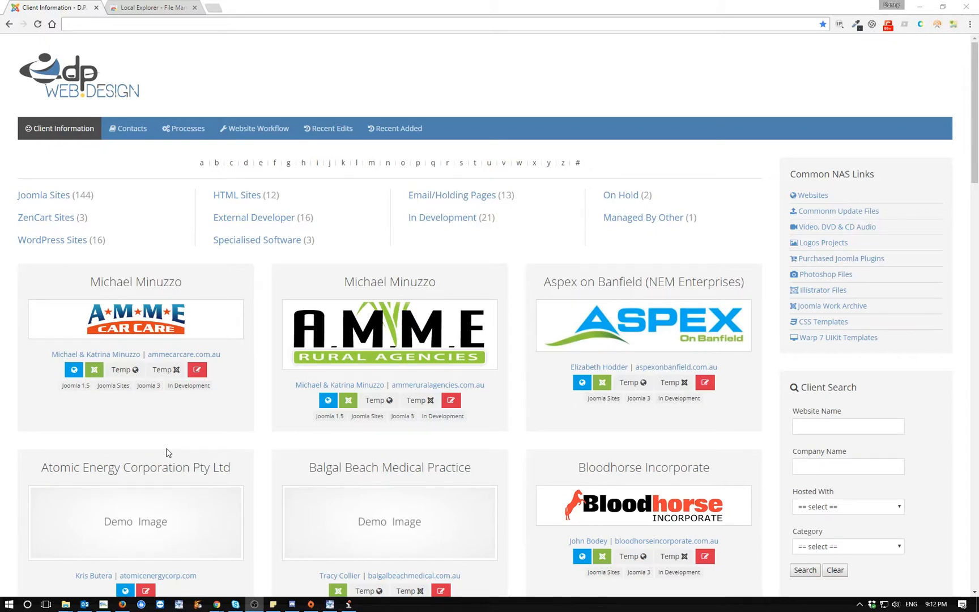
pyautogui.moveTo(169, 394)
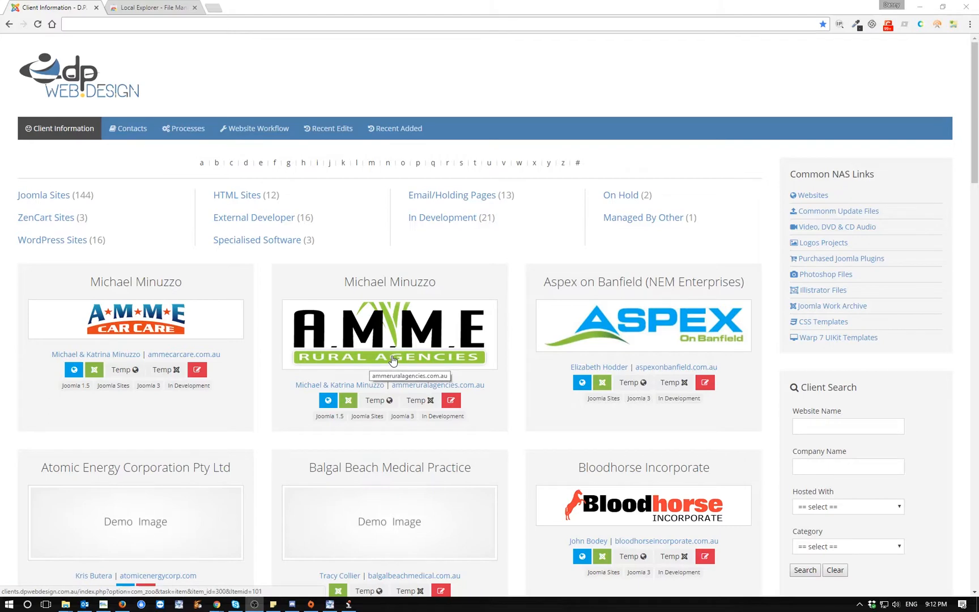
pyautogui.moveTo(407, 340)
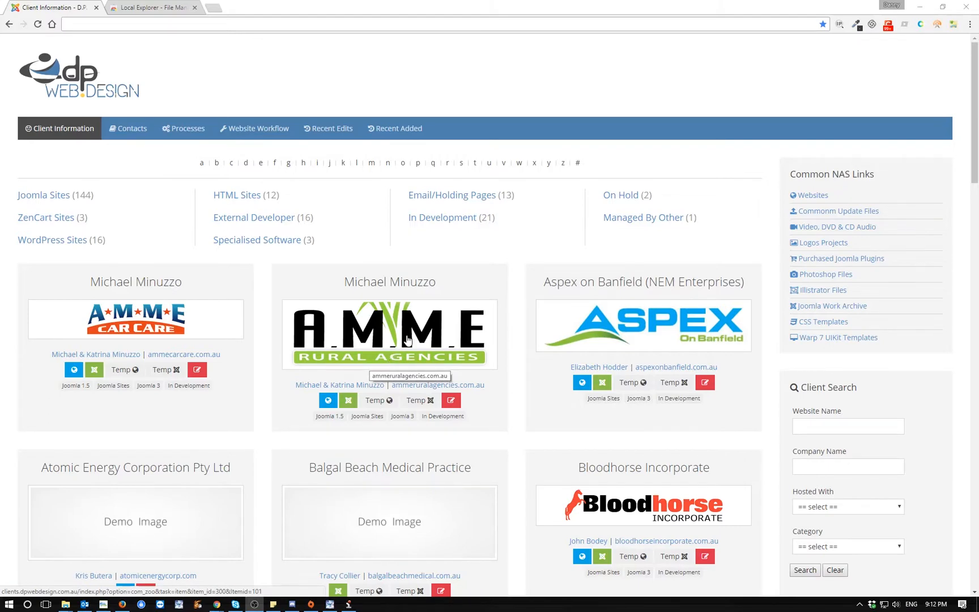
pyautogui.moveTo(508, 328)
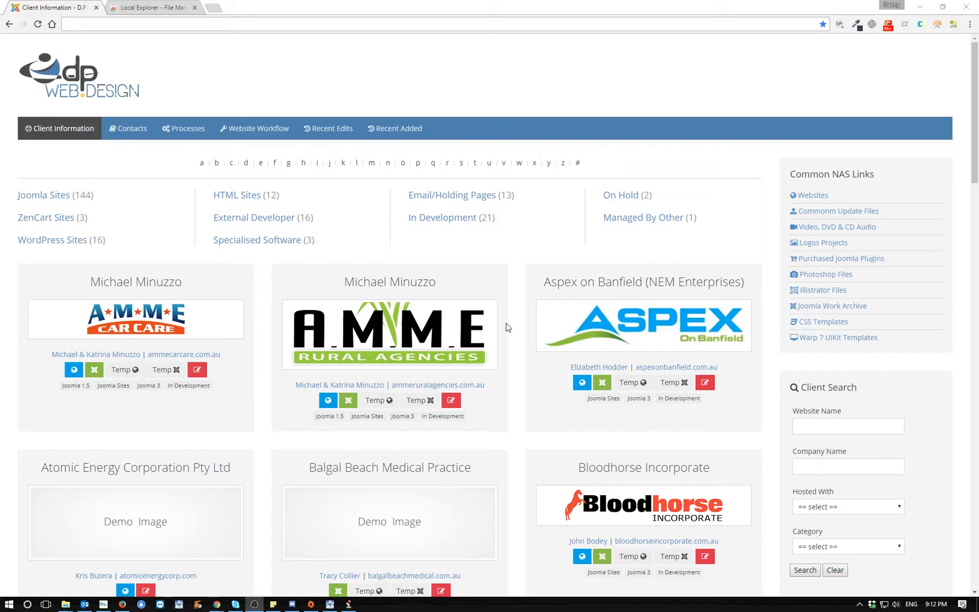
pyautogui.moveTo(691, 311)
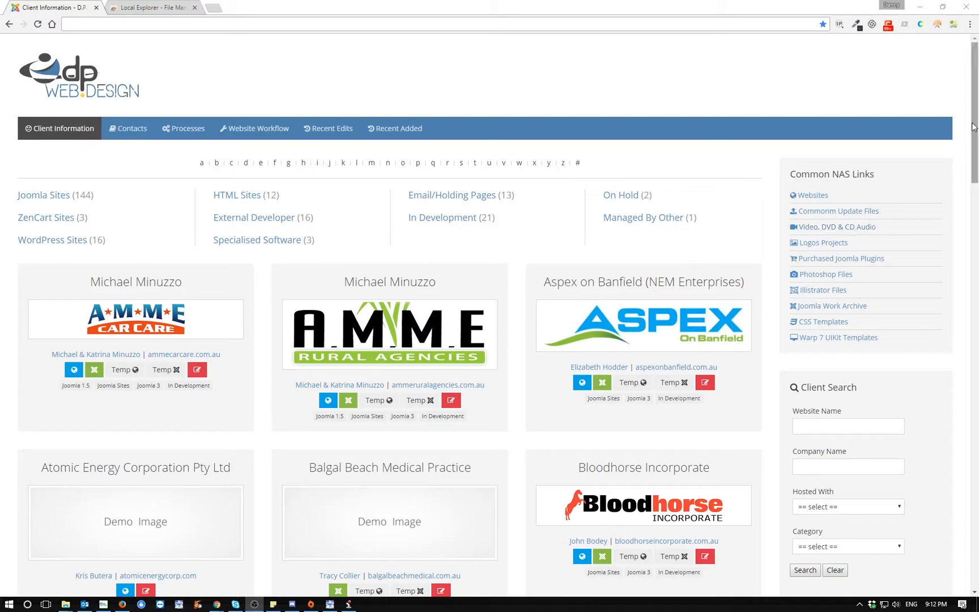
# Browse the recently edited and recently added client lists, then return to the Client Information overview
pyautogui.scroll(-3)
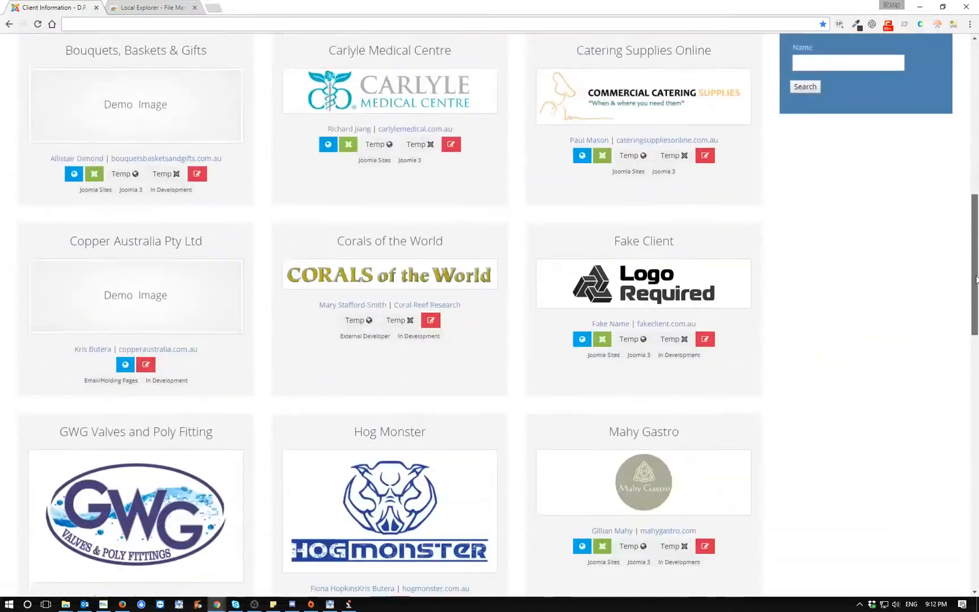
pyautogui.scroll(-3)
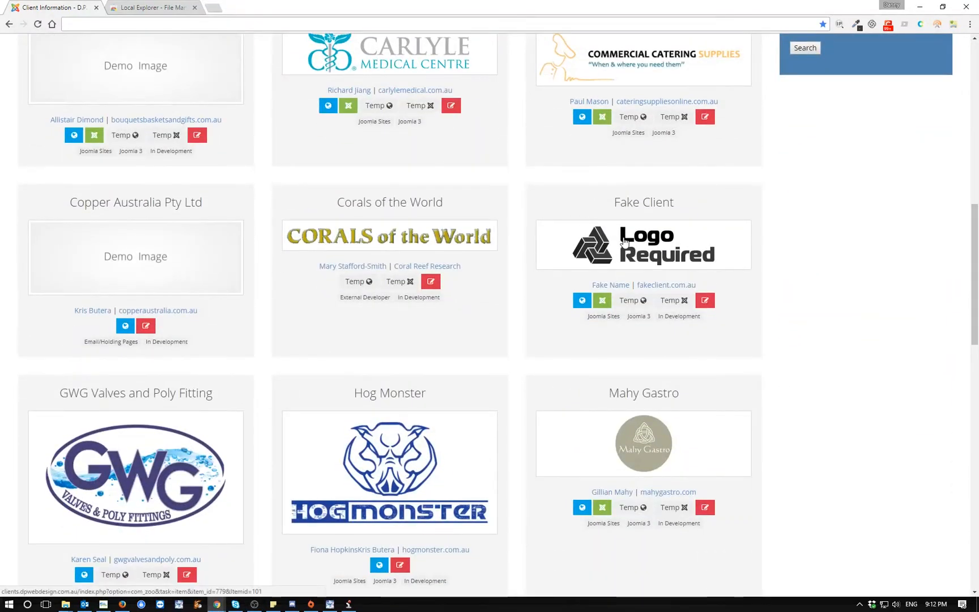
pyautogui.scroll(3)
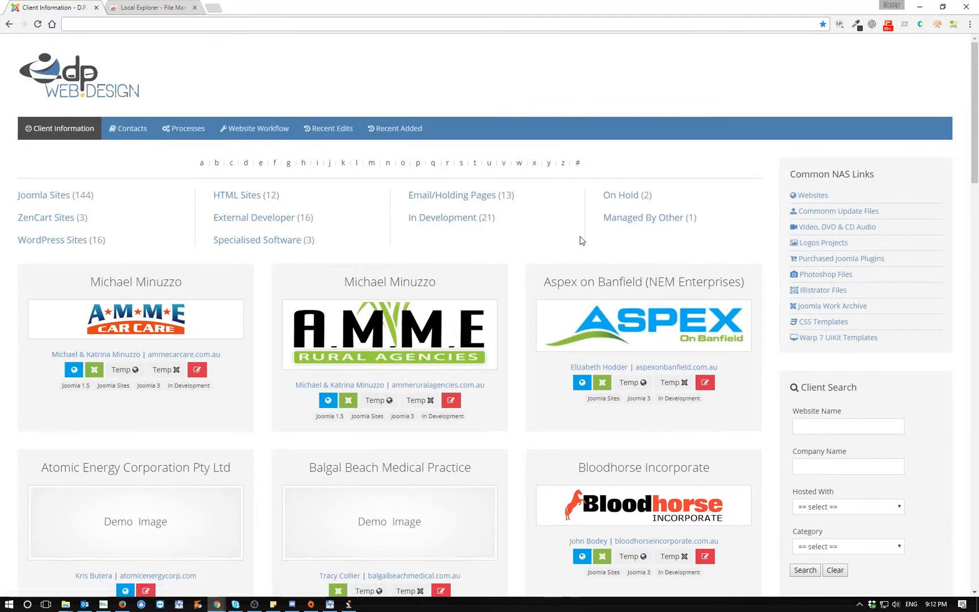
pyautogui.moveTo(178, 163)
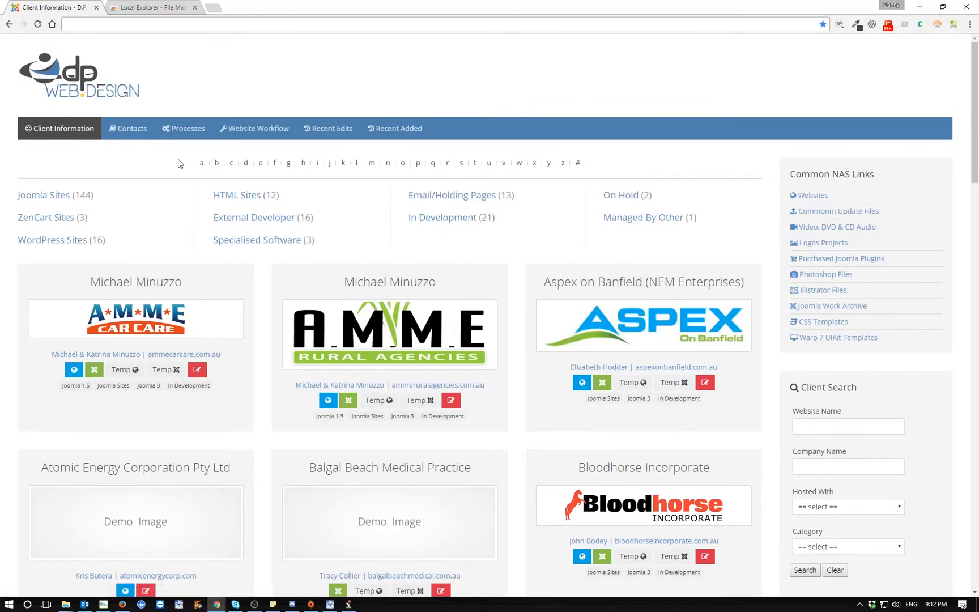
pyautogui.moveTo(359, 170)
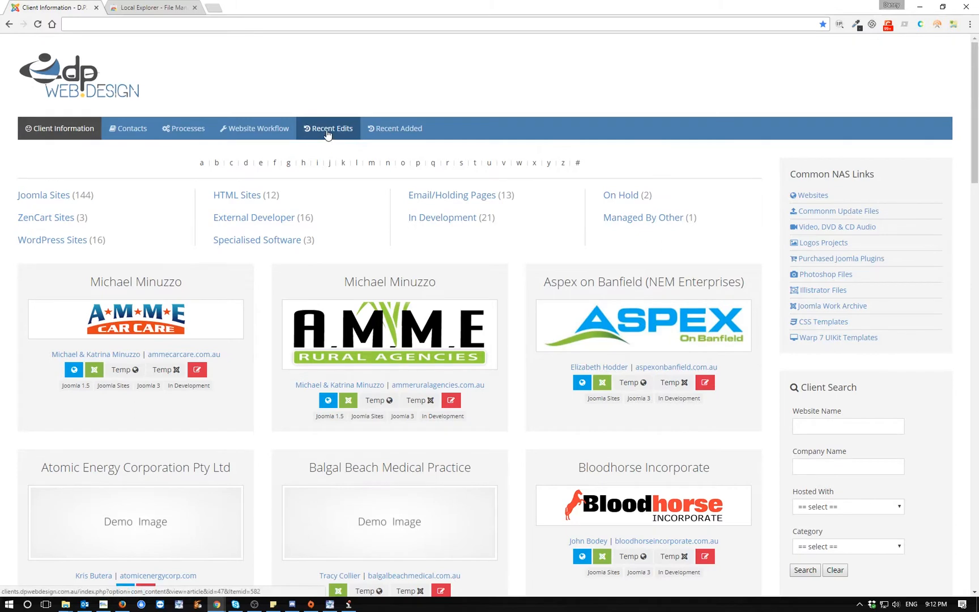
pyautogui.click(394, 128)
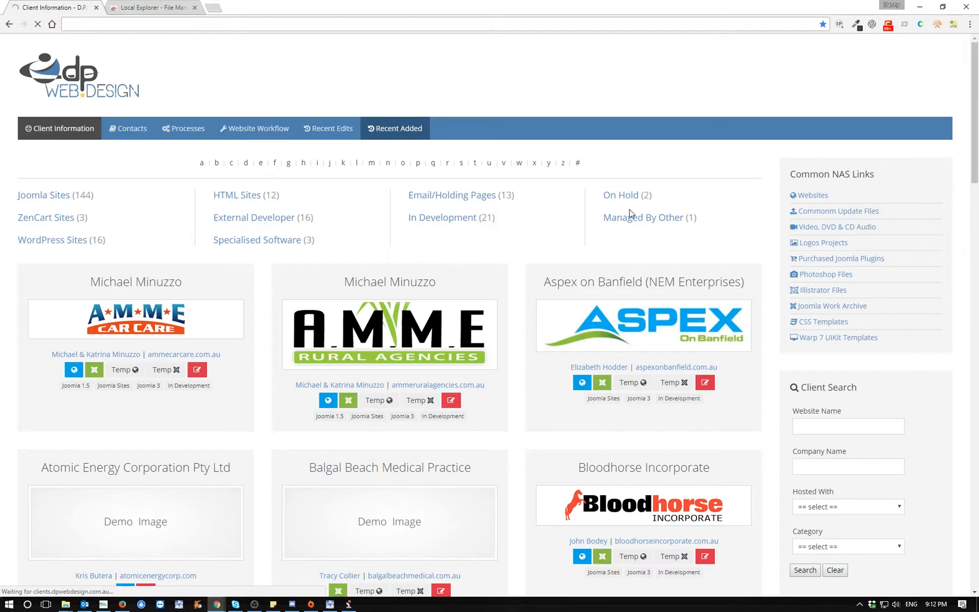
pyautogui.click(394, 128)
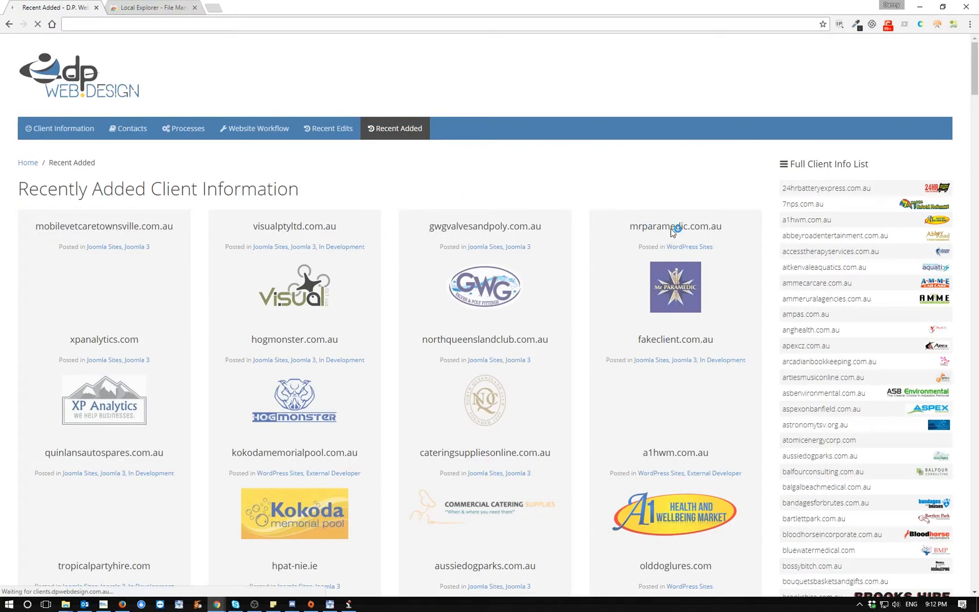
pyautogui.scroll(-3)
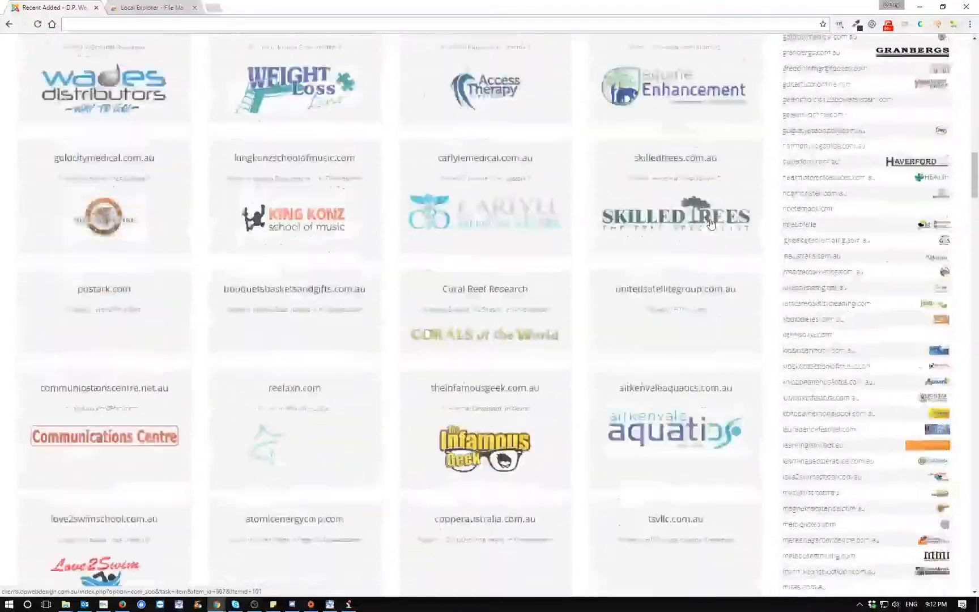
pyautogui.scroll(-3)
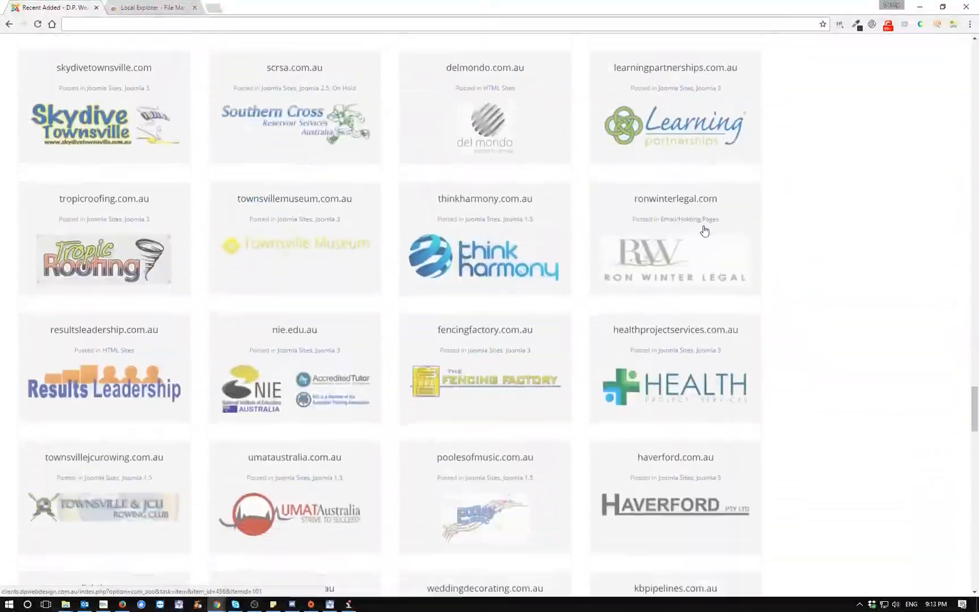
pyautogui.scroll(-3)
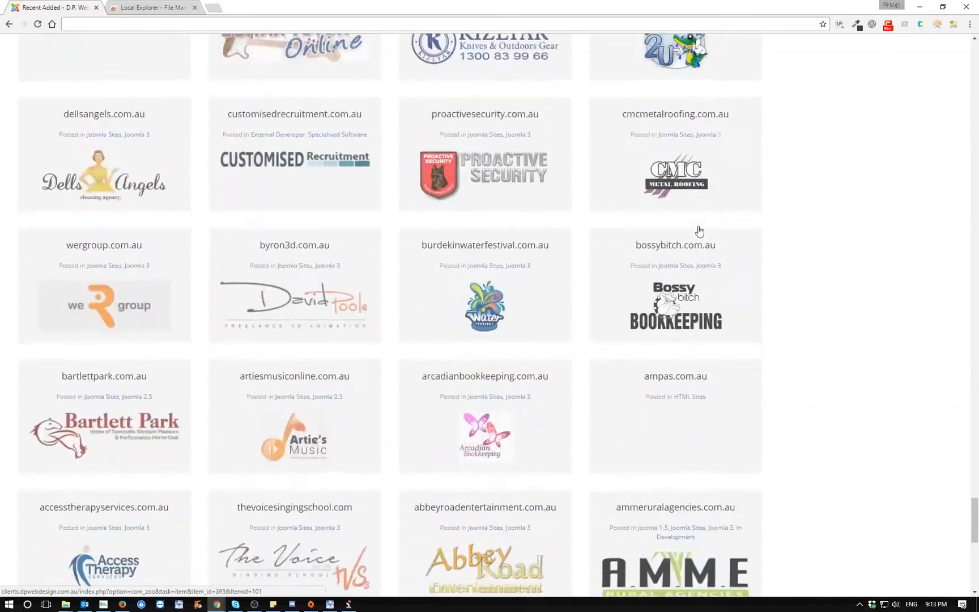
pyautogui.scroll(-3)
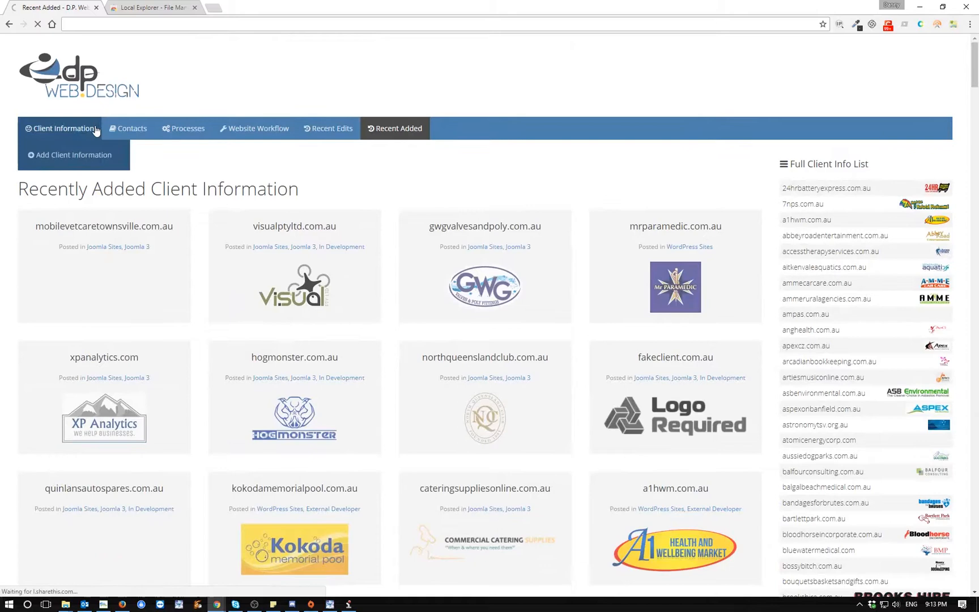
pyautogui.click(60, 128)
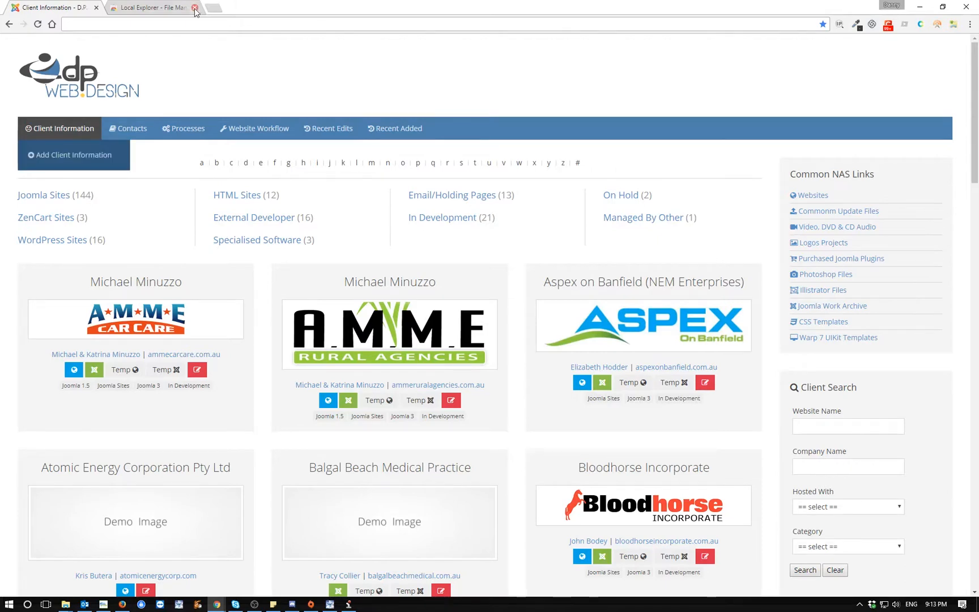
# Bring up manage.myjoomla.com/sites in a new tab and scroll through the All your sites list
pyautogui.click(306, 6)
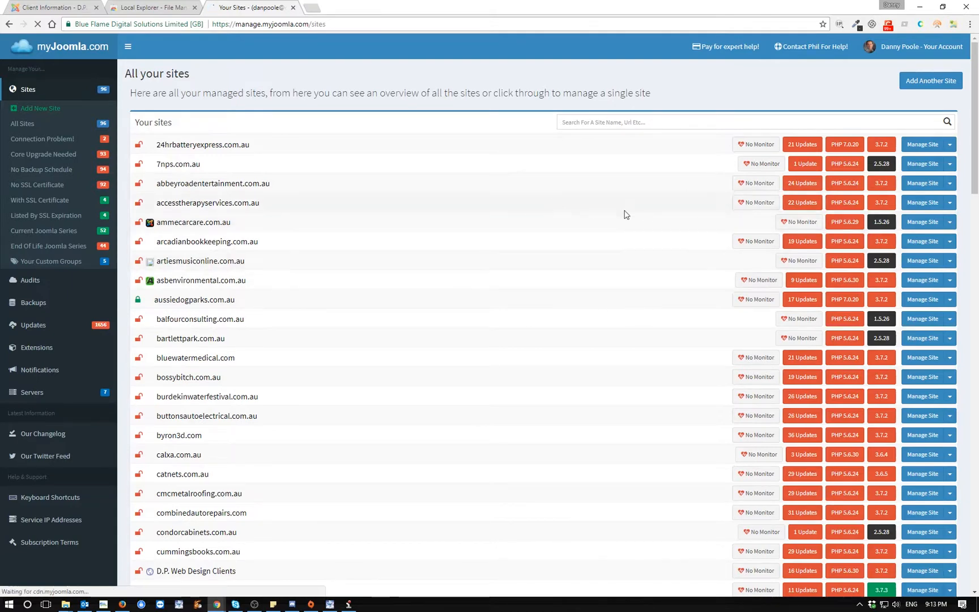
pyautogui.scroll(-3)
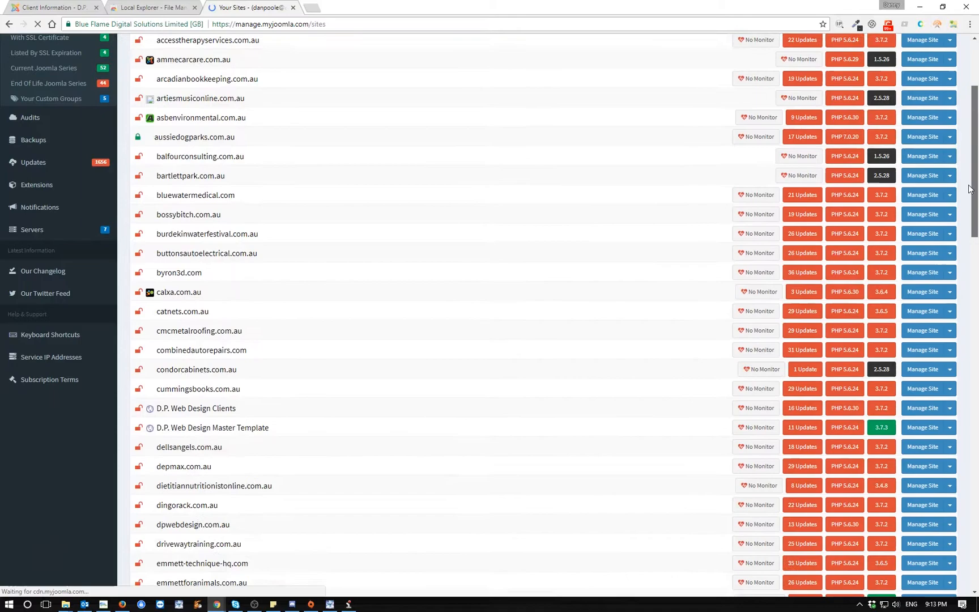
pyautogui.scroll(-3)
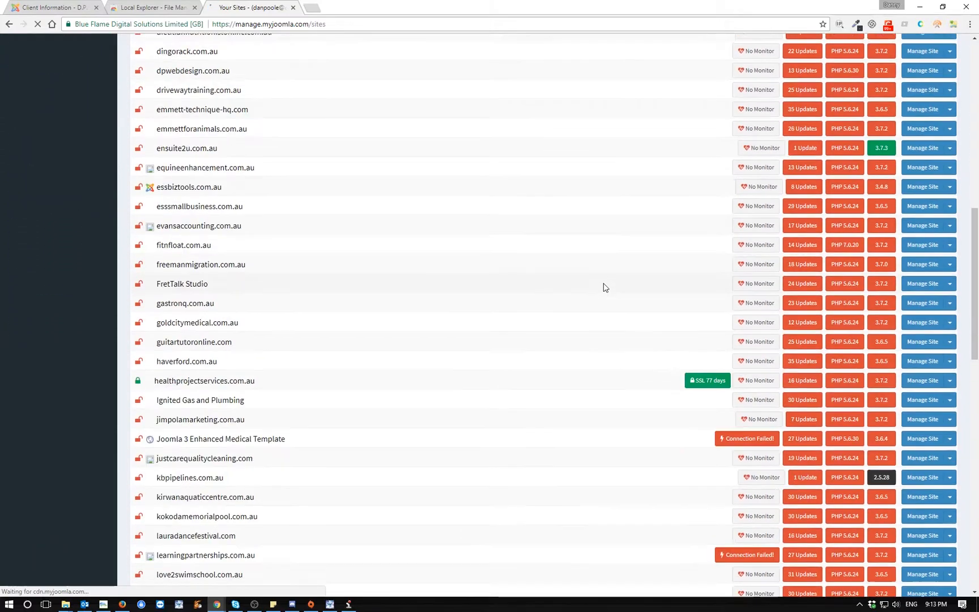
pyautogui.scroll(-3)
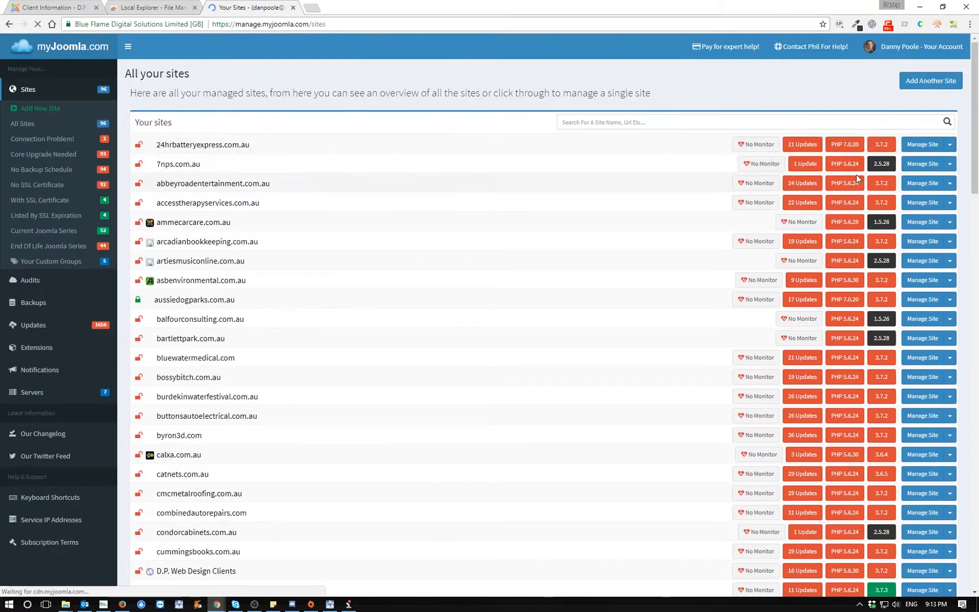
pyautogui.moveTo(680, 193)
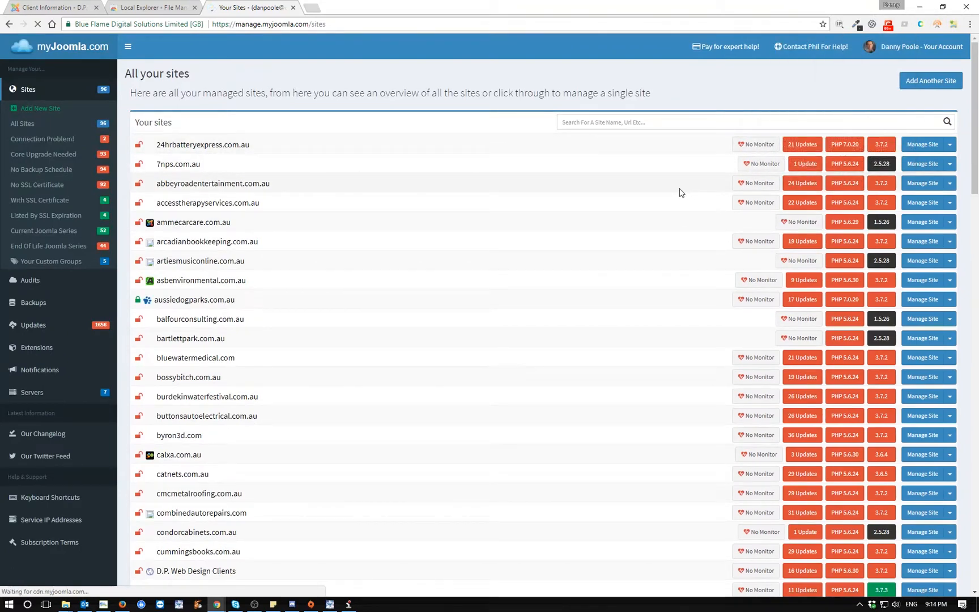
pyautogui.moveTo(600, 192)
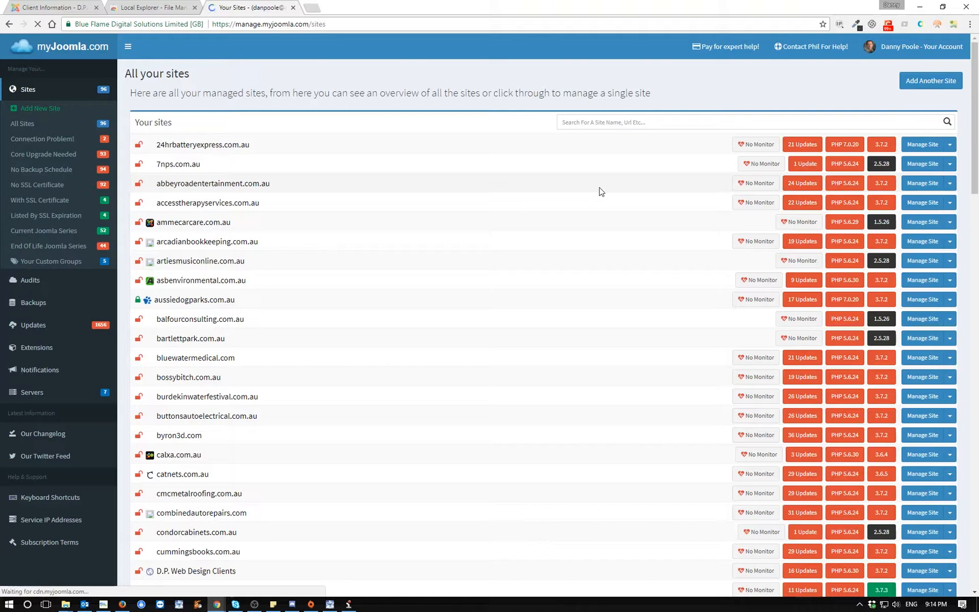
pyautogui.moveTo(253, 7)
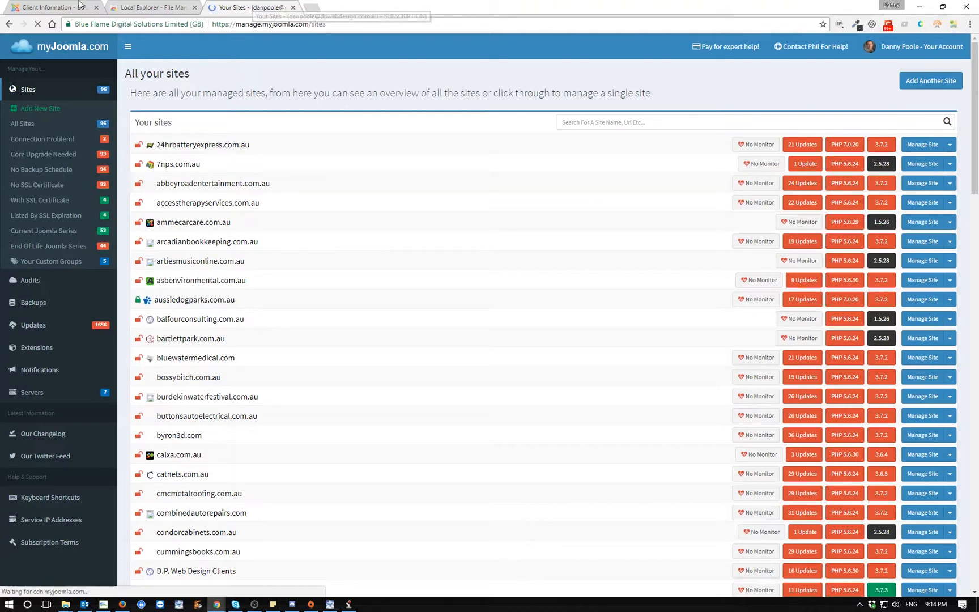
# Return to the Client Information tab and scroll down to the Fake Client card for fakeclient.com.au
pyautogui.click(54, 7)
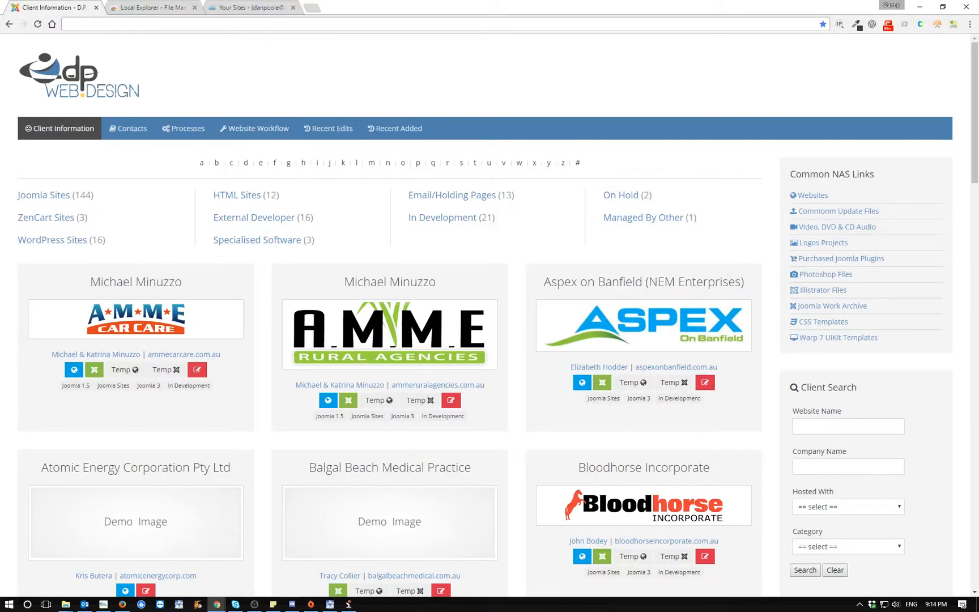
pyautogui.moveTo(326, 461)
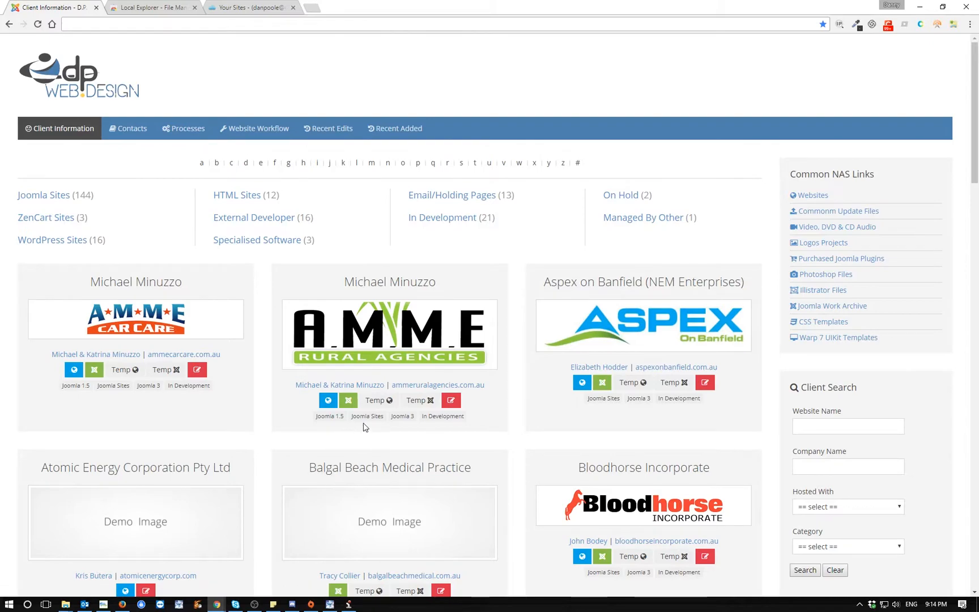
pyautogui.moveTo(437, 384)
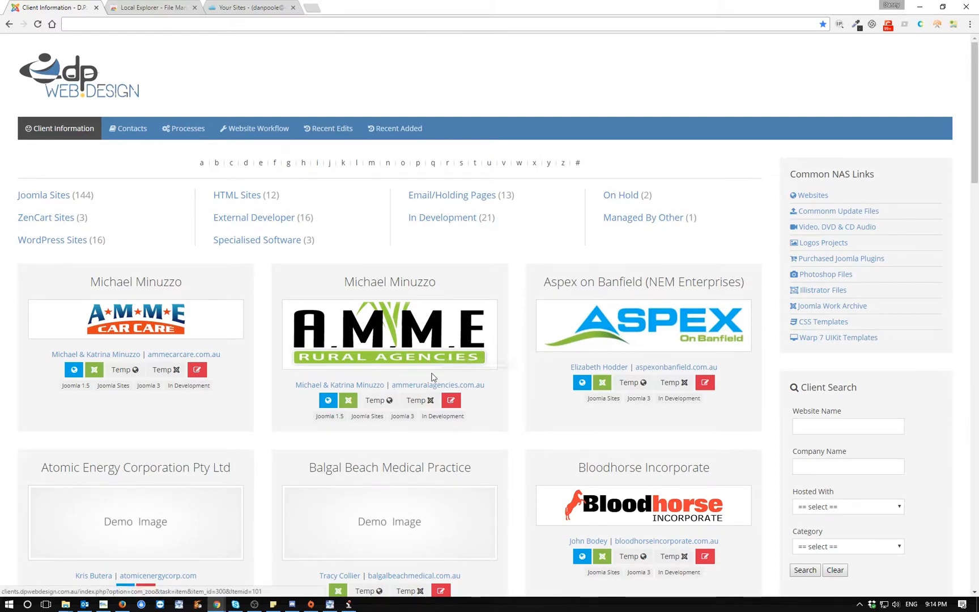
pyautogui.scroll(-3)
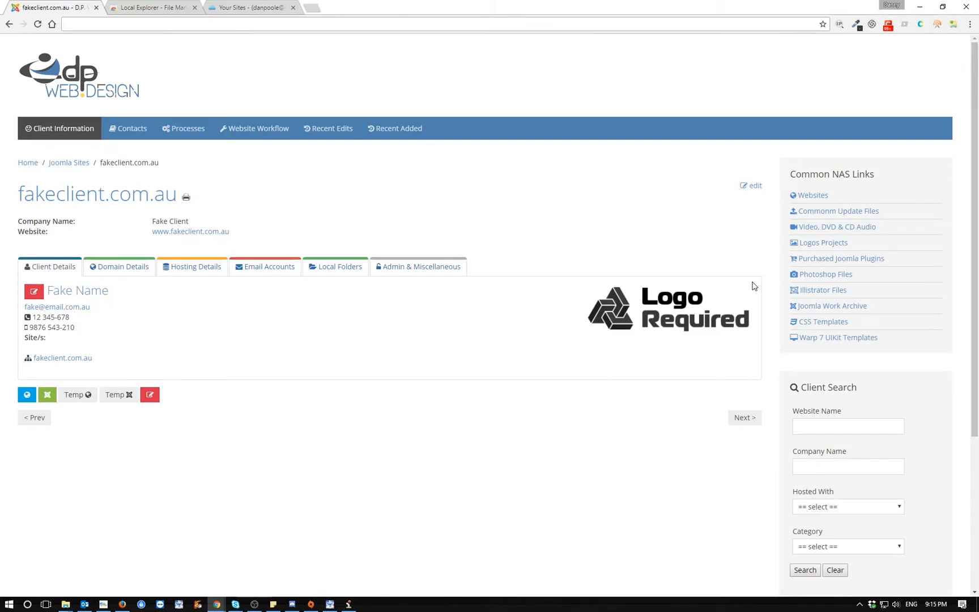
# Search Google for 'zoo yootheme' in a new tab and choose the ZOO - YOOtheme result
pyautogui.click(322, 7)
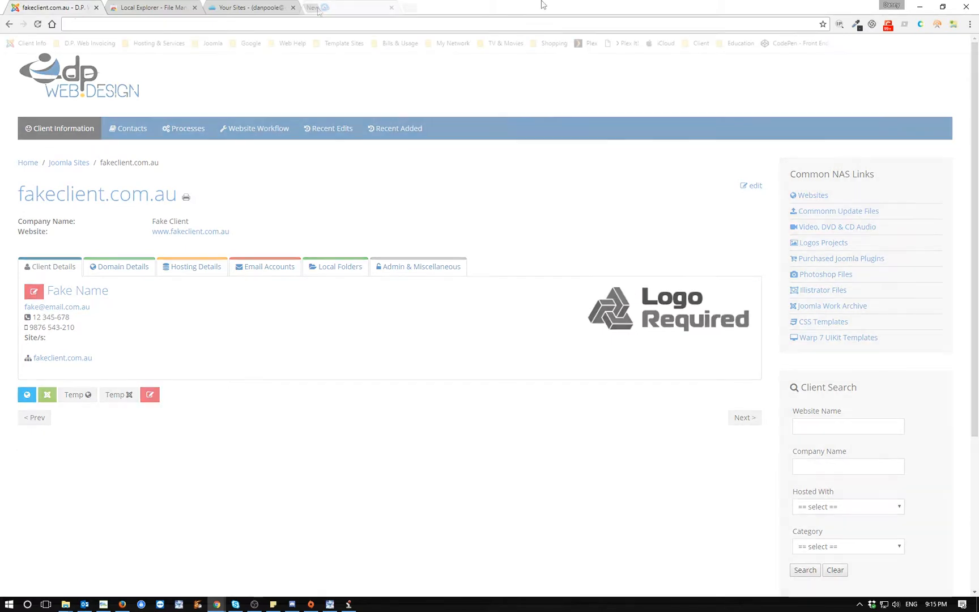
pyautogui.click(351, 7)
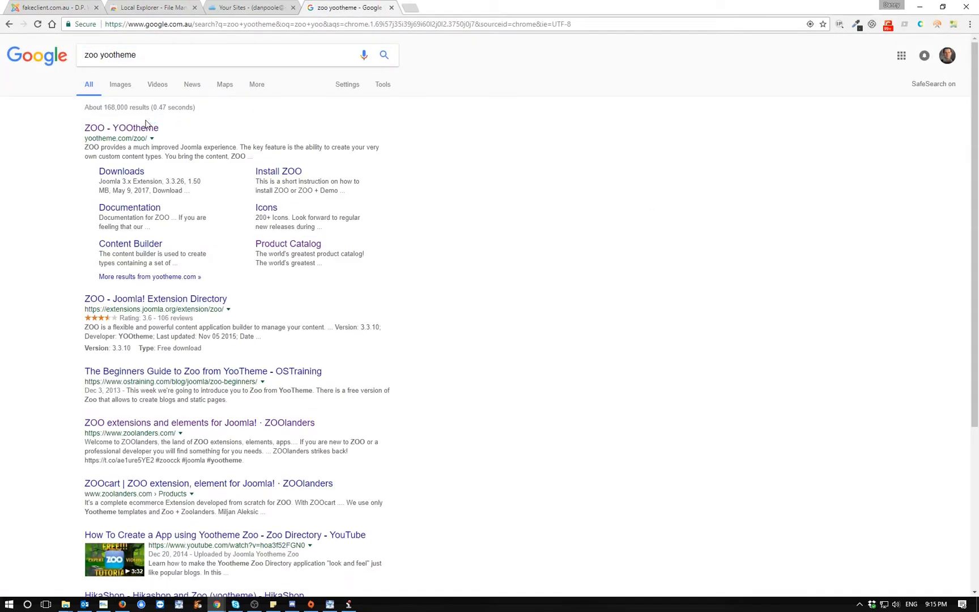
pyautogui.moveTo(131, 128)
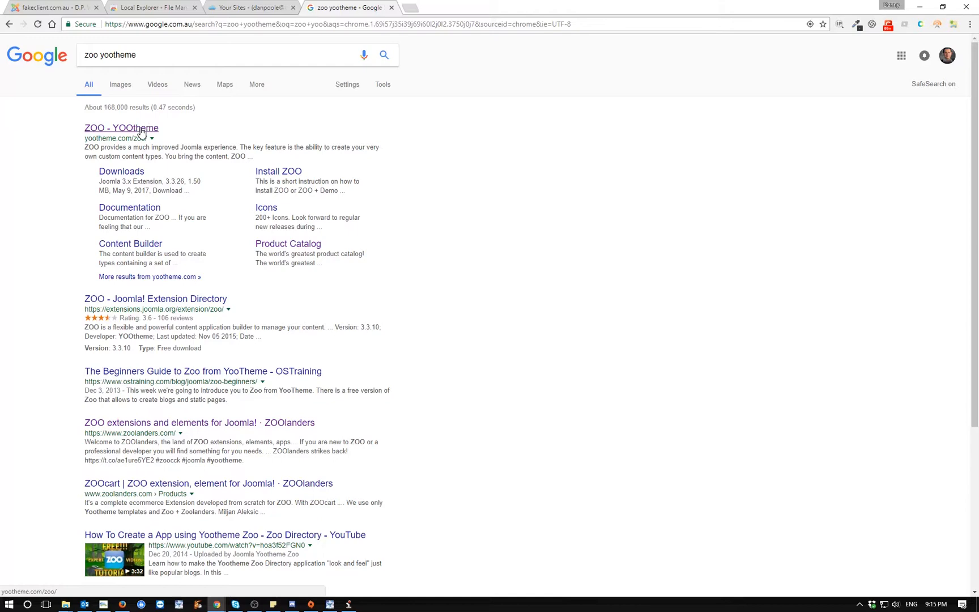
pyautogui.click(122, 128)
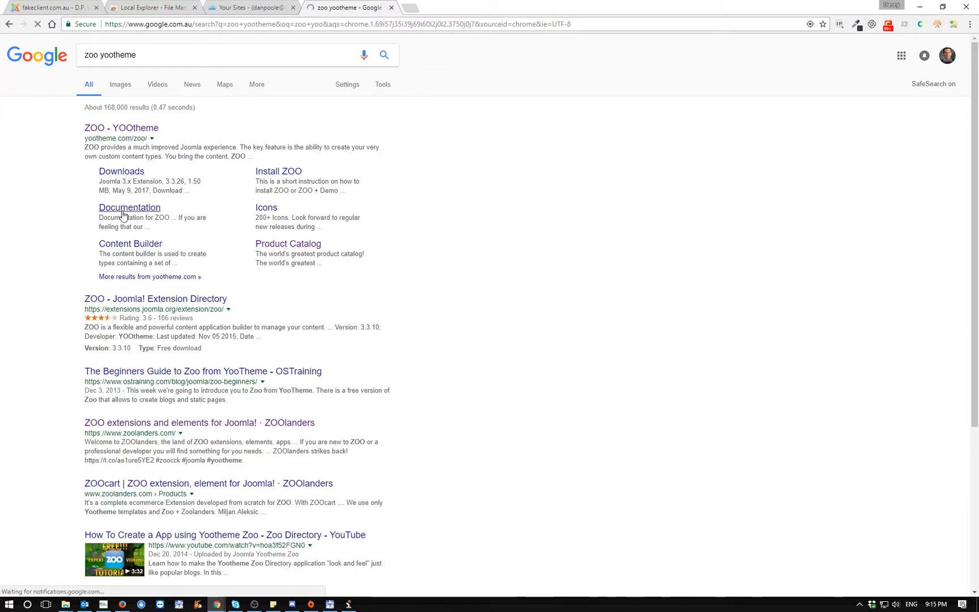
pyautogui.click(129, 208)
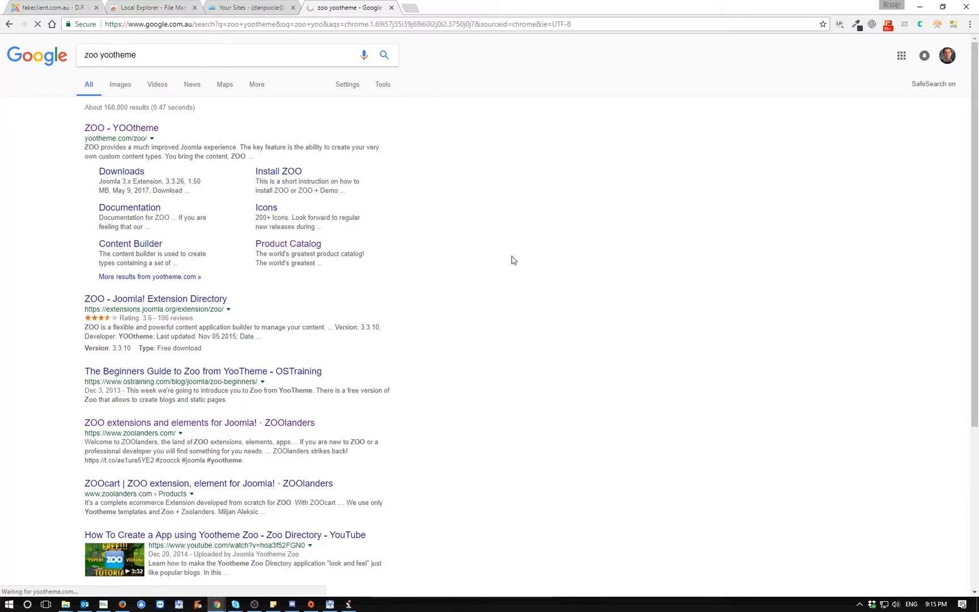
pyautogui.click(121, 127)
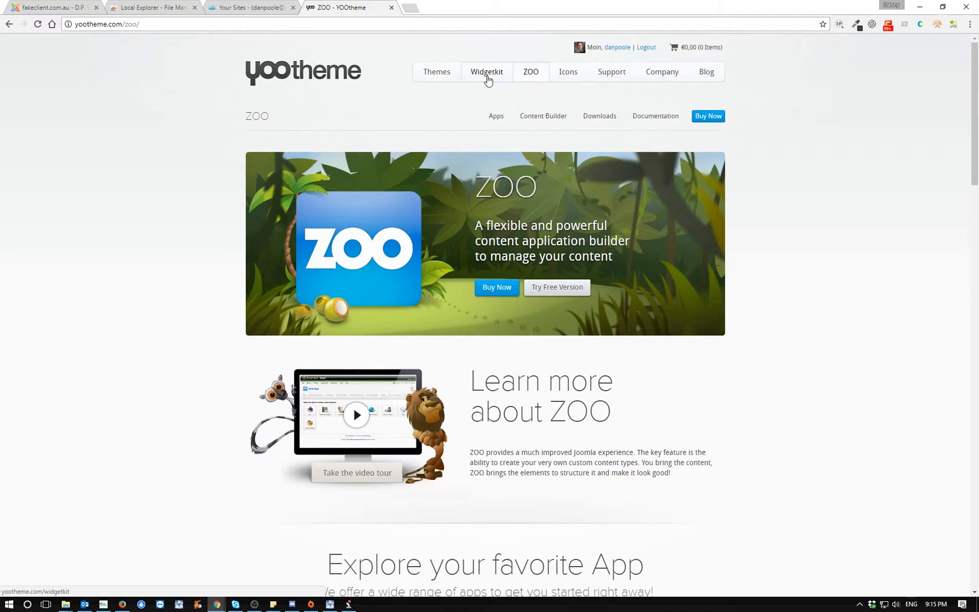
pyautogui.moveTo(531, 73)
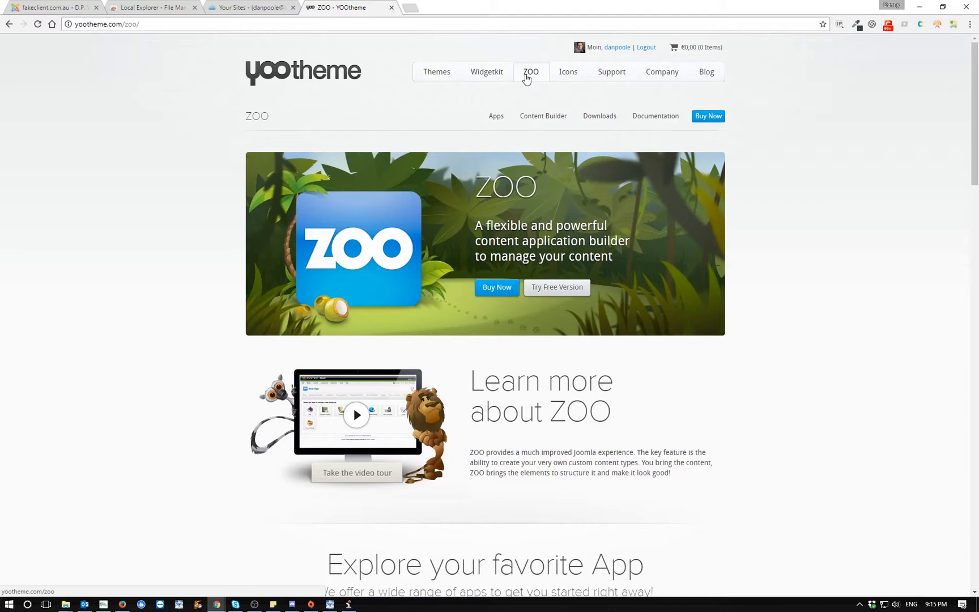
pyautogui.moveTo(194, 38)
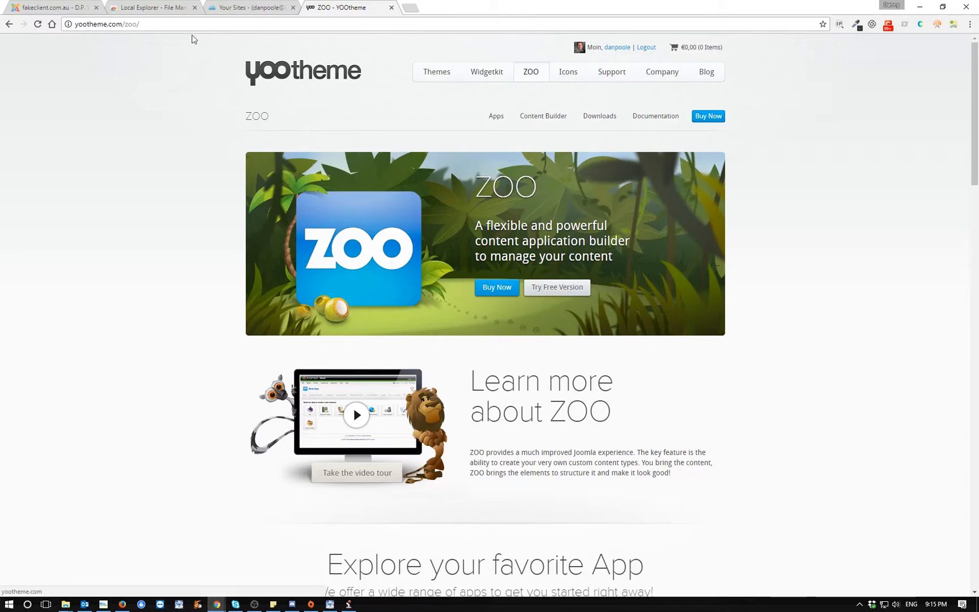
pyautogui.moveTo(313, 100)
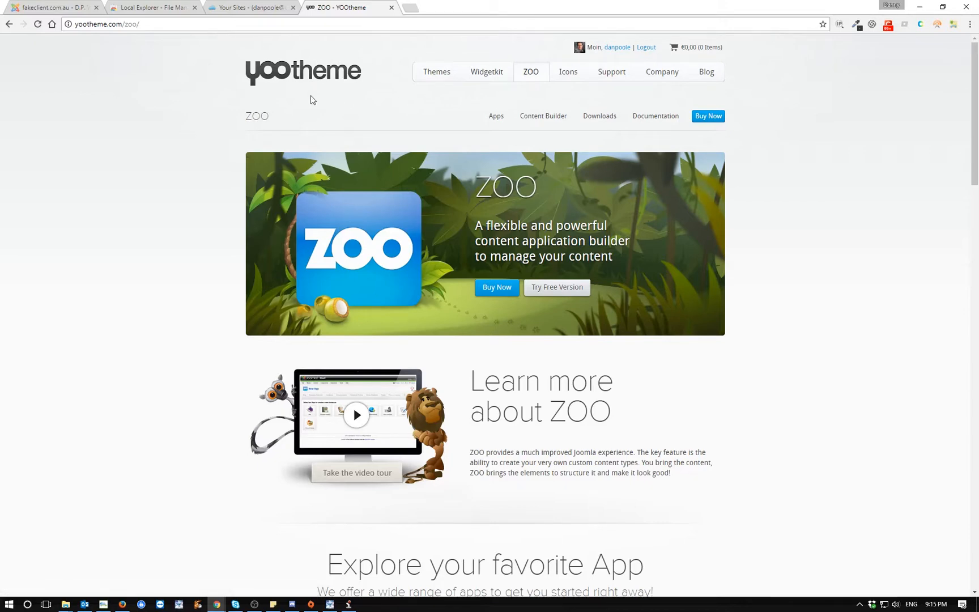
pyautogui.moveTo(471, 104)
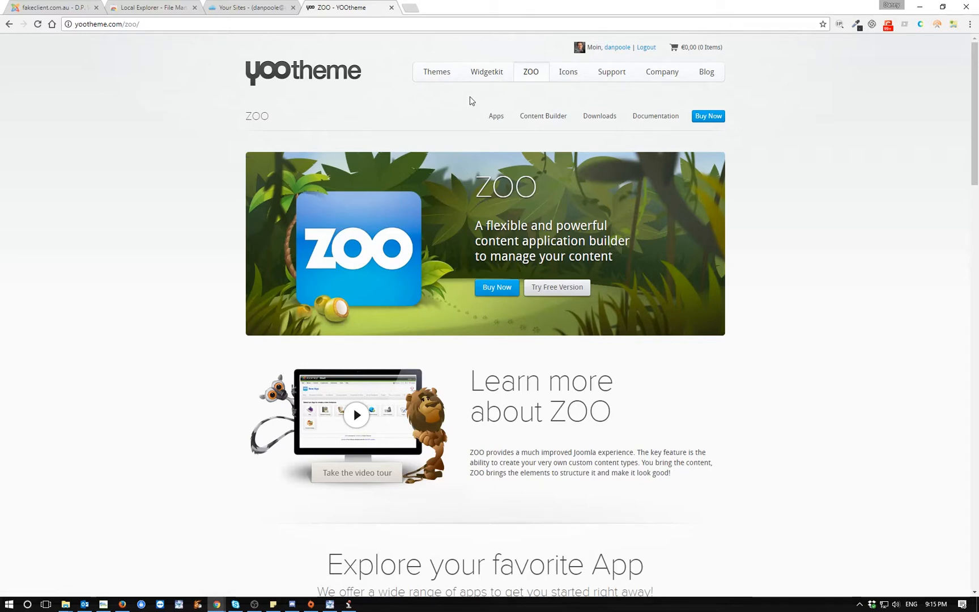
pyautogui.moveTo(486, 75)
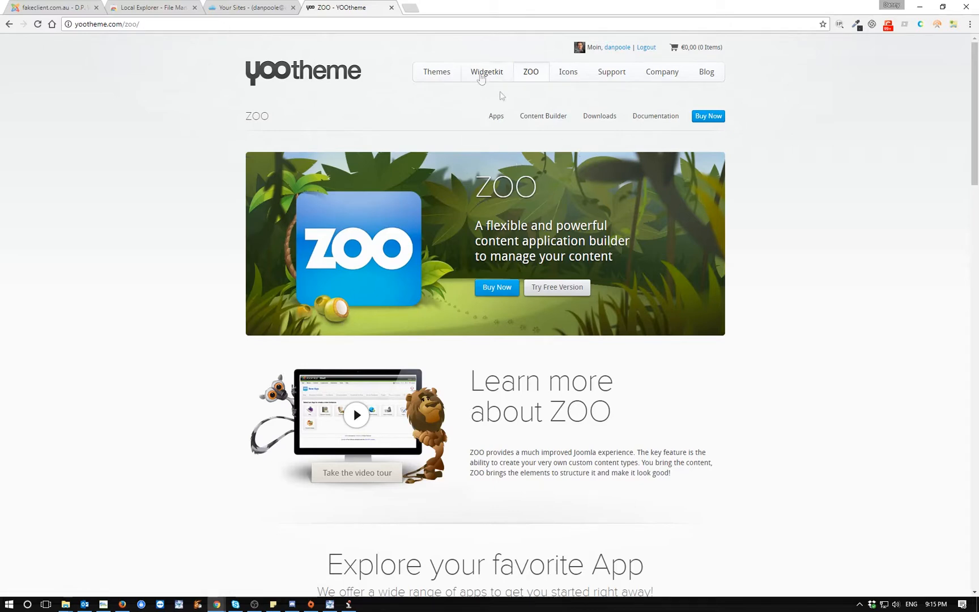
pyautogui.moveTo(502, 96)
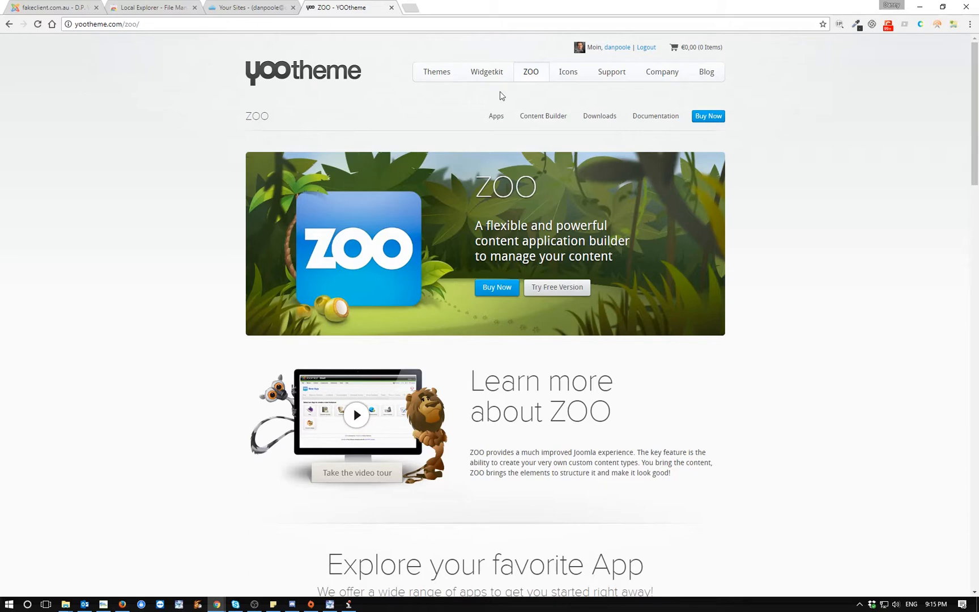
pyautogui.moveTo(268, 57)
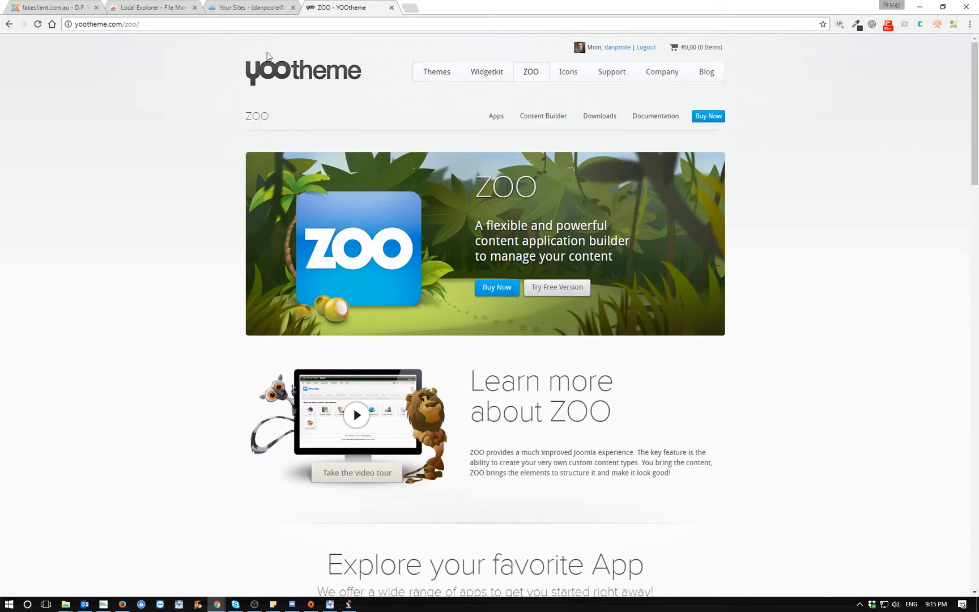
# Return to the fakeclient.com.au record showing Fake Client's contact details
pyautogui.click(50, 7)
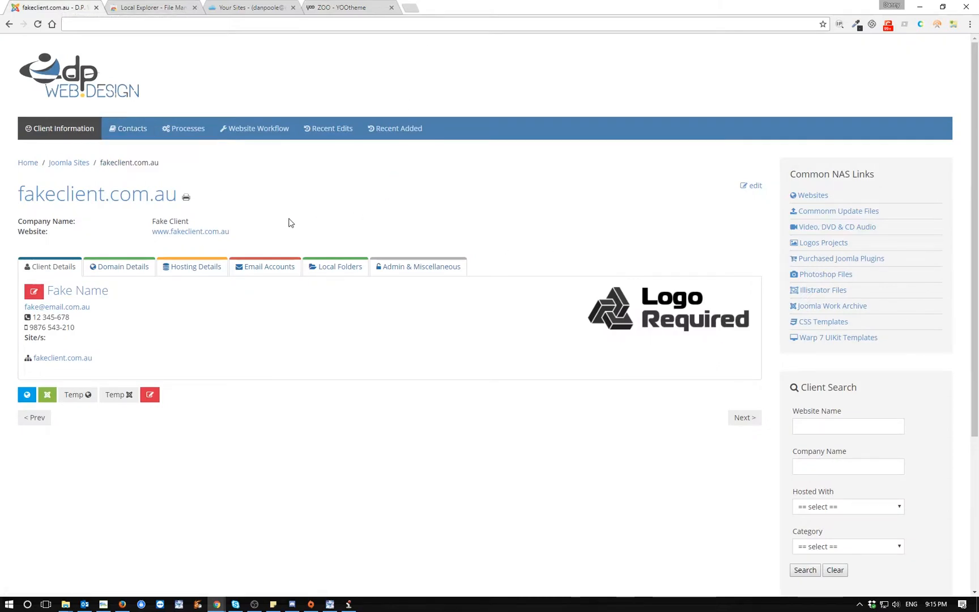
pyautogui.moveTo(289, 216)
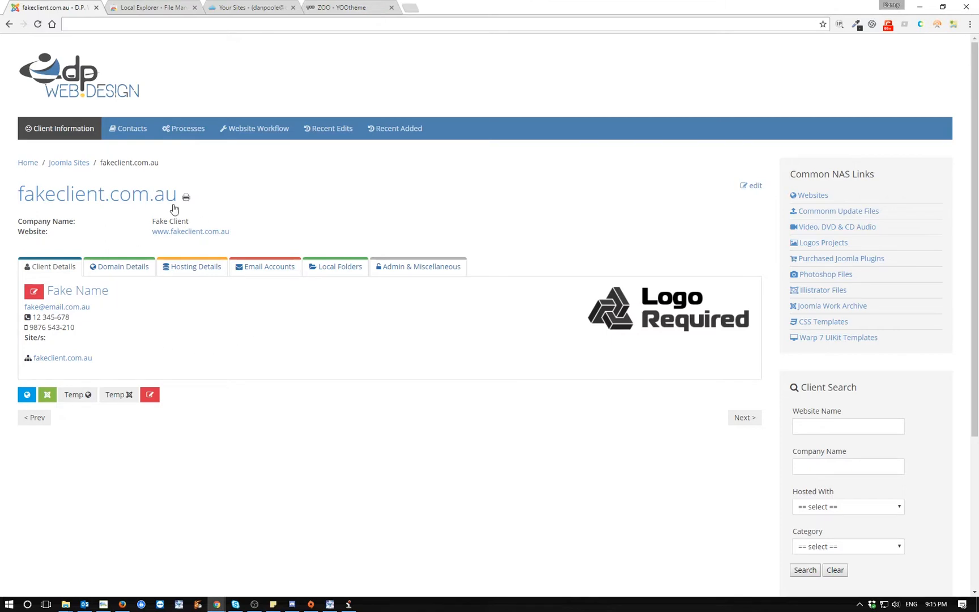
pyautogui.moveTo(162, 211)
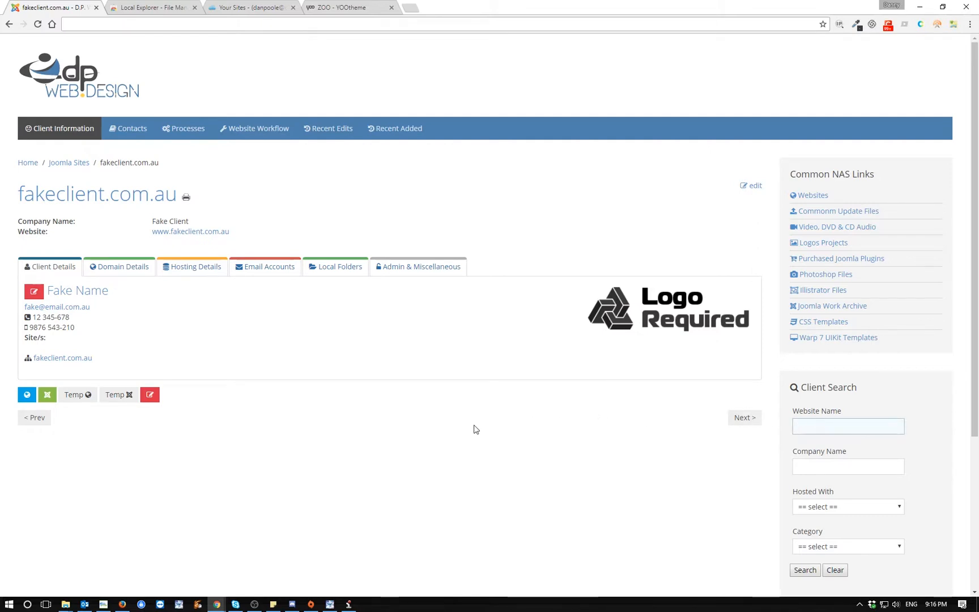
pyautogui.moveTo(457, 434)
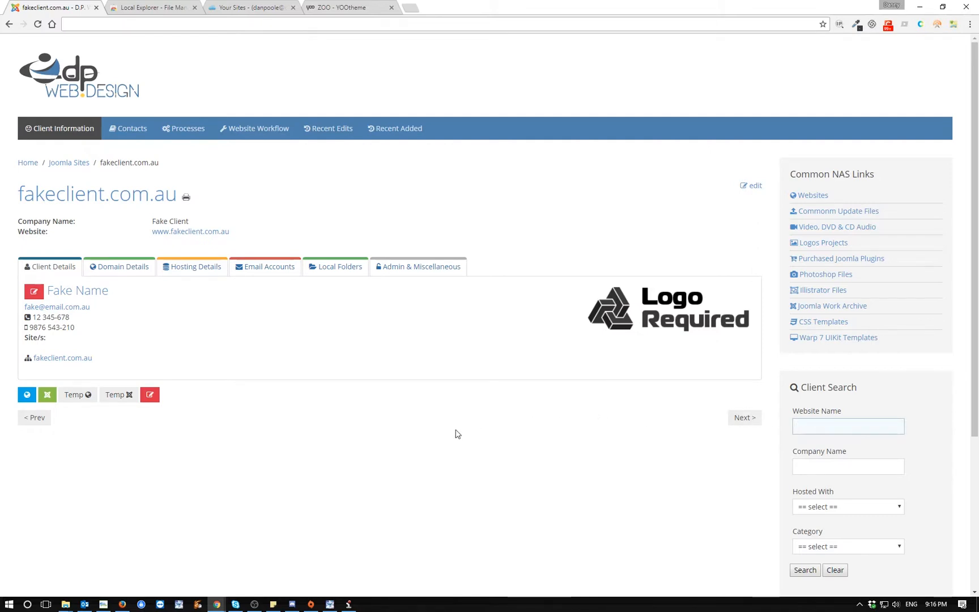
pyautogui.moveTo(429, 420)
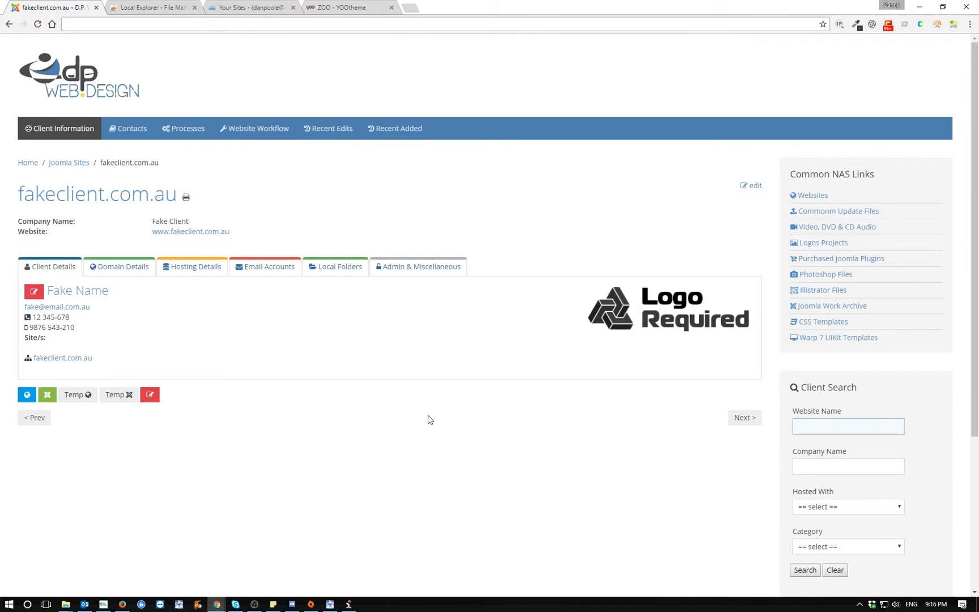
pyautogui.moveTo(372, 287)
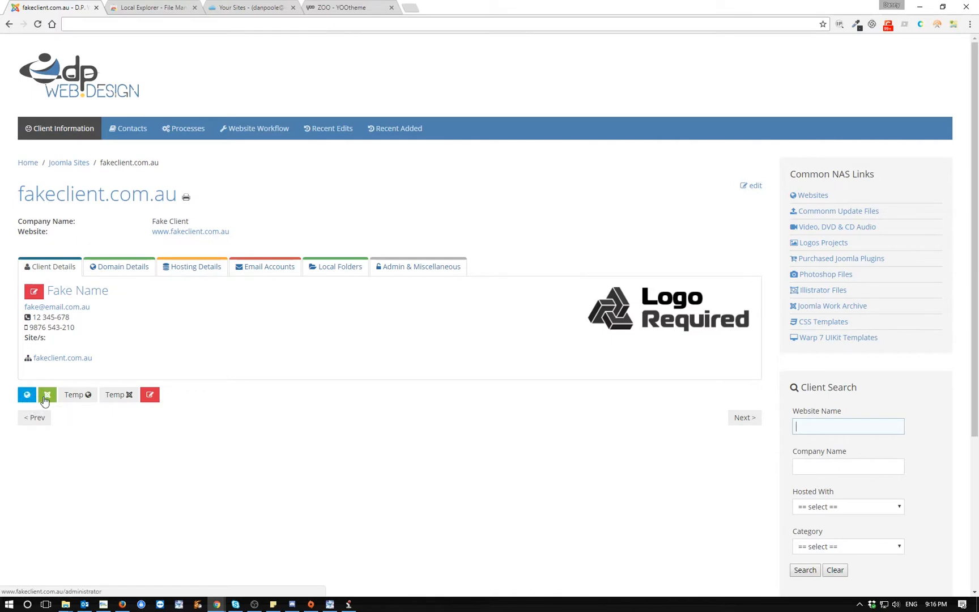
pyautogui.moveTo(47, 394)
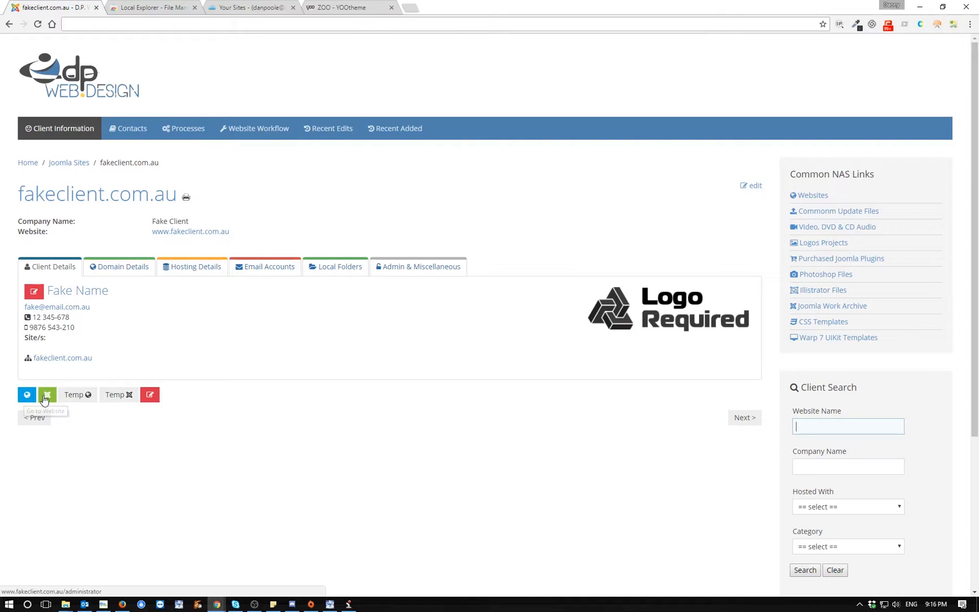
pyautogui.moveTo(47, 394)
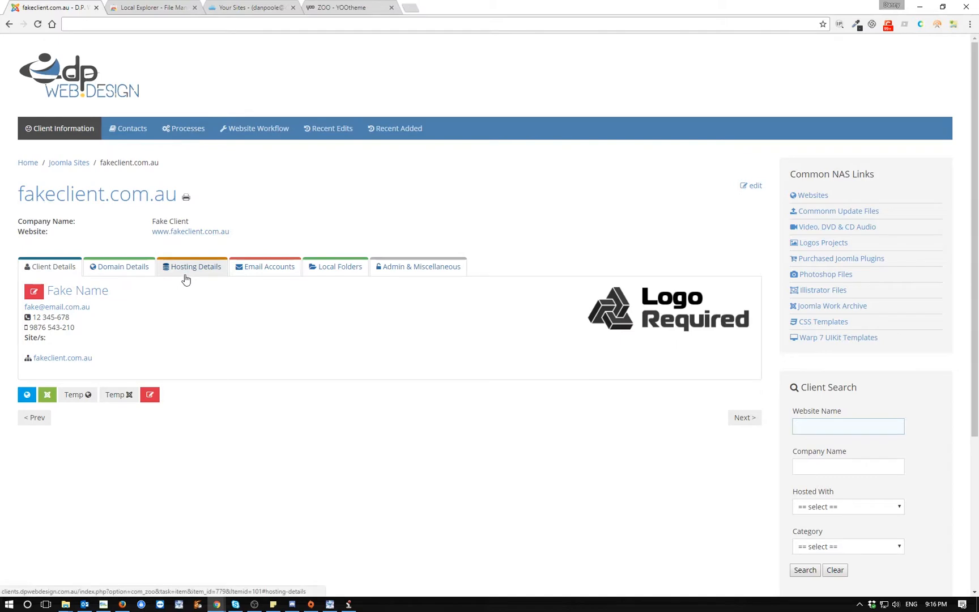
pyautogui.moveTo(26, 395)
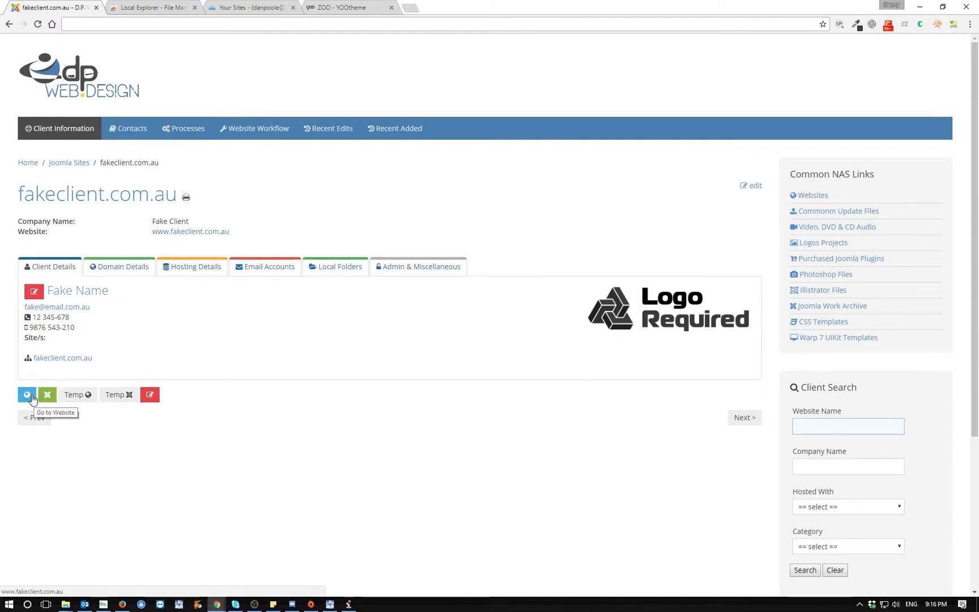
pyautogui.moveTo(77, 397)
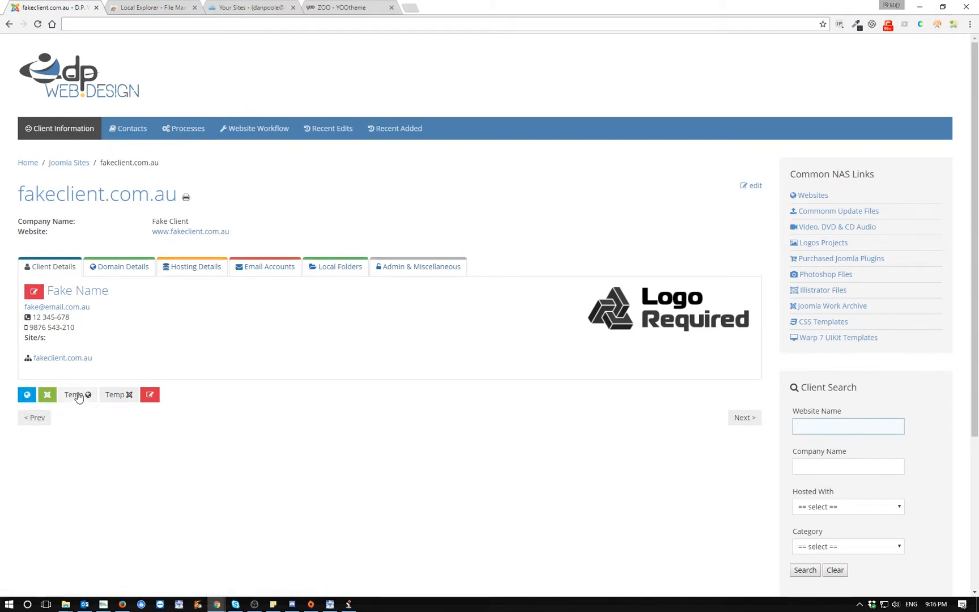
pyautogui.moveTo(74, 402)
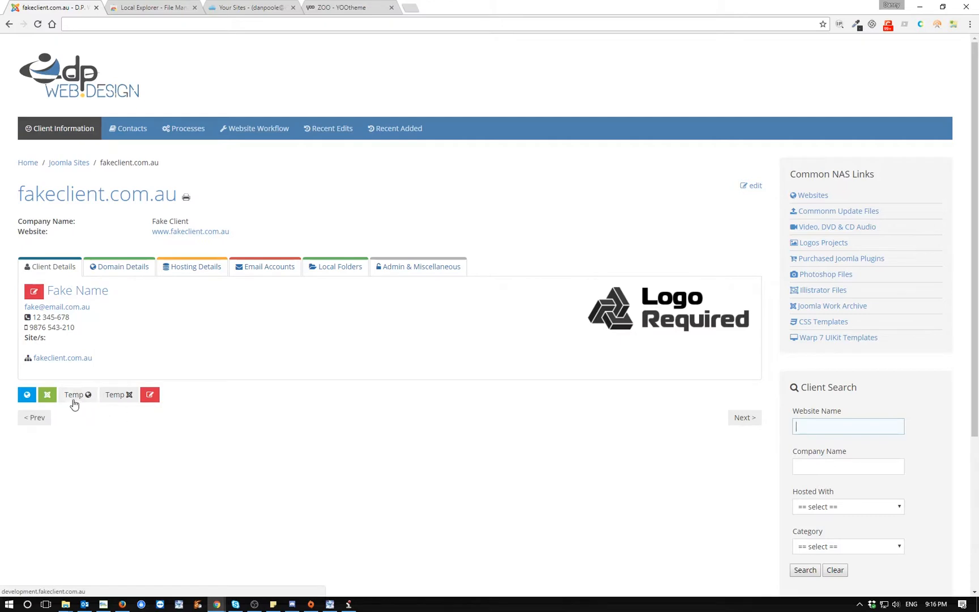
pyautogui.moveTo(114, 394)
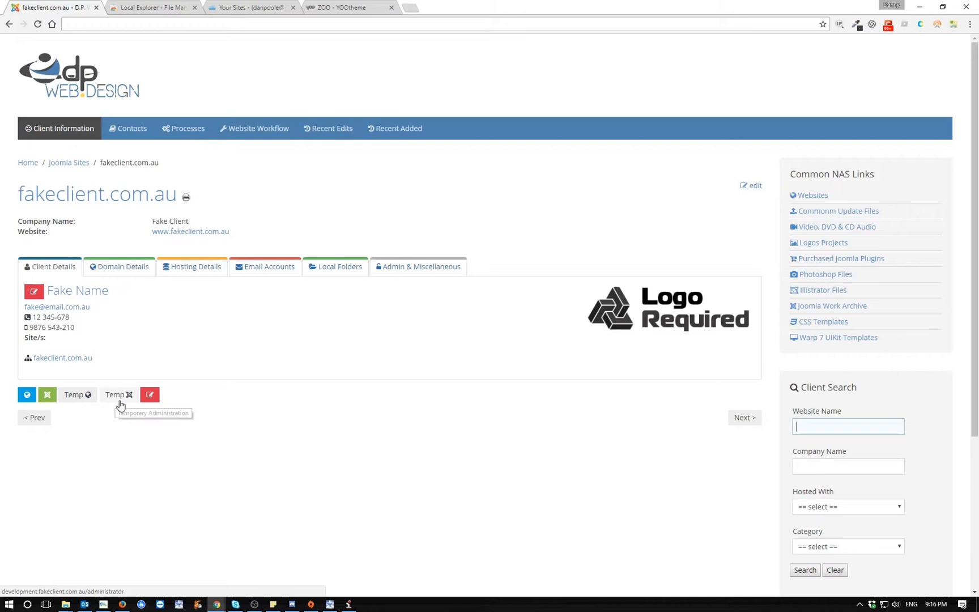
pyautogui.moveTo(159, 288)
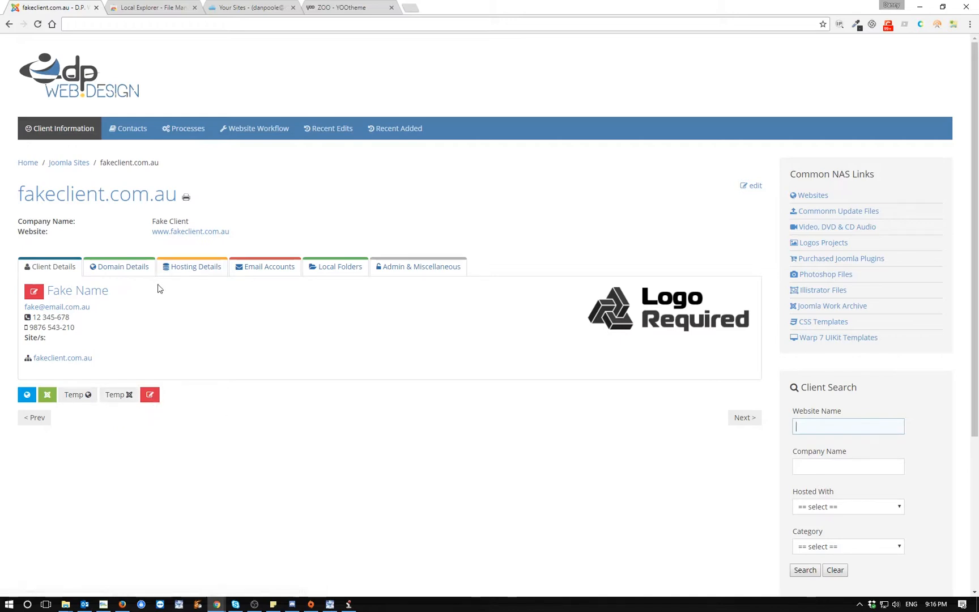
pyautogui.moveTo(77, 290)
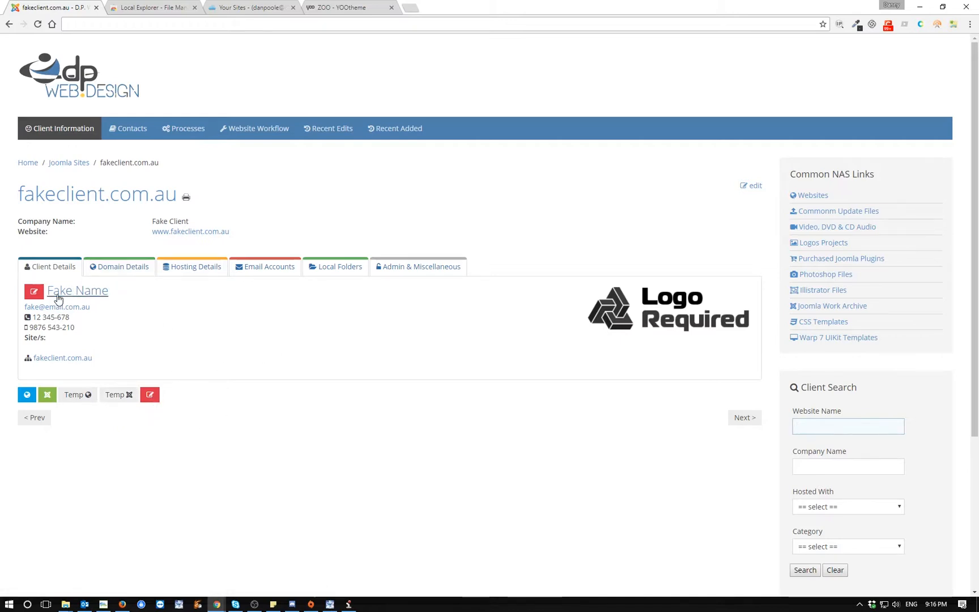
pyautogui.moveTo(154, 292)
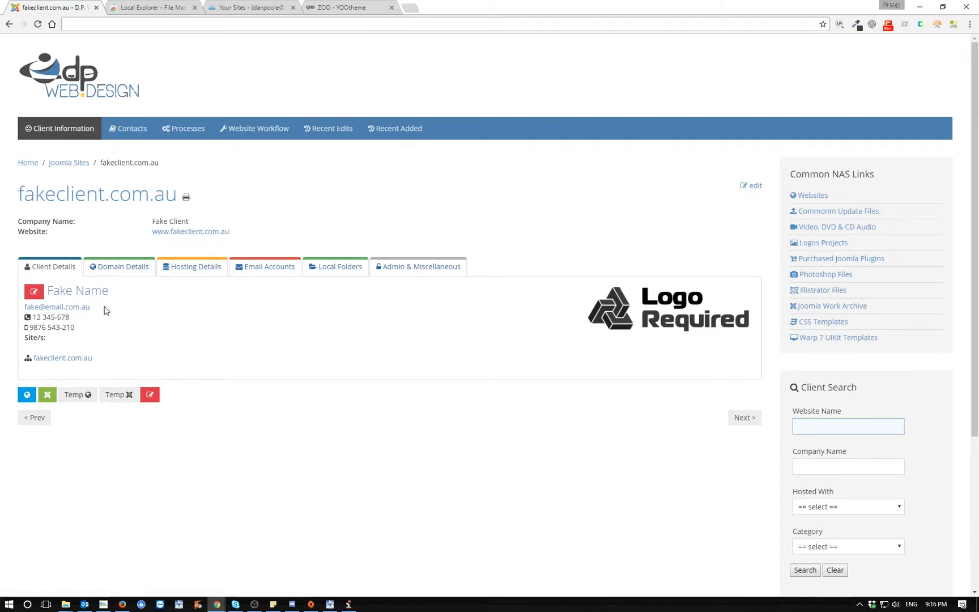
pyautogui.moveTo(34, 291)
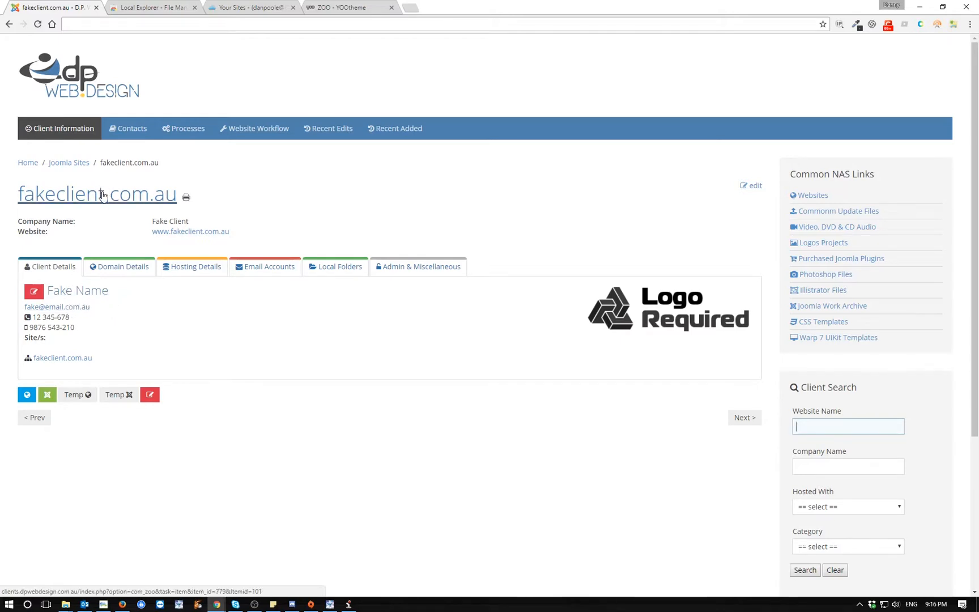
pyautogui.moveTo(141, 304)
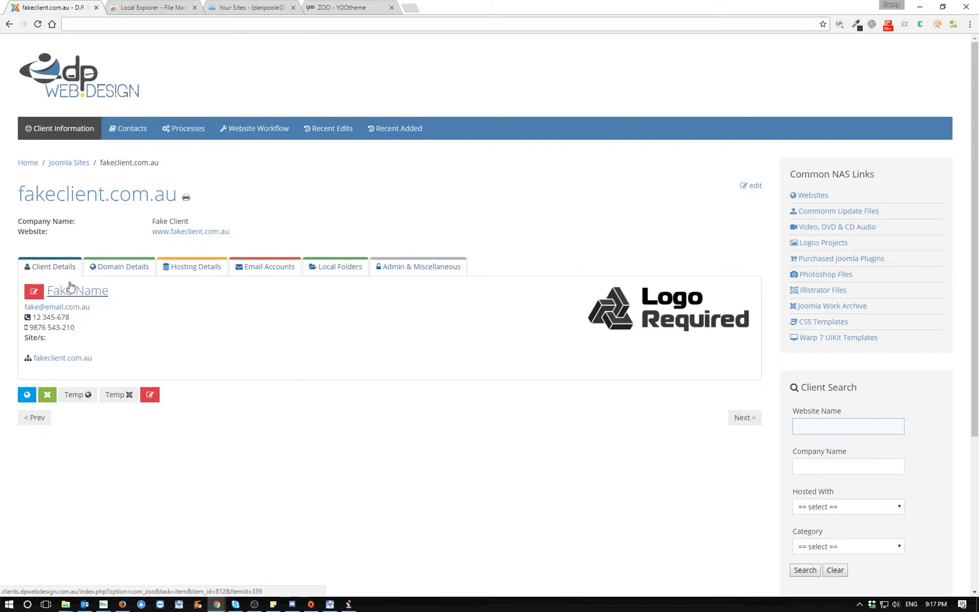
pyautogui.moveTo(85, 328)
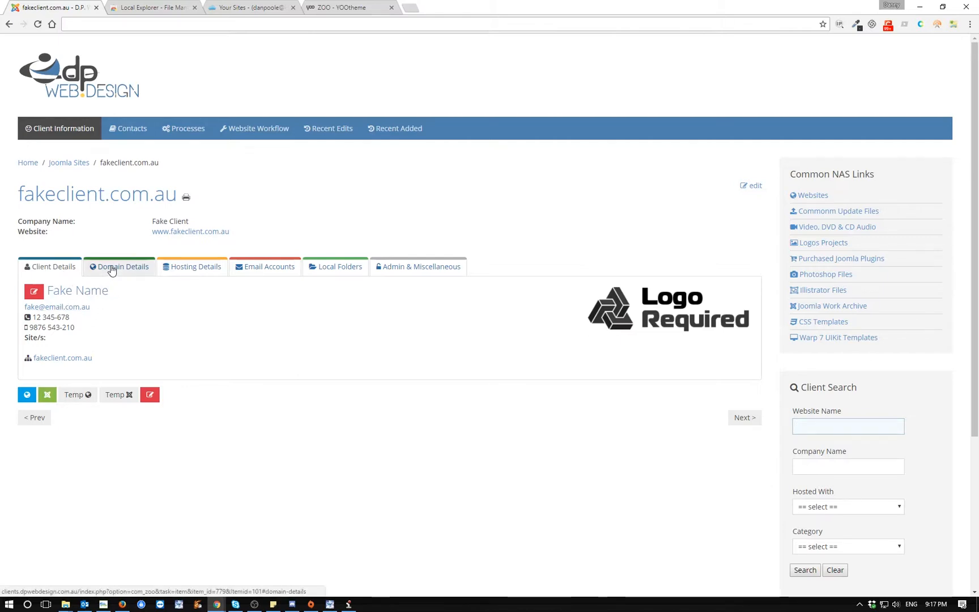
# Show fakeclient.com.au's Domain Details: registrar, SSL holder and parked domains
pyautogui.click(124, 266)
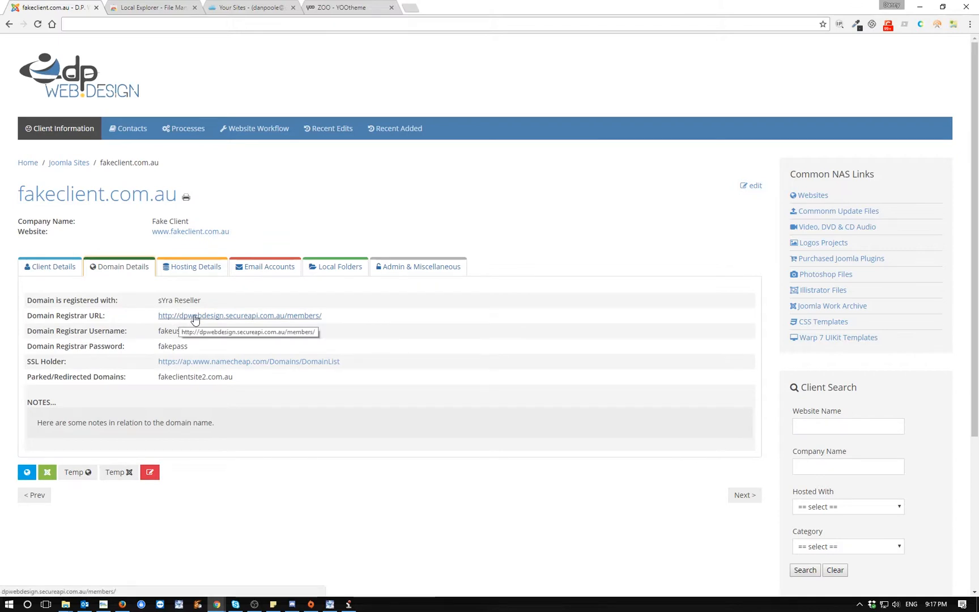
pyautogui.moveTo(224, 328)
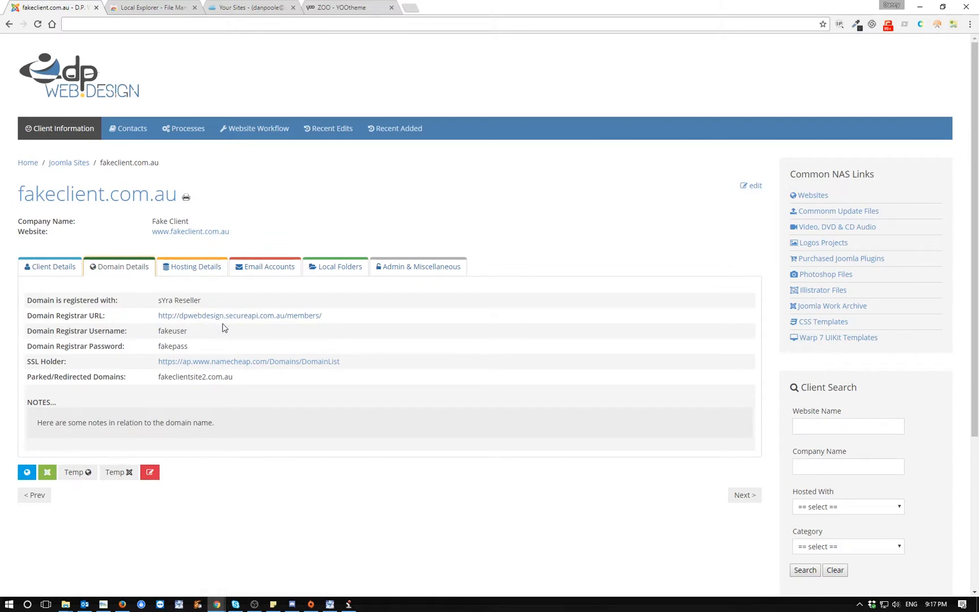
pyautogui.moveTo(239, 315)
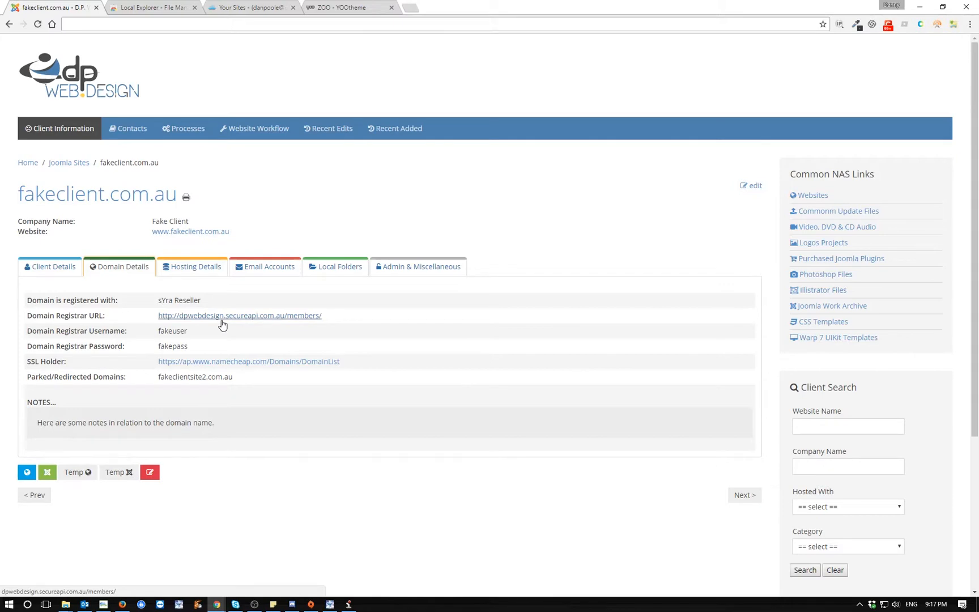
pyautogui.moveTo(239, 315)
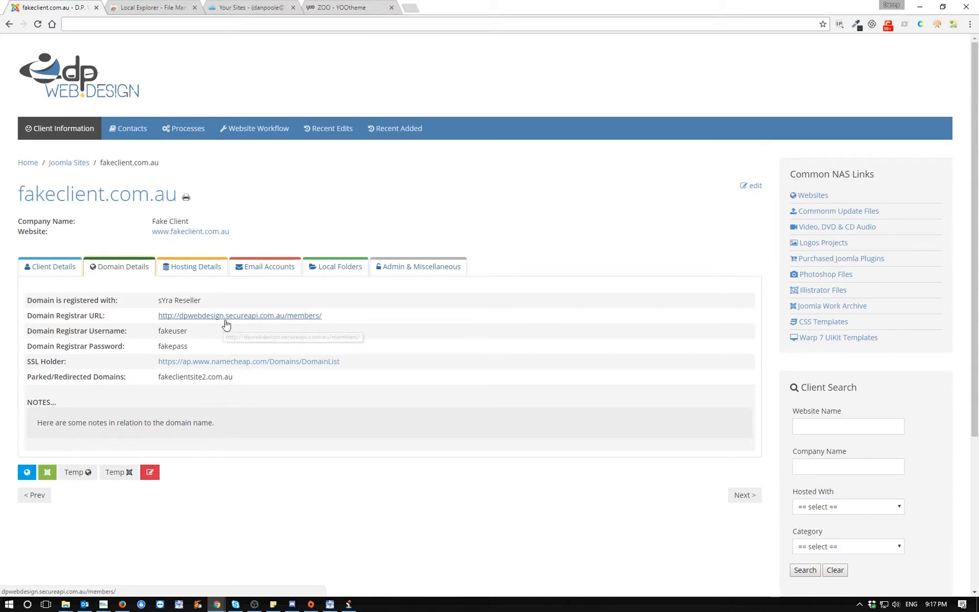
pyautogui.moveTo(108, 323)
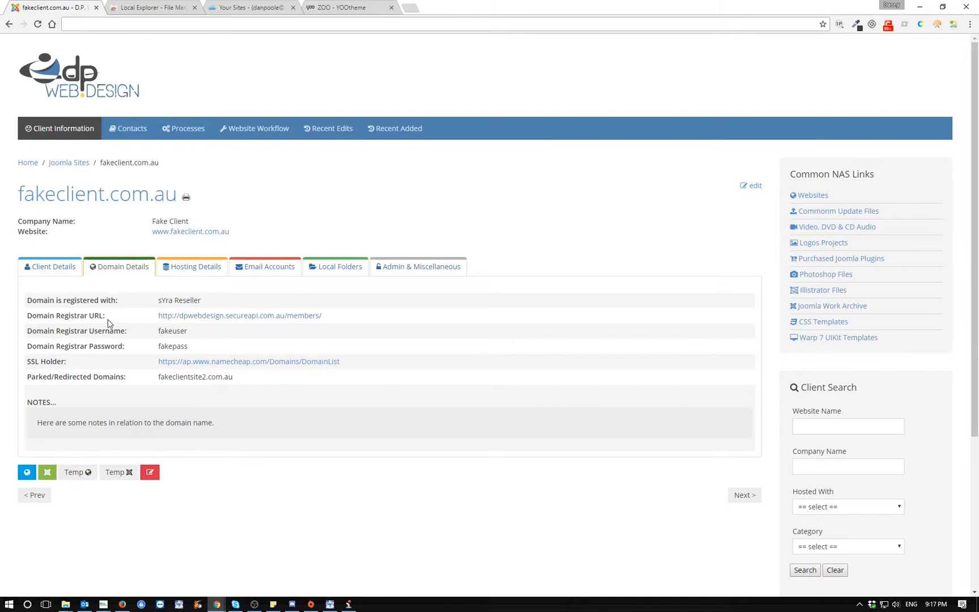
pyautogui.moveTo(82, 340)
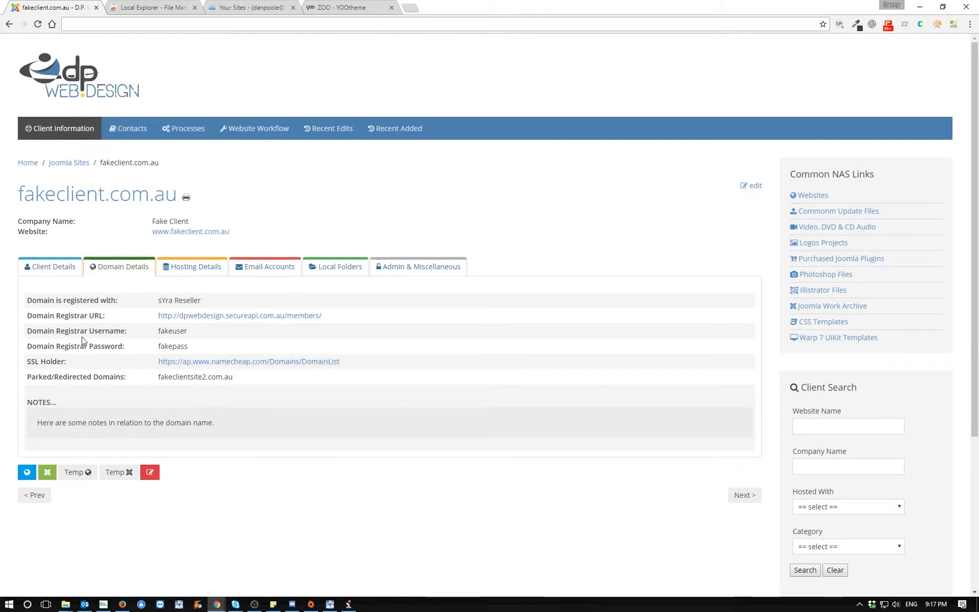
# Show fakeclient.com.au's Hosting Details: package, cPanel, FTP and MySQL credentials
pyautogui.click(191, 266)
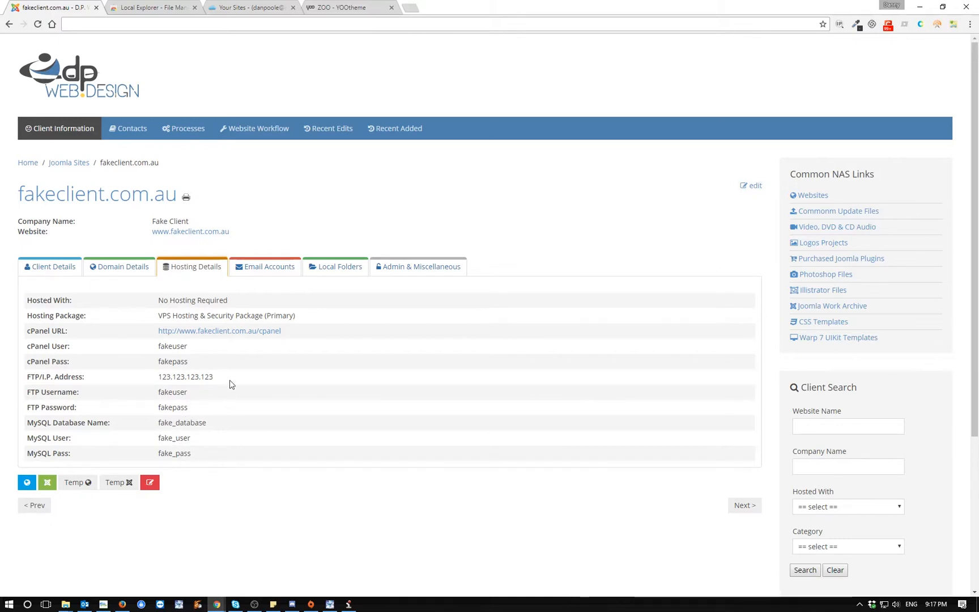
pyautogui.moveTo(266, 266)
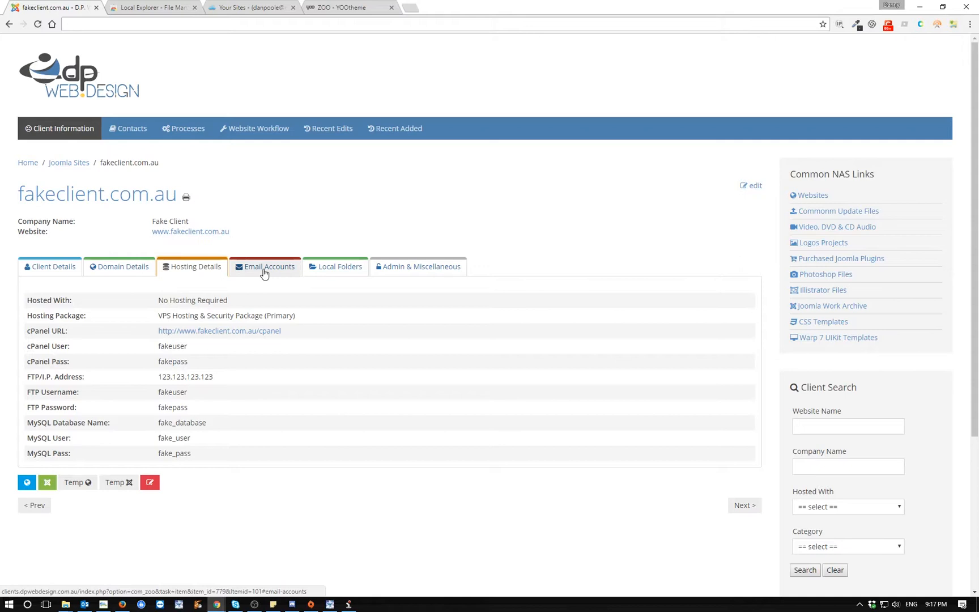
# Show fakeclient.com.au's Email Accounts: webmail URL, addresses, passwords and diversion
pyautogui.click(269, 267)
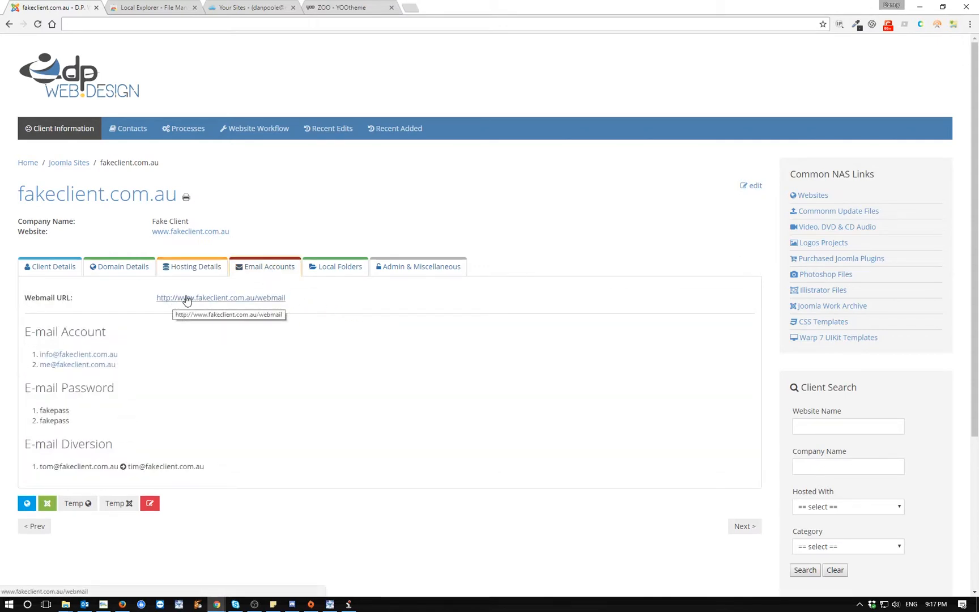
pyautogui.moveTo(77, 364)
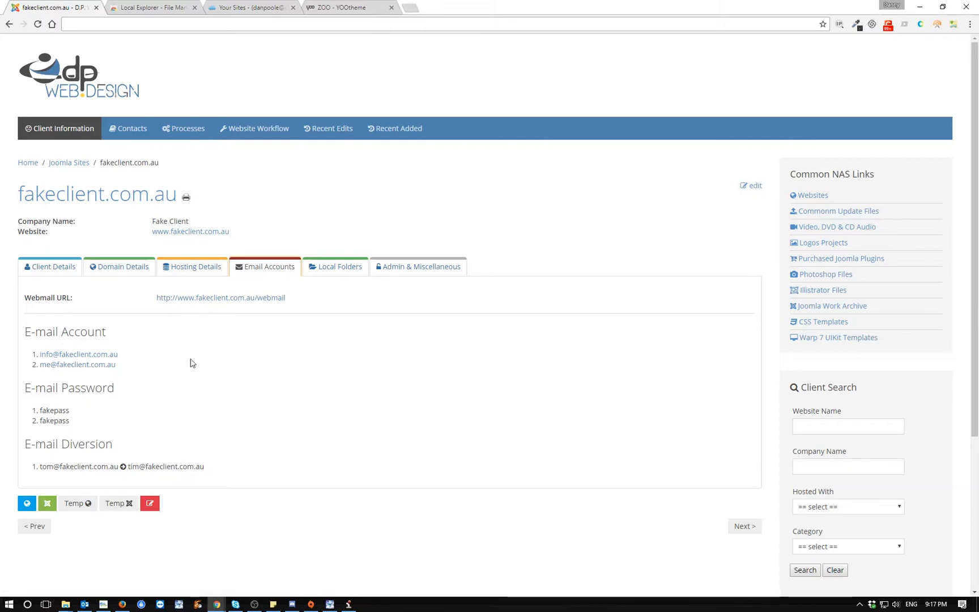
pyautogui.moveTo(365, 268)
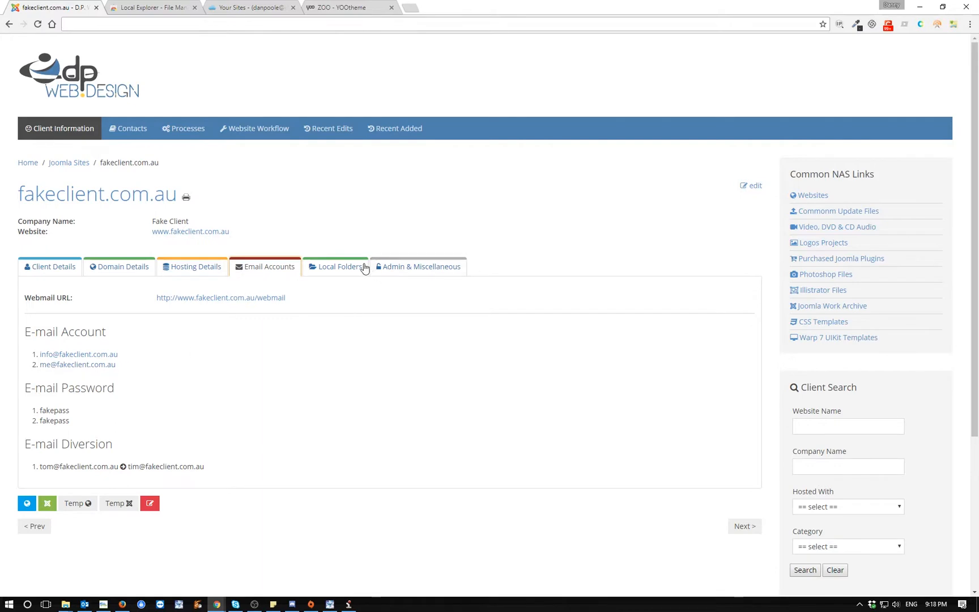
pyautogui.moveTo(335, 266)
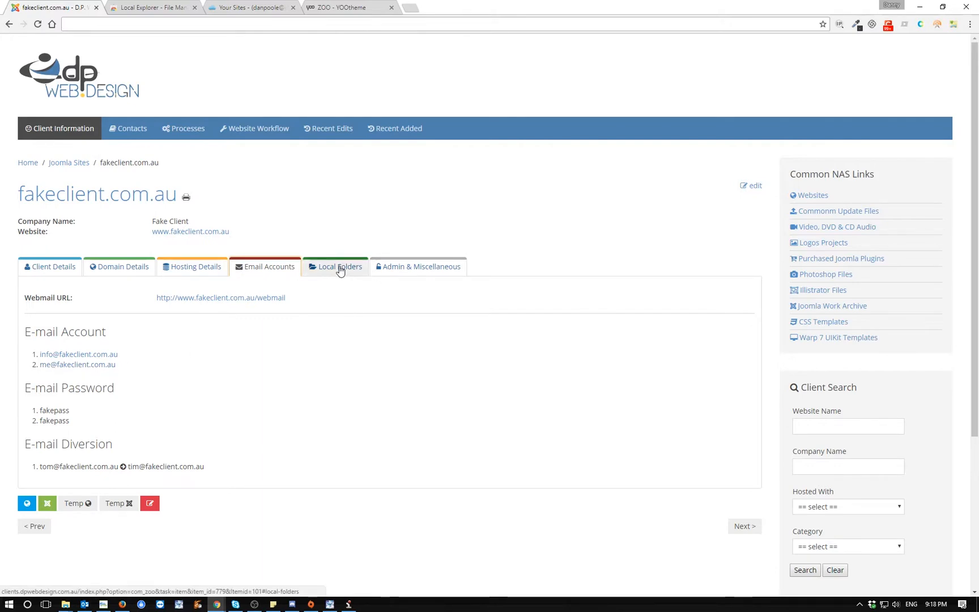
# Show fakeclient.com.au's Local Folders links, from primary work folder to client Dropbox
pyautogui.click(336, 266)
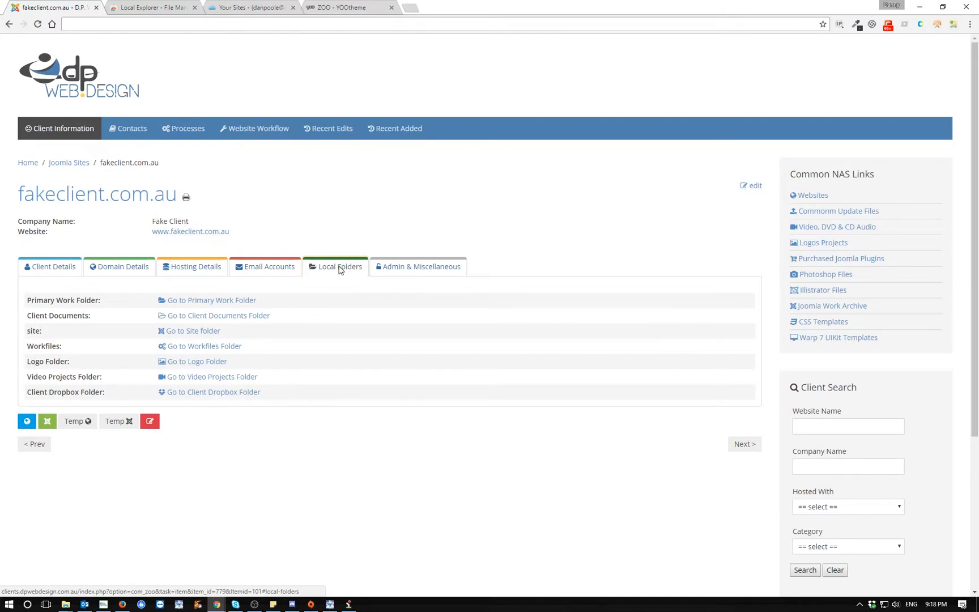
pyautogui.moveTo(557, 223)
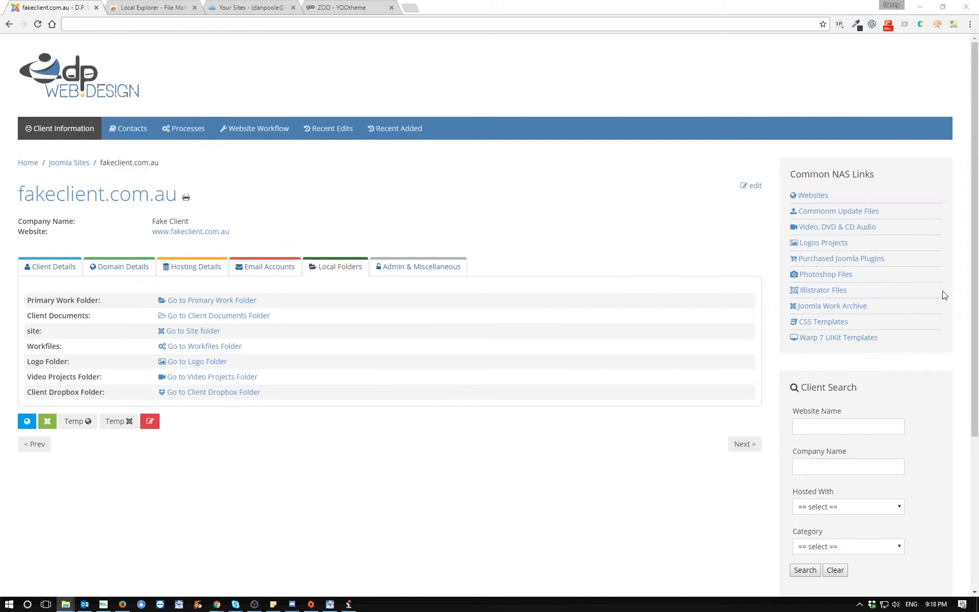
pyautogui.moveTo(517, 337)
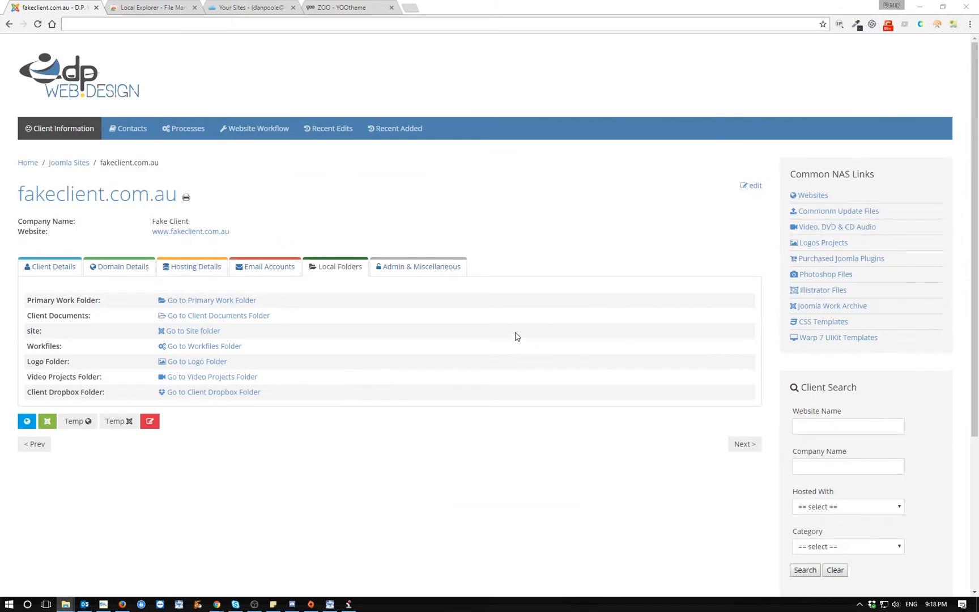
pyautogui.moveTo(533, 343)
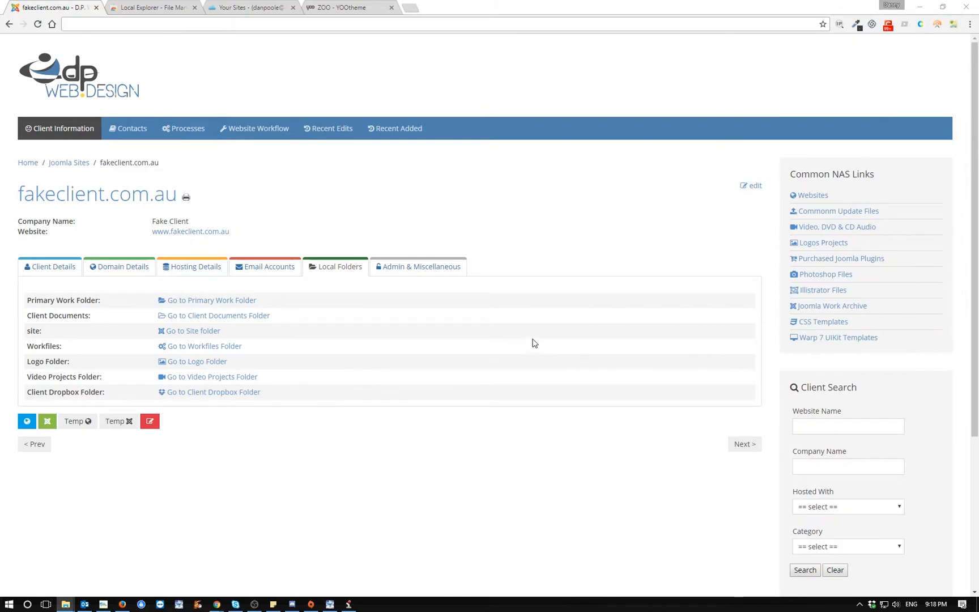
pyautogui.moveTo(523, 307)
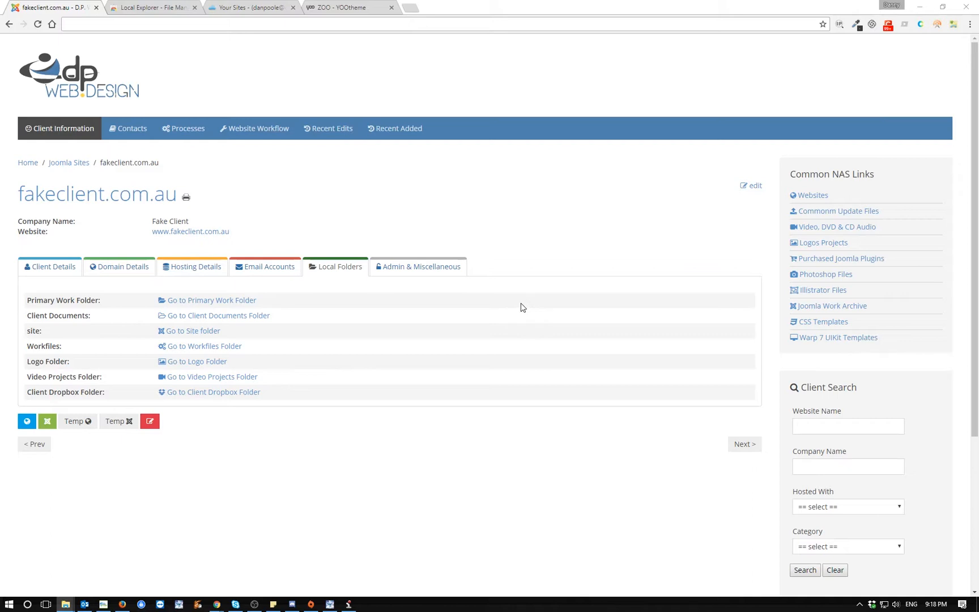
pyautogui.moveTo(522, 312)
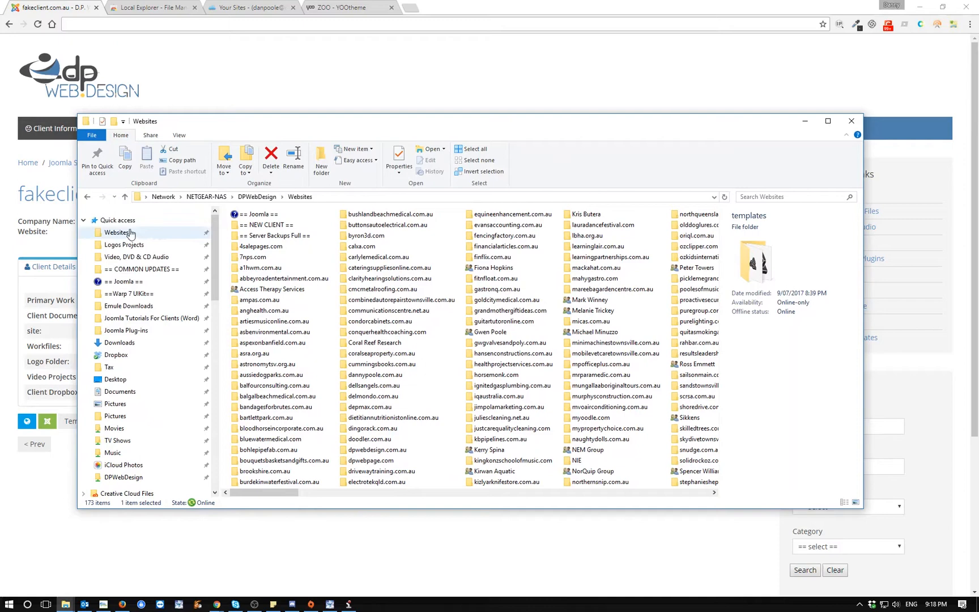
pyautogui.moveTo(612, 355)
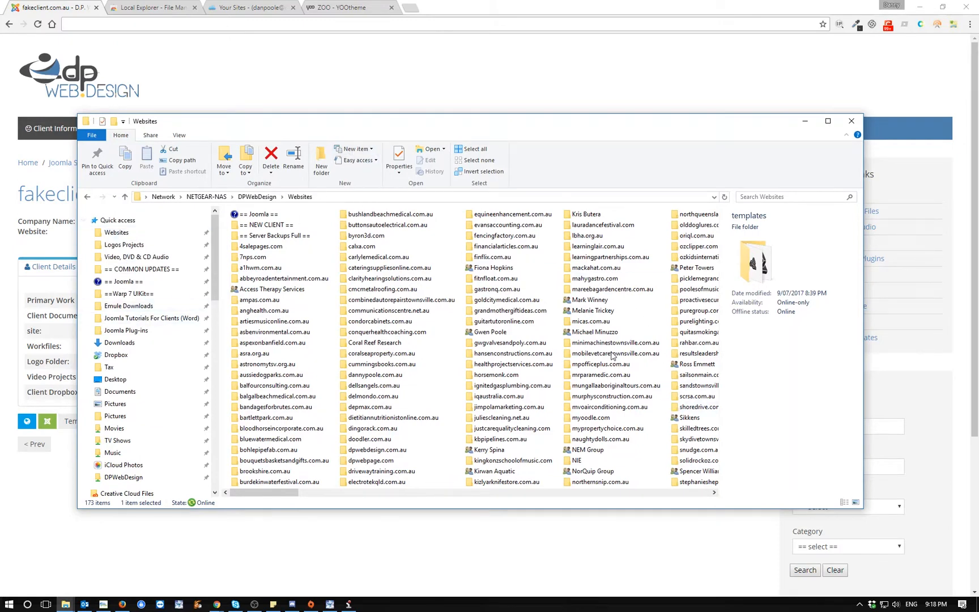
pyautogui.moveTo(334, 122)
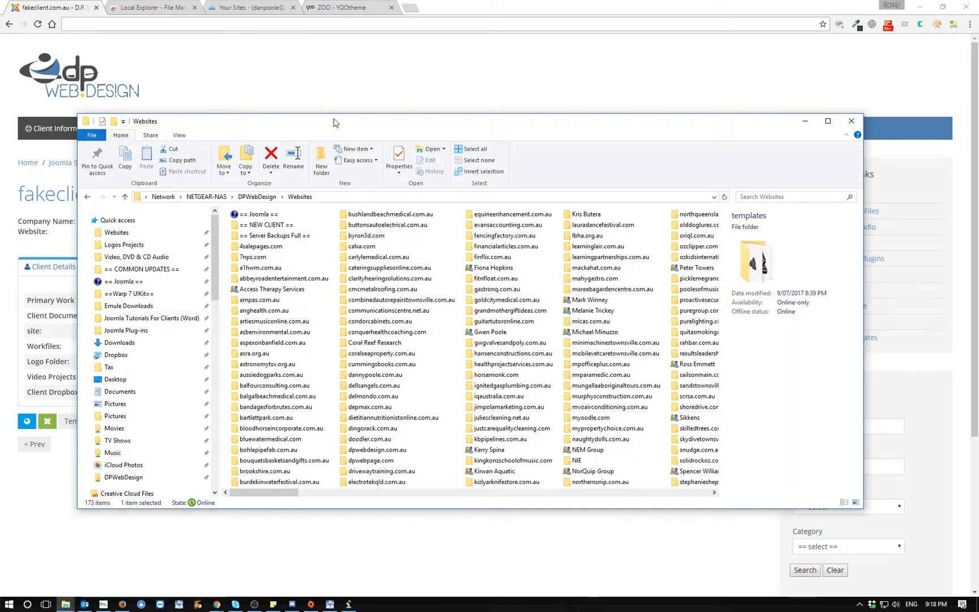
# Dismiss the NAS Websites folder window, returning to the fakeclient.com.au record
pyautogui.click(271, 289)
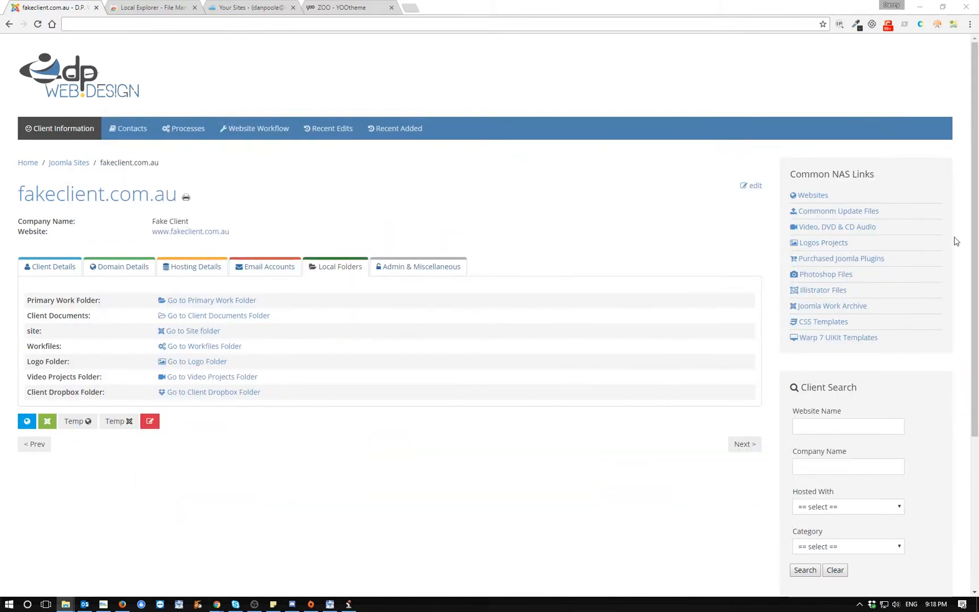
pyautogui.moveTo(588, 307)
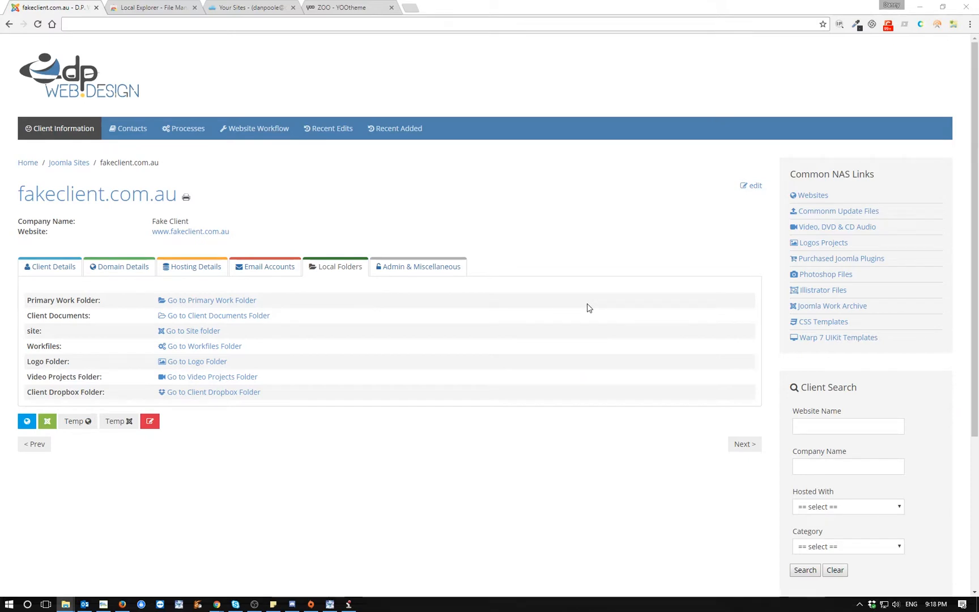
pyautogui.moveTo(596, 286)
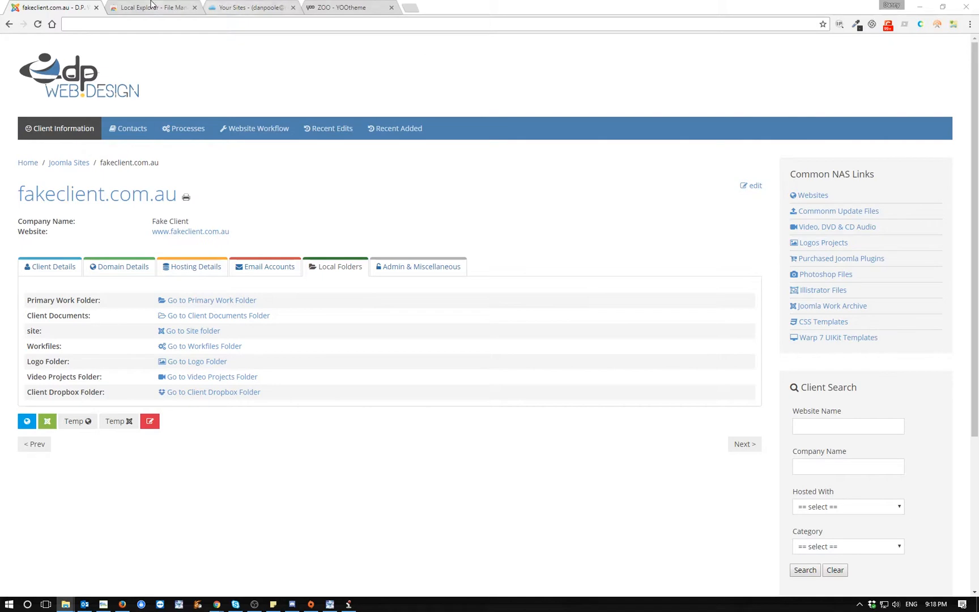
# View the Local Explorer extension's screenshots in Chrome Web Store, then return to the client record
pyautogui.click(151, 7)
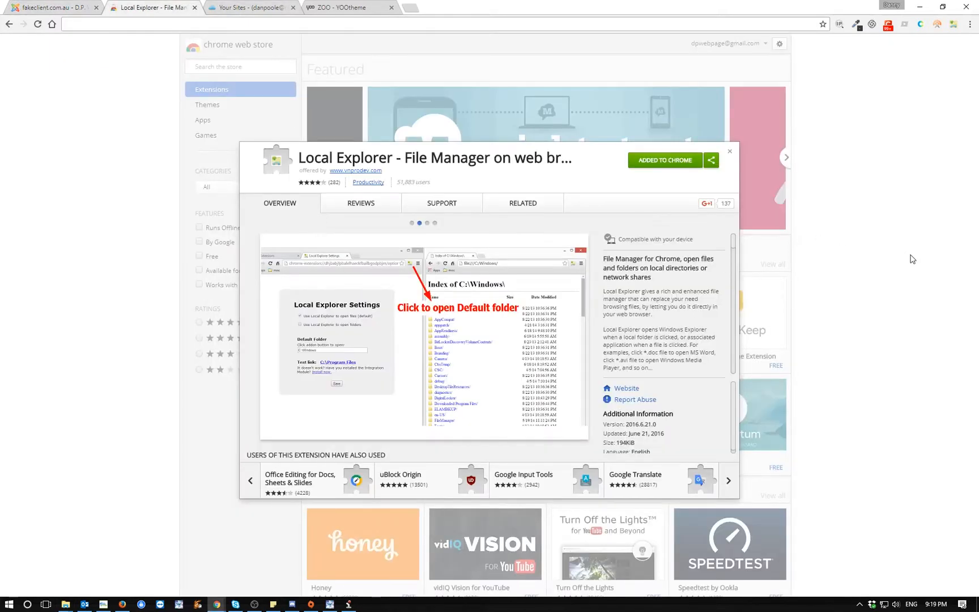
pyautogui.moveTo(316, 192)
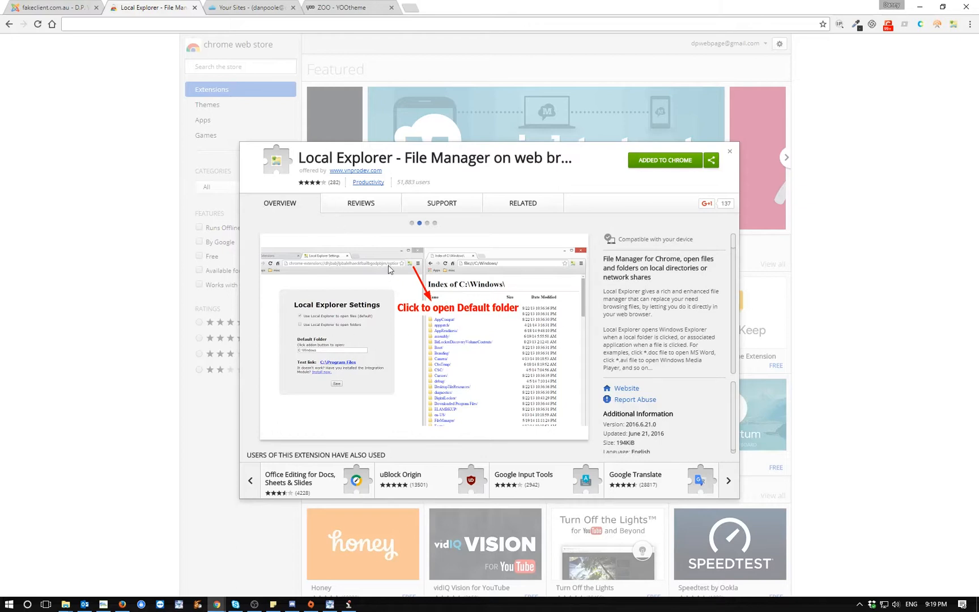
pyautogui.moveTo(400, 182)
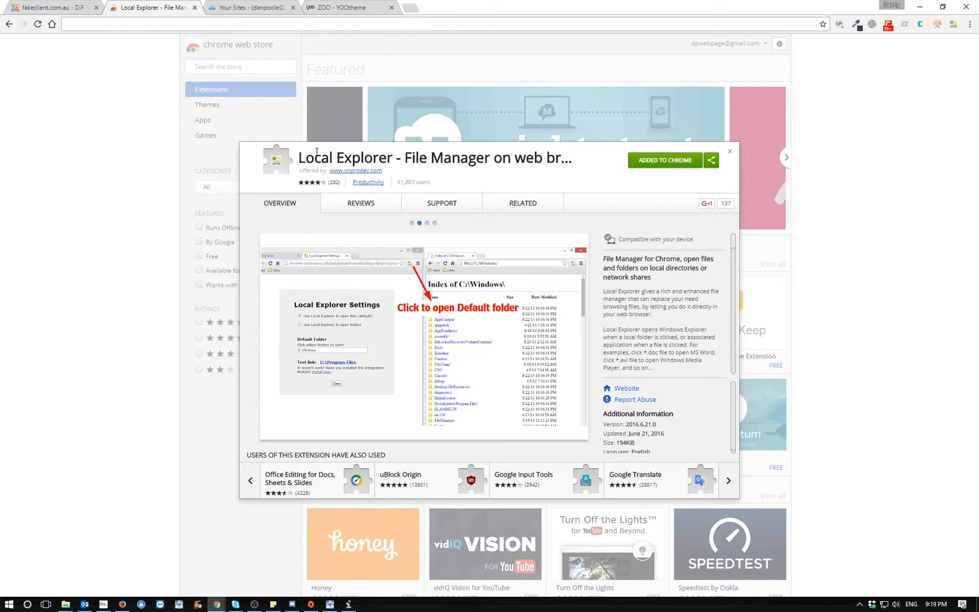
pyautogui.moveTo(319, 185)
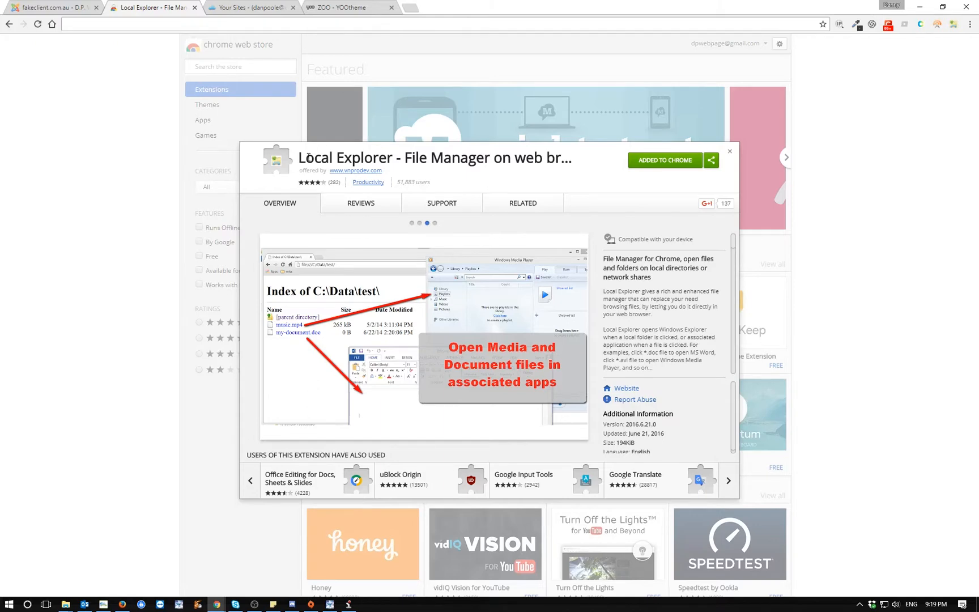
pyautogui.click(786, 158)
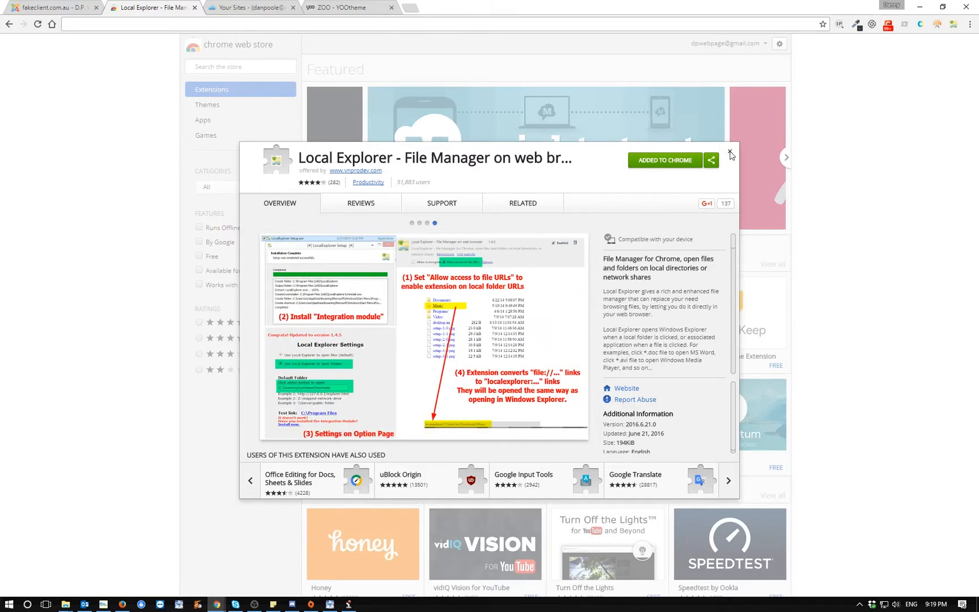
pyautogui.click(53, 6)
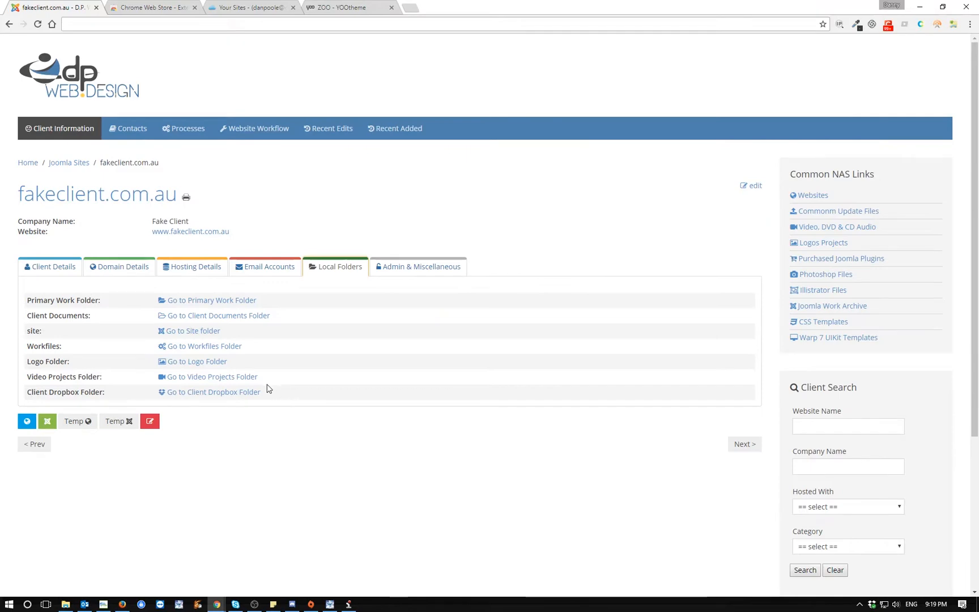
pyautogui.moveTo(211, 300)
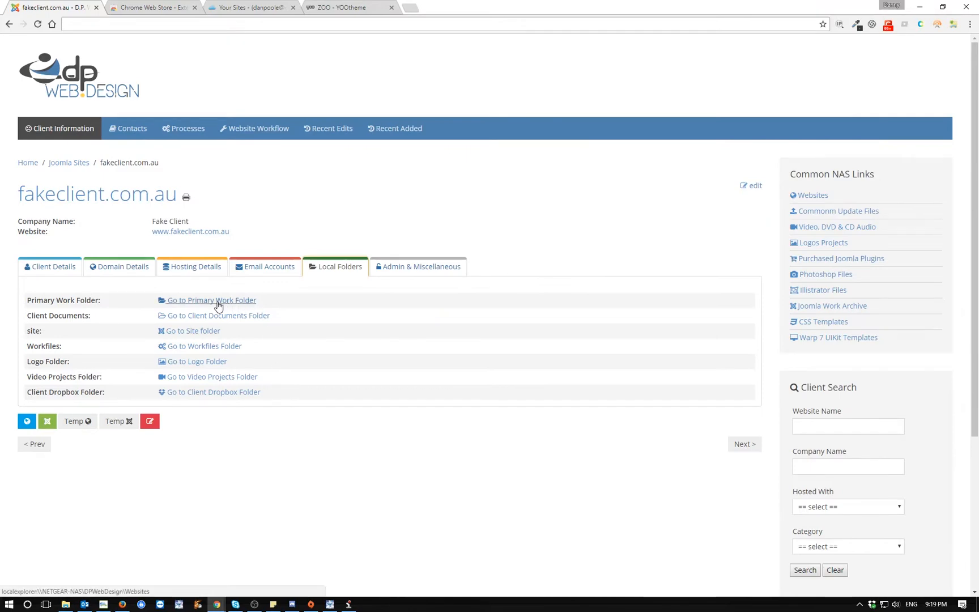
pyautogui.click(211, 300)
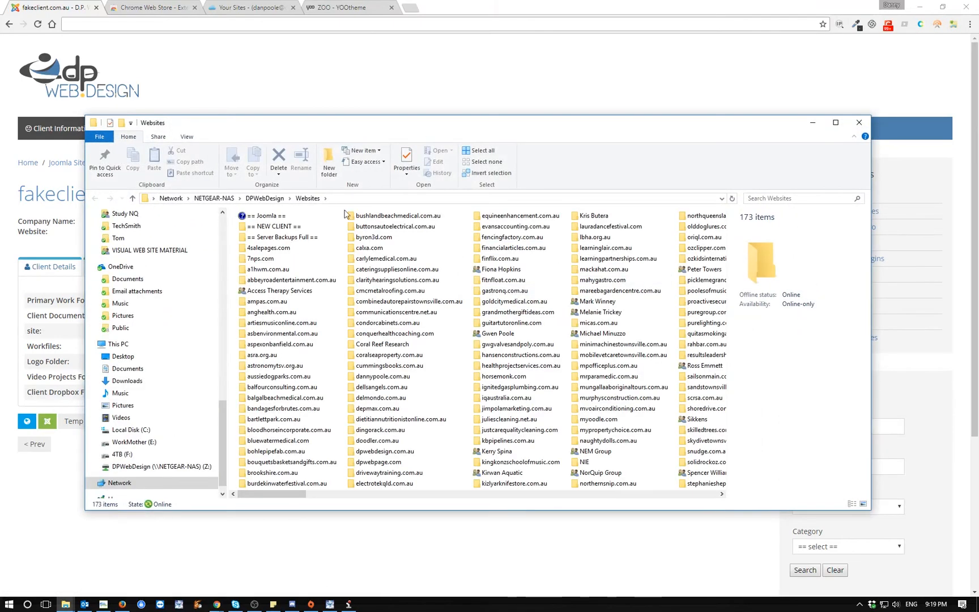
pyautogui.doubleClick(267, 225)
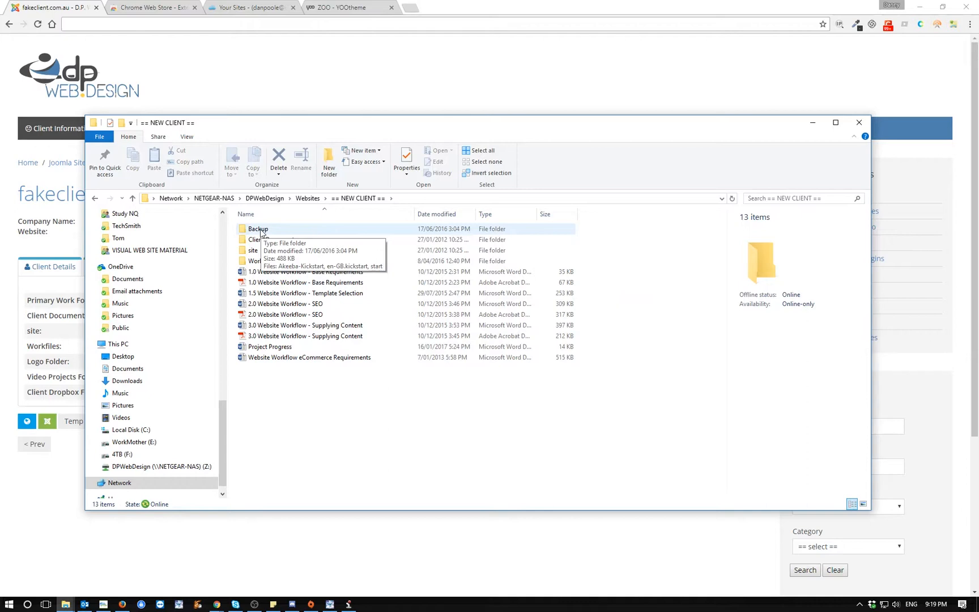
pyautogui.moveTo(262, 229)
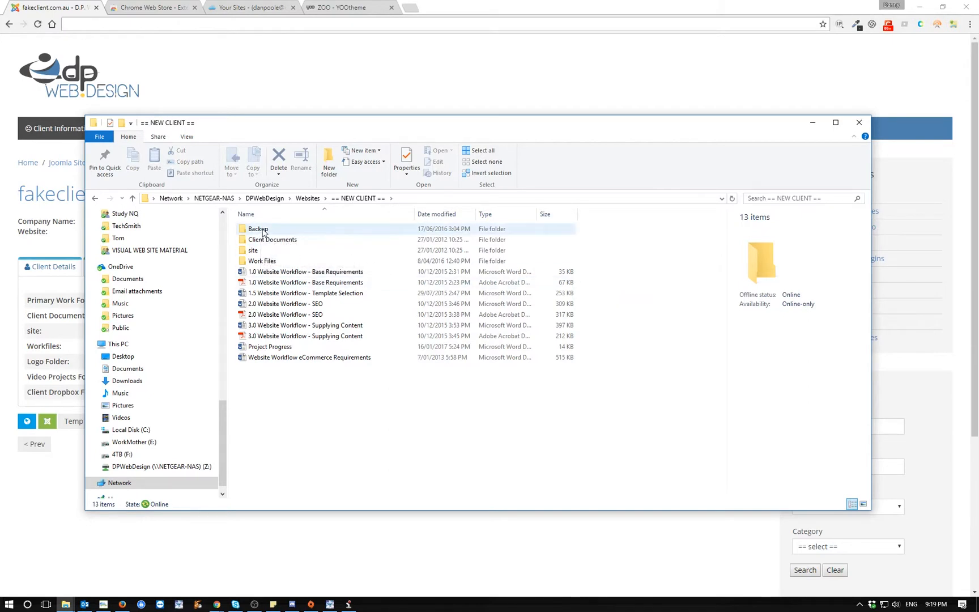
pyautogui.click(258, 228)
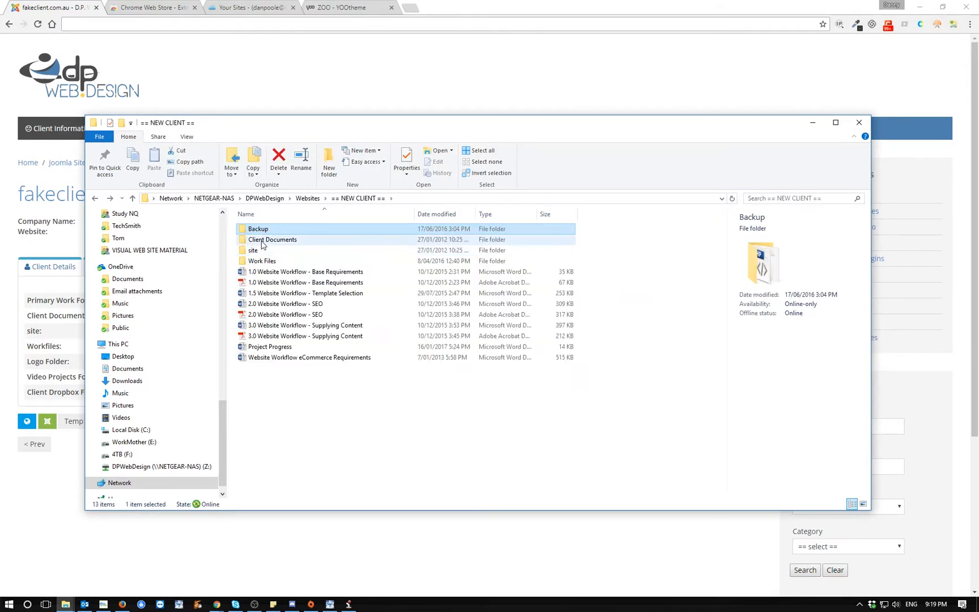
pyautogui.click(254, 249)
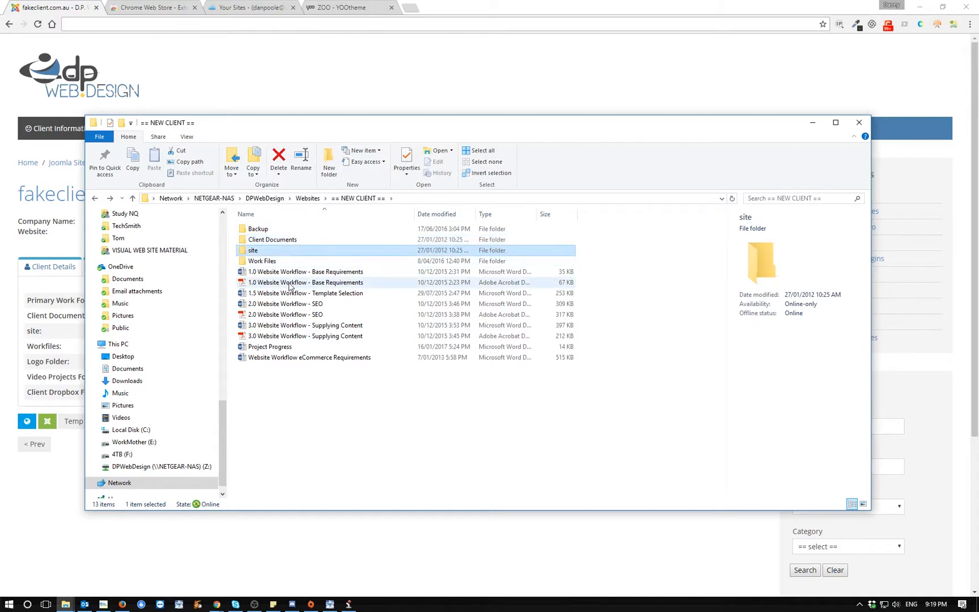
pyautogui.click(262, 261)
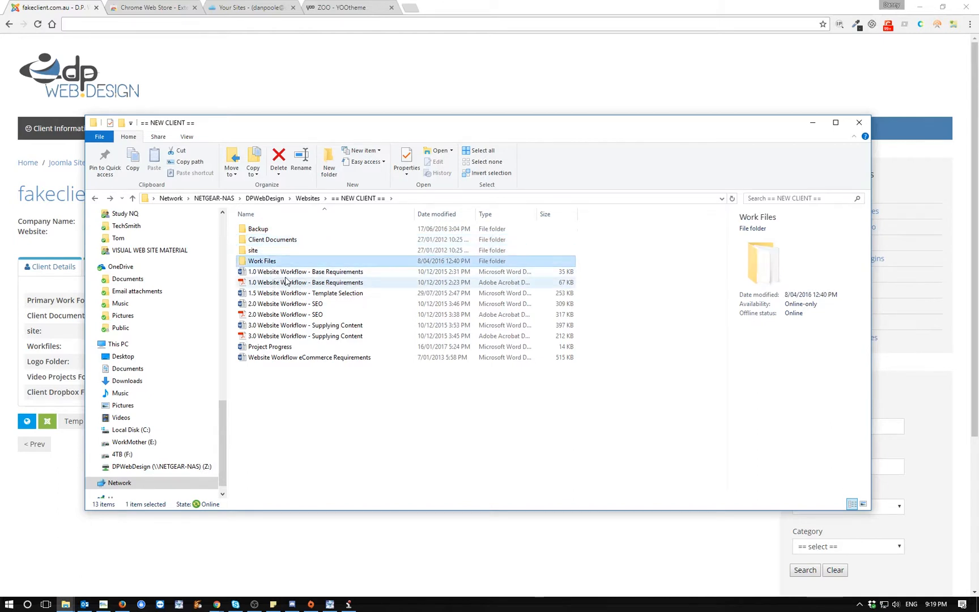
pyautogui.moveTo(274, 274)
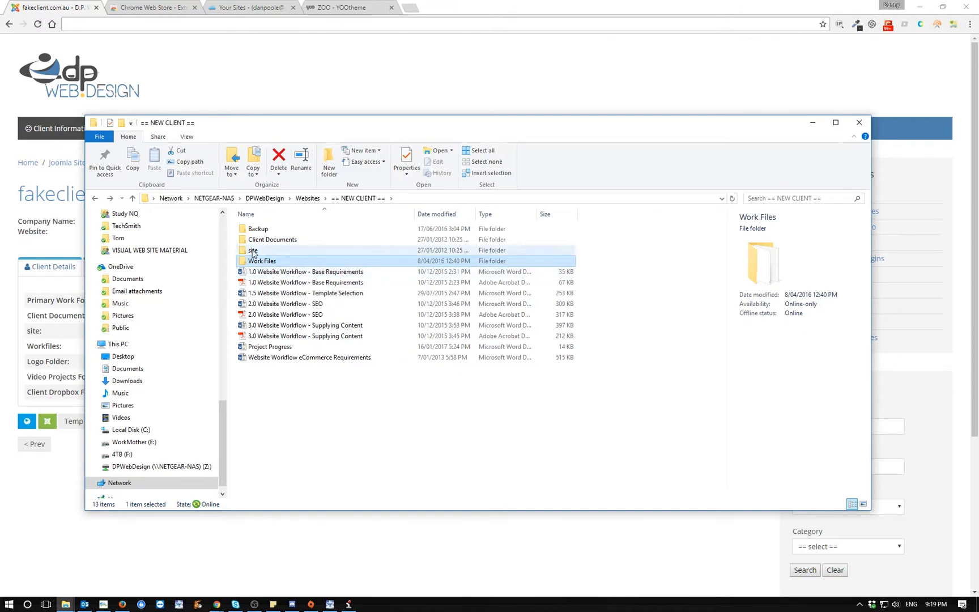
pyautogui.click(253, 250)
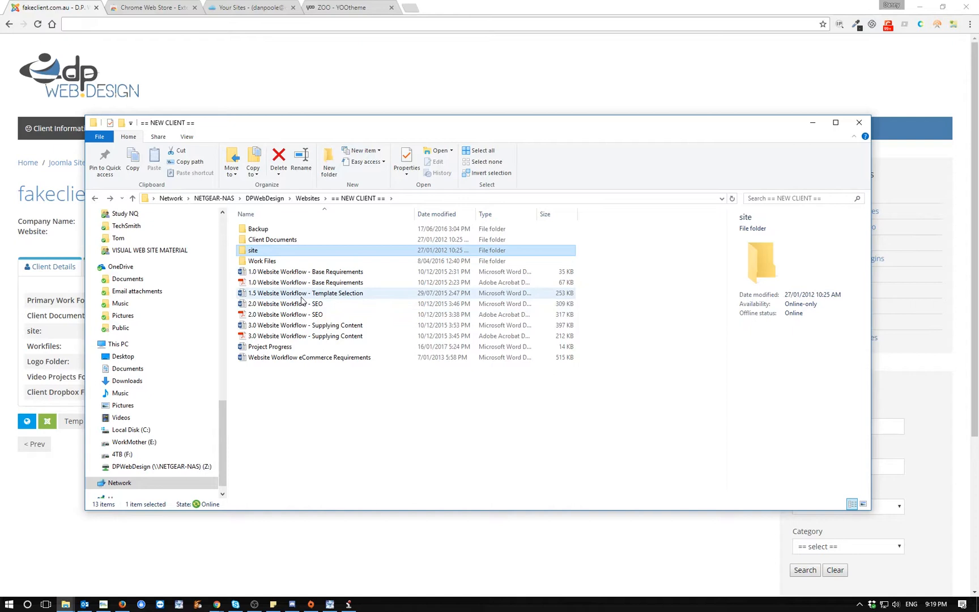
pyautogui.moveTo(305, 271)
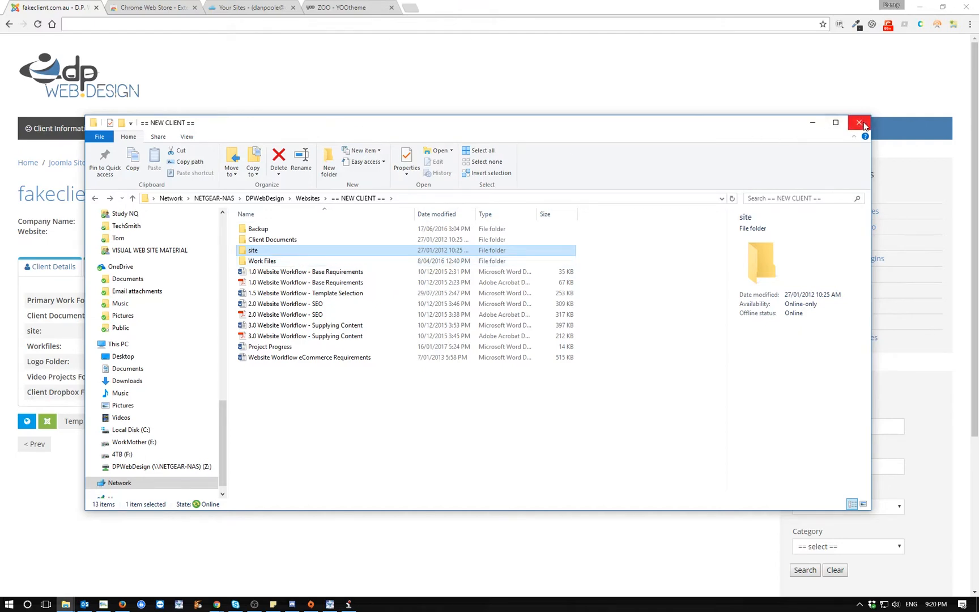
pyautogui.click(859, 121)
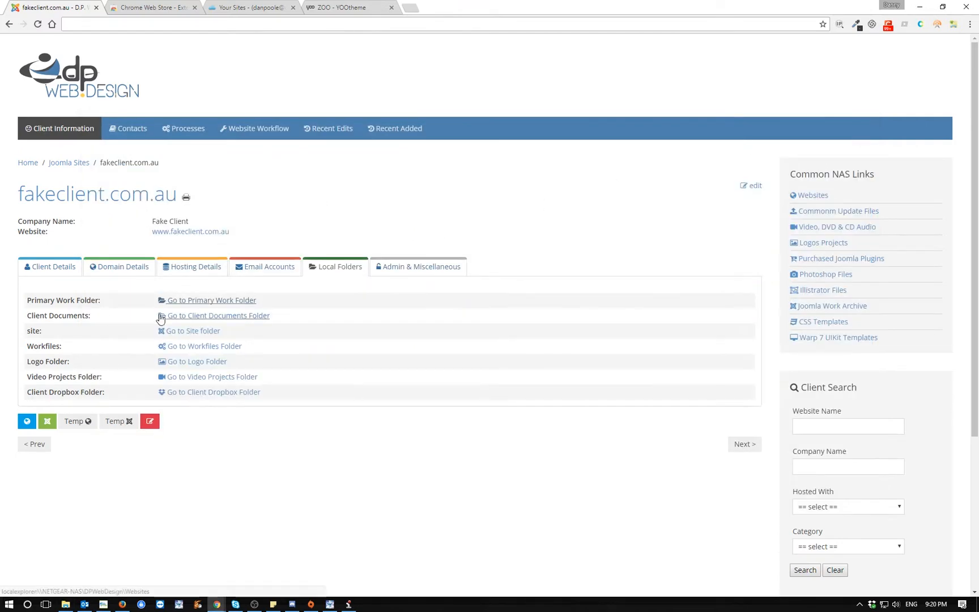
pyautogui.moveTo(232, 299)
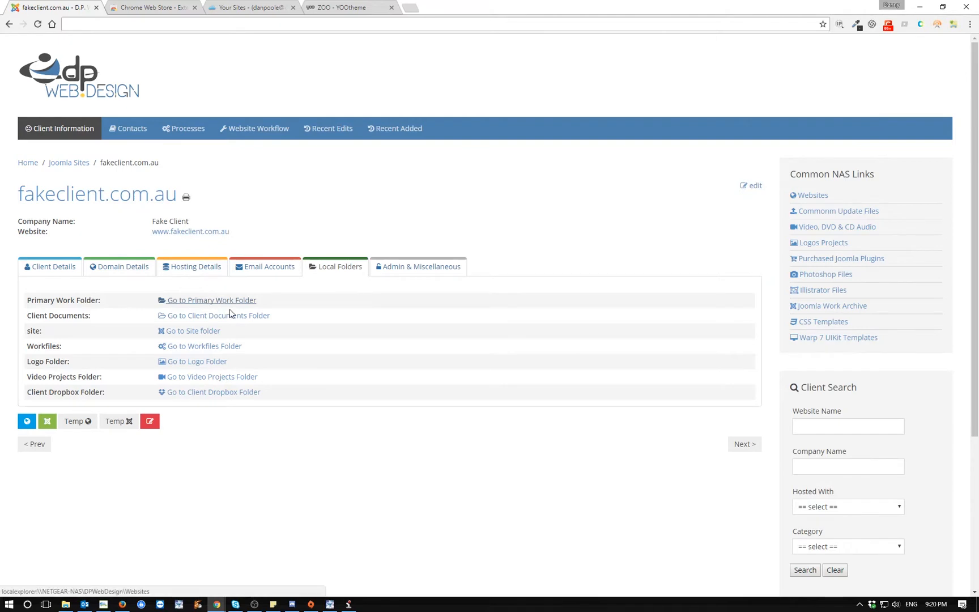
pyautogui.moveTo(157, 329)
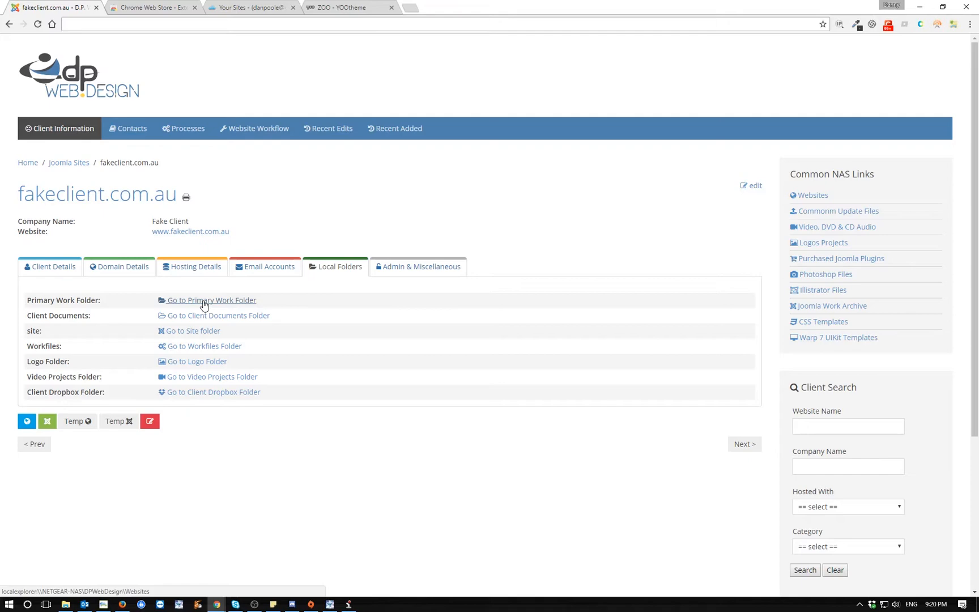
pyautogui.click(210, 299)
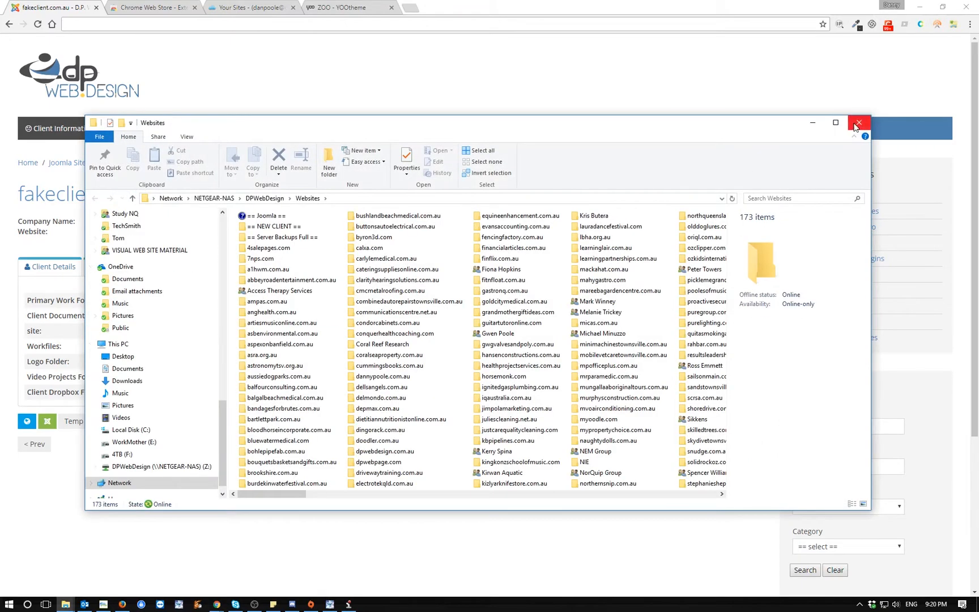
pyautogui.click(858, 123)
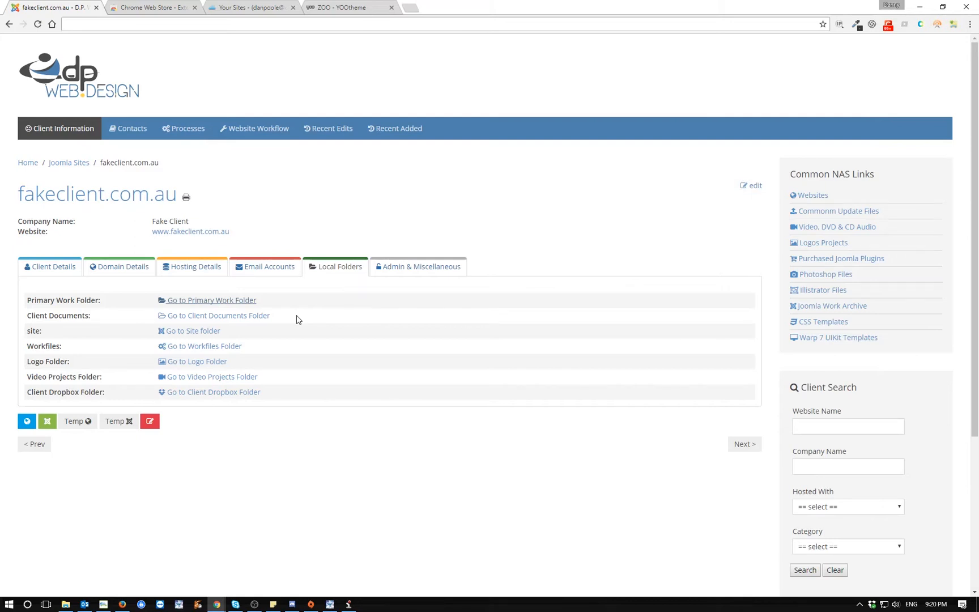
pyautogui.moveTo(468, 363)
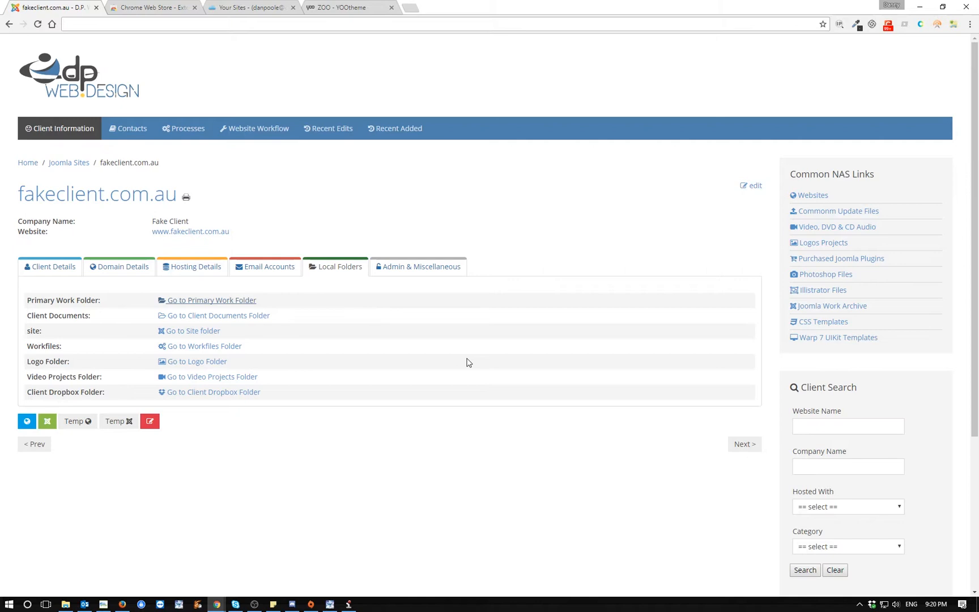
pyautogui.moveTo(390, 382)
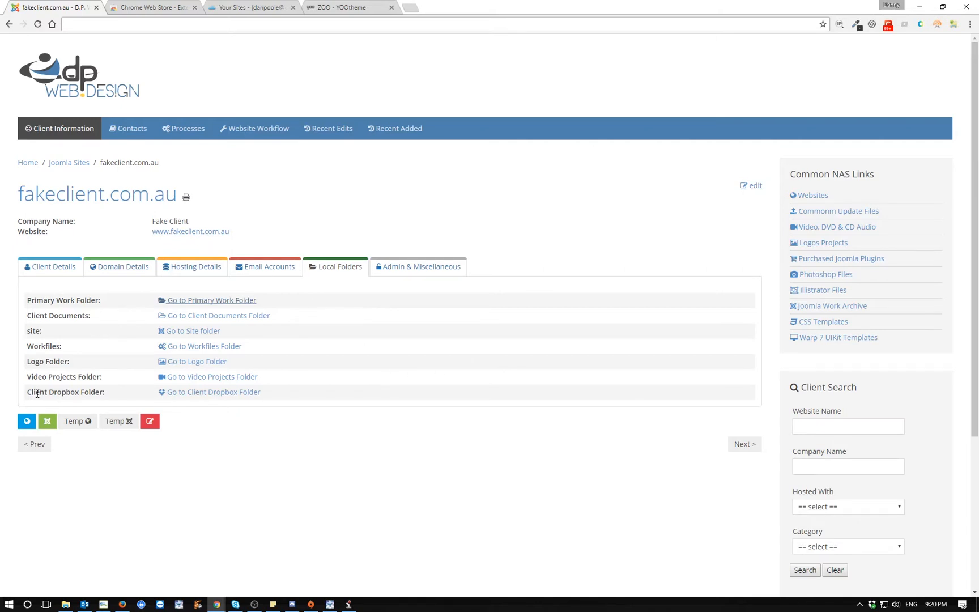
pyautogui.moveTo(88, 360)
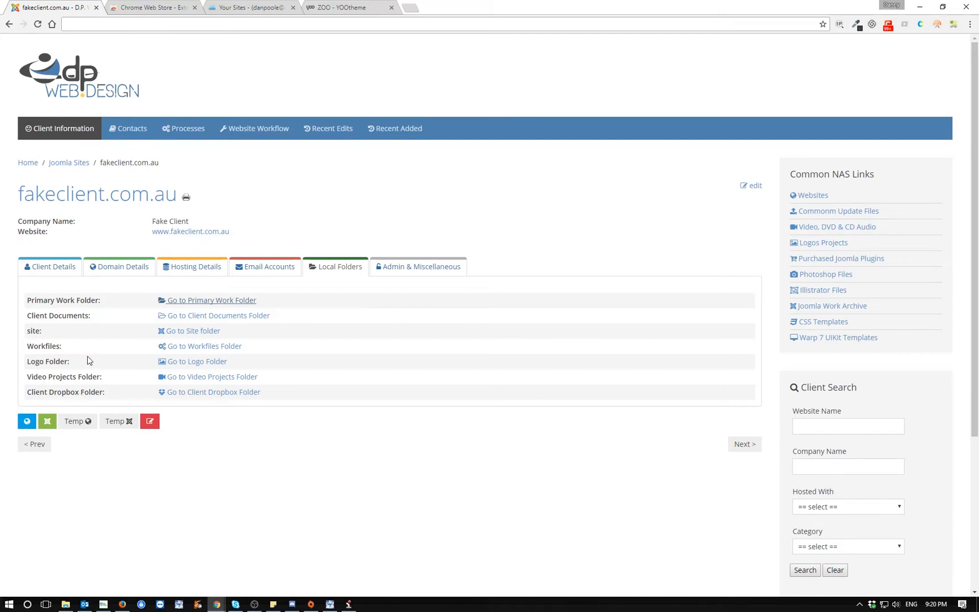
pyautogui.moveTo(656, 337)
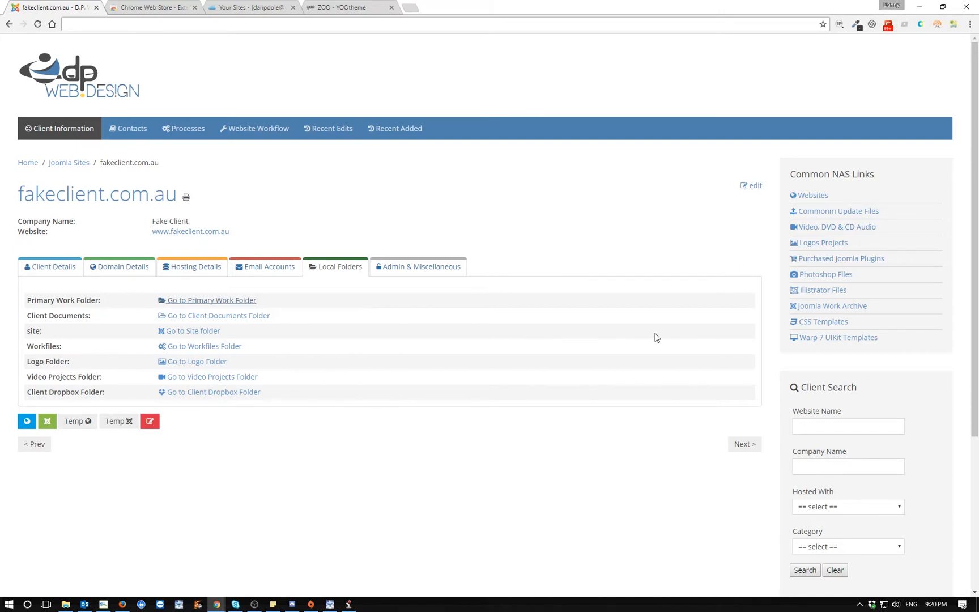
pyautogui.moveTo(818, 223)
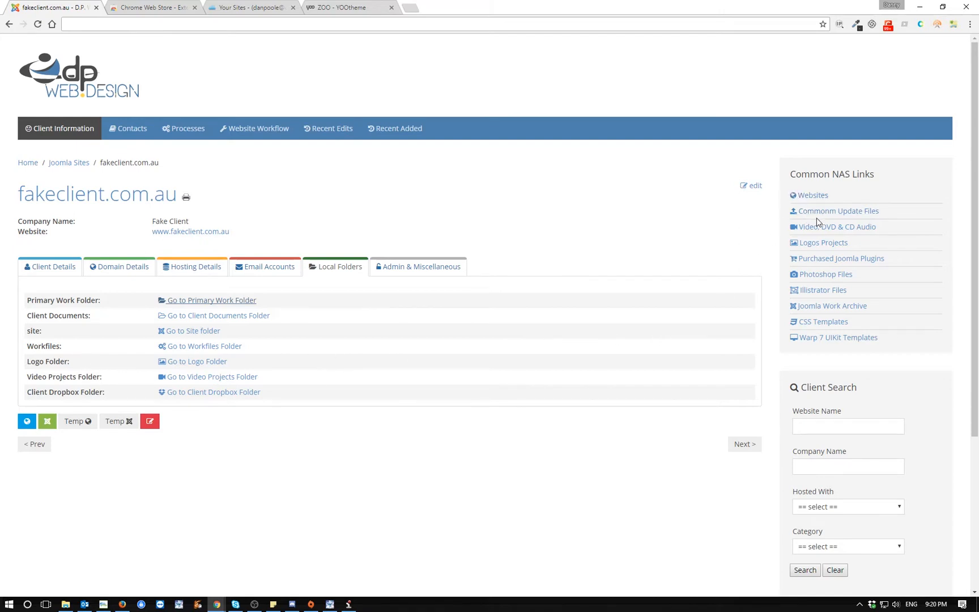
pyautogui.moveTo(822, 321)
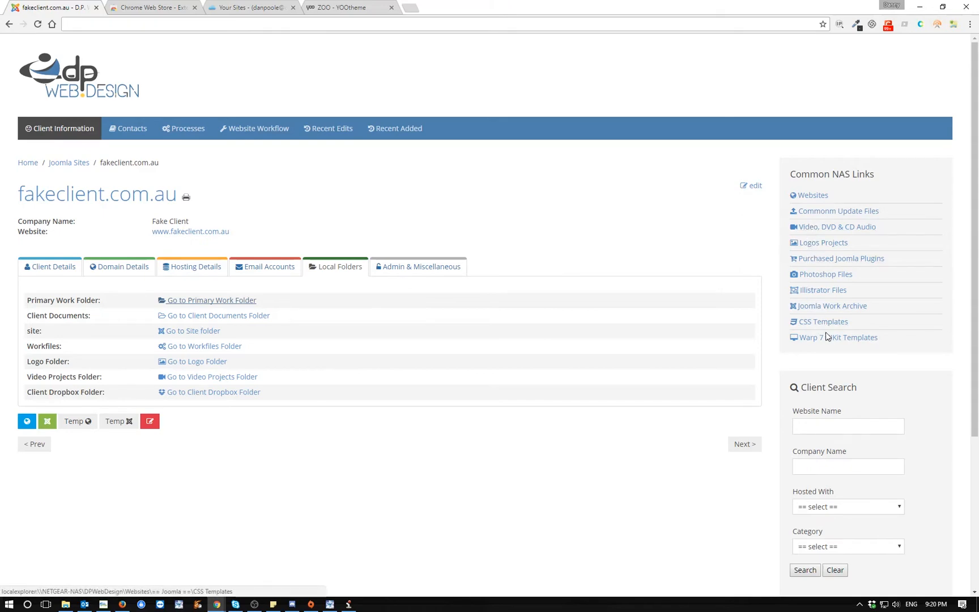
# View the NAS Websites and Logos Projects folders, then show fakeclient.com.au's Admin & Miscellaneous details
pyautogui.click(812, 195)
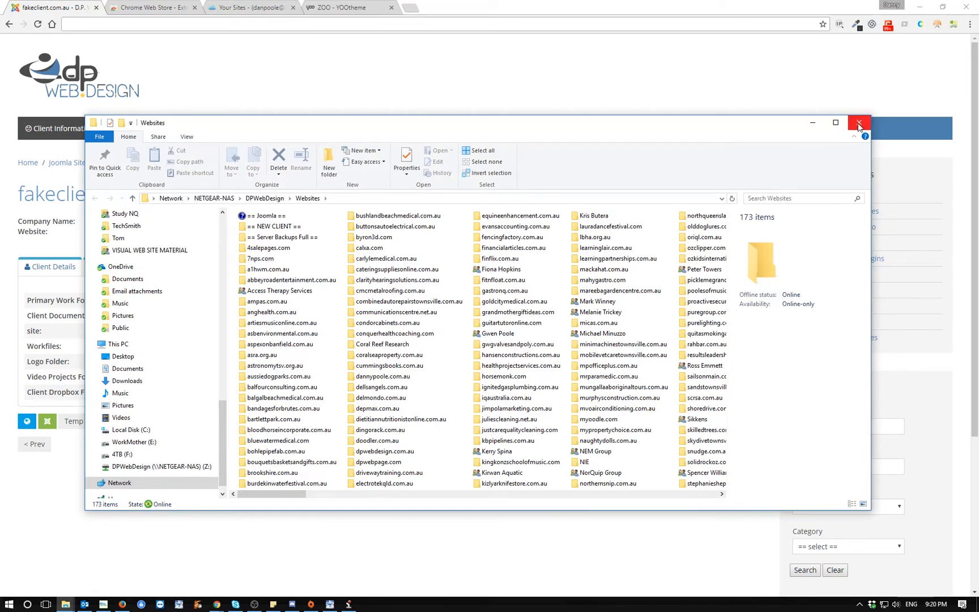
pyautogui.click(858, 123)
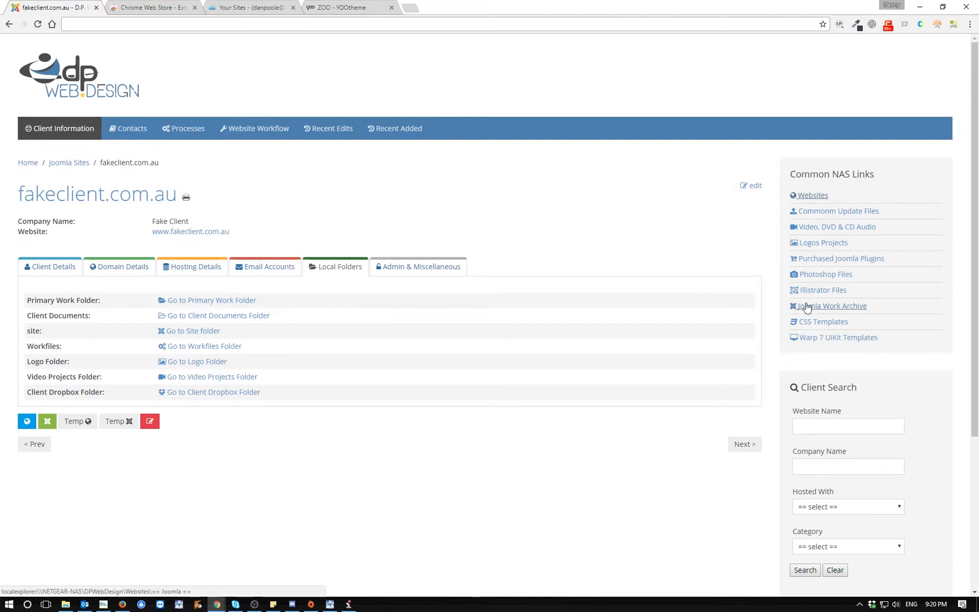
pyautogui.moveTo(814, 192)
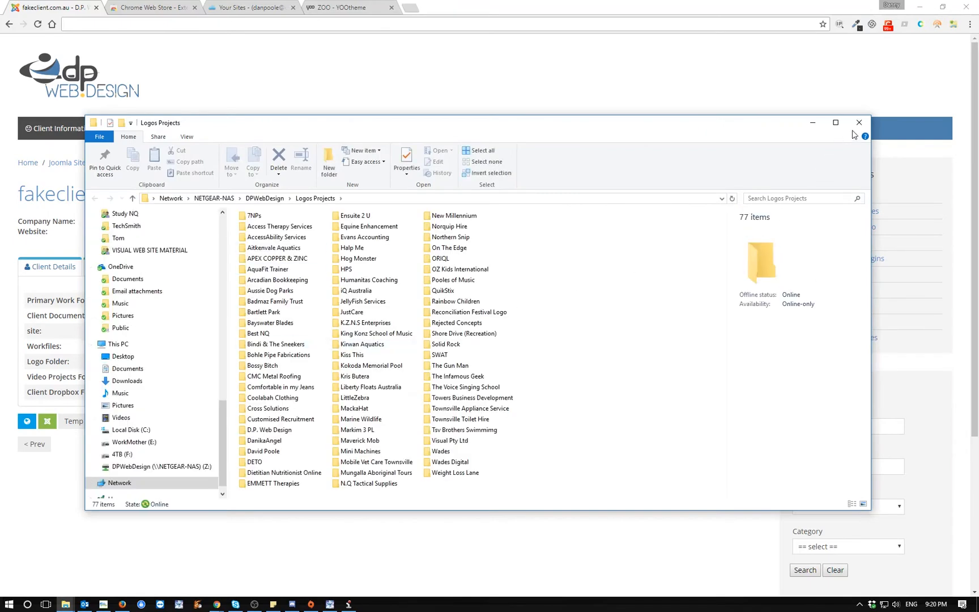
pyautogui.click(859, 122)
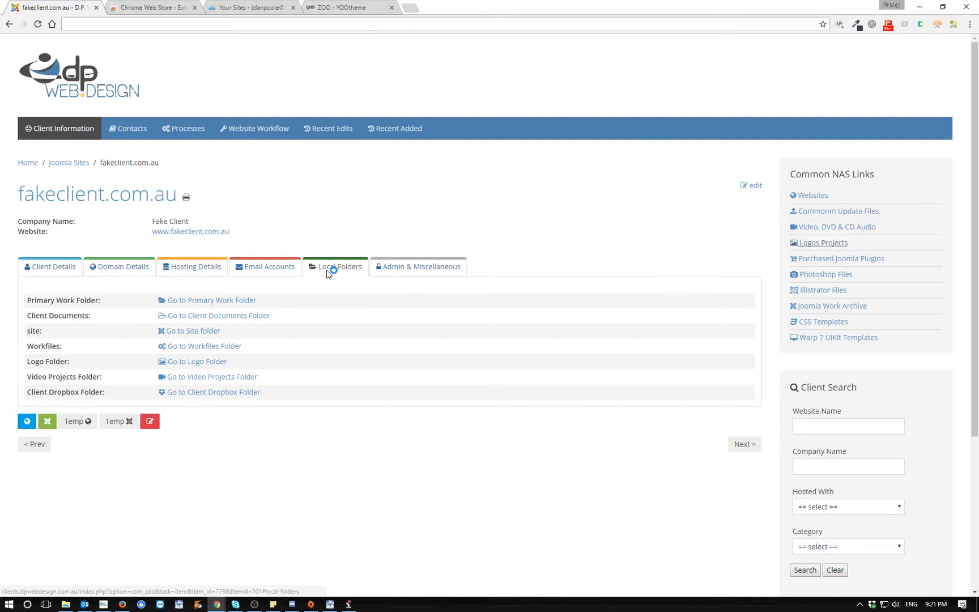
pyautogui.click(418, 266)
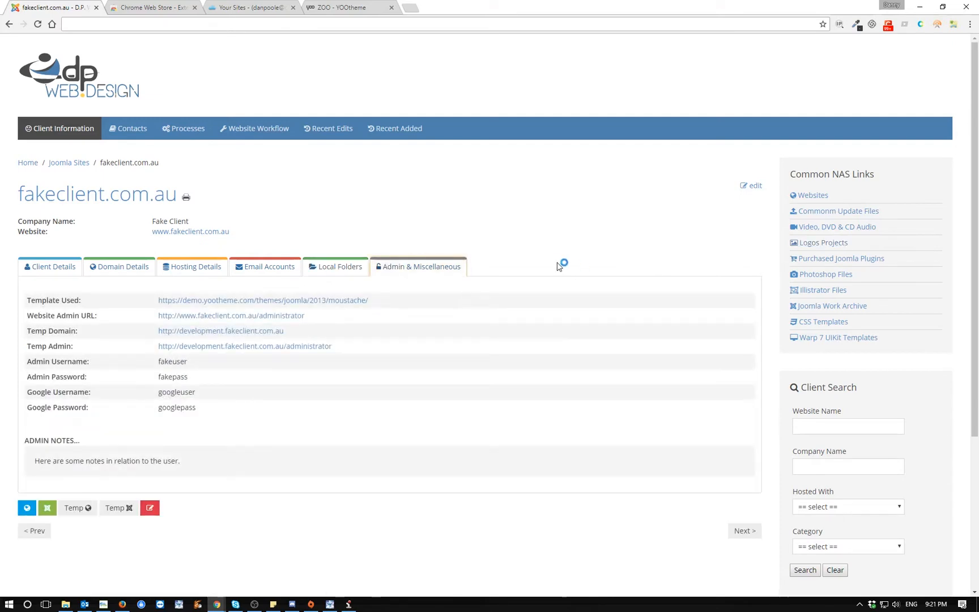
pyautogui.moveTo(284, 384)
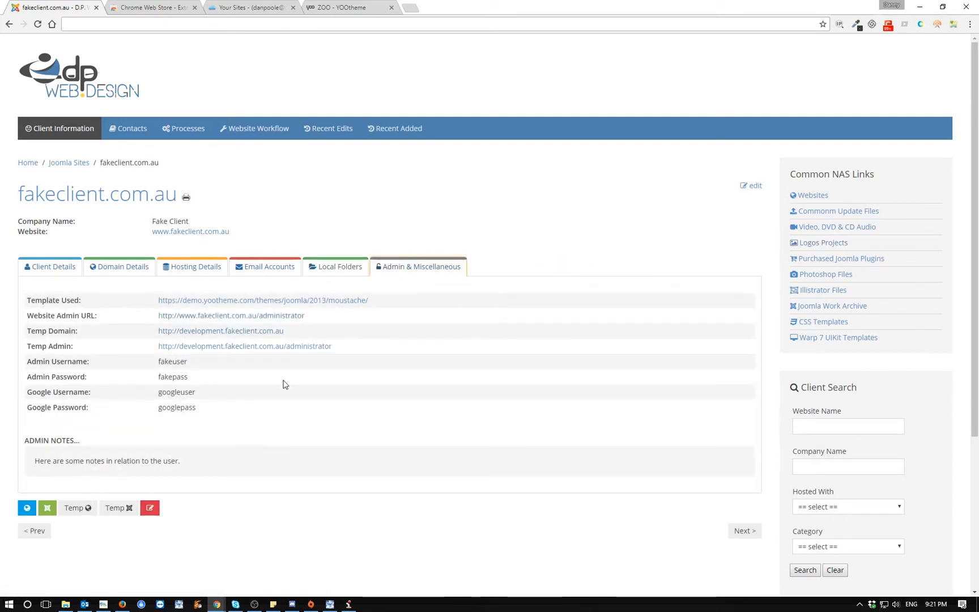
pyautogui.moveTo(343, 345)
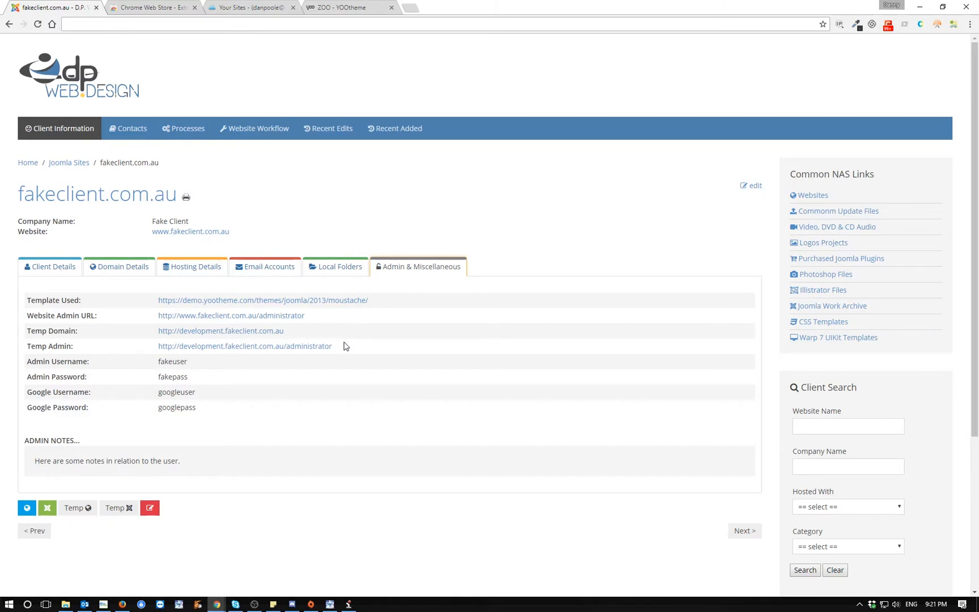
pyautogui.moveTo(169, 404)
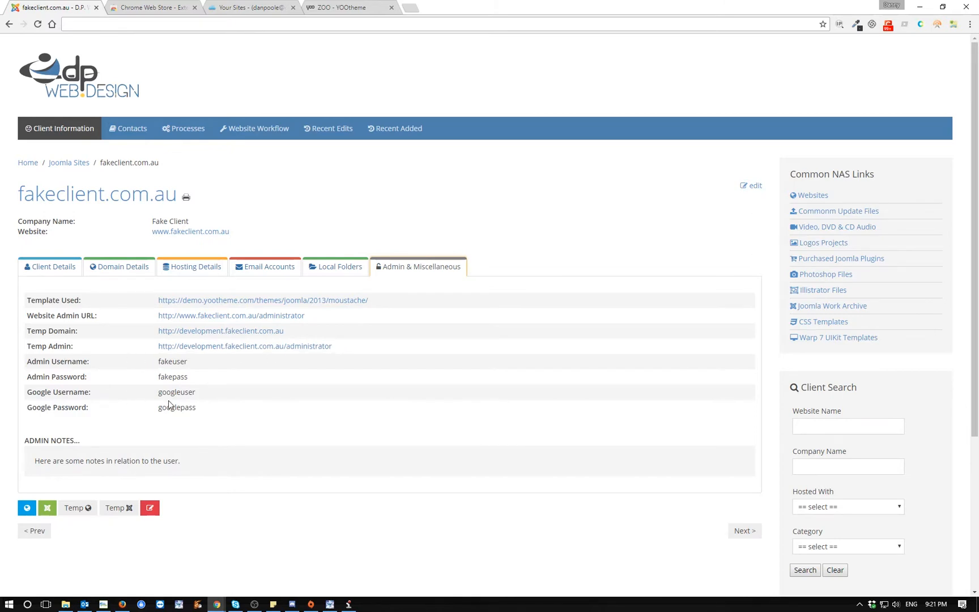
pyautogui.moveTo(267, 425)
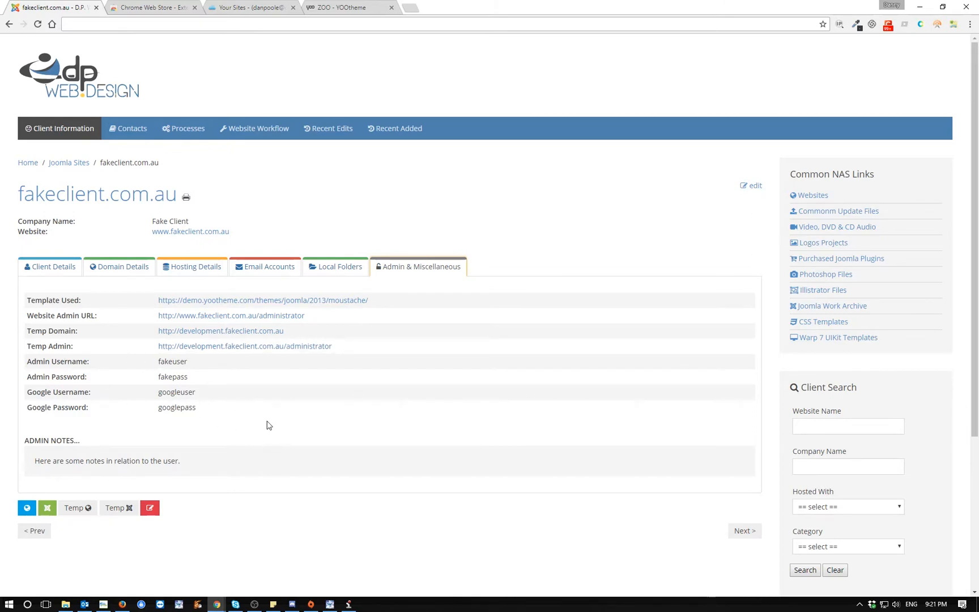
pyautogui.moveTo(235, 431)
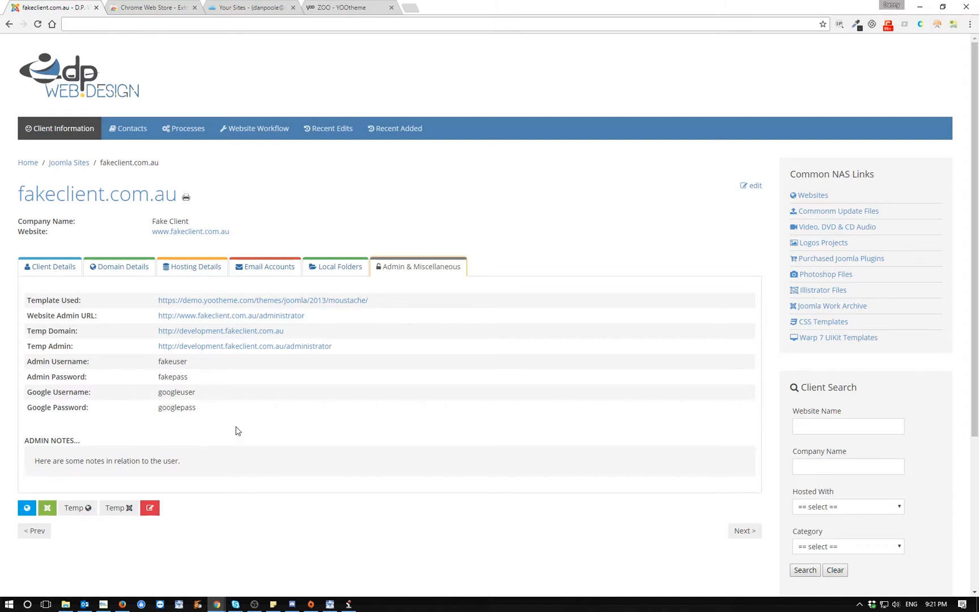
# Return fakeclient.com.au's record to its Client Details with contact name, email and phone numbers
pyautogui.scroll(-3)
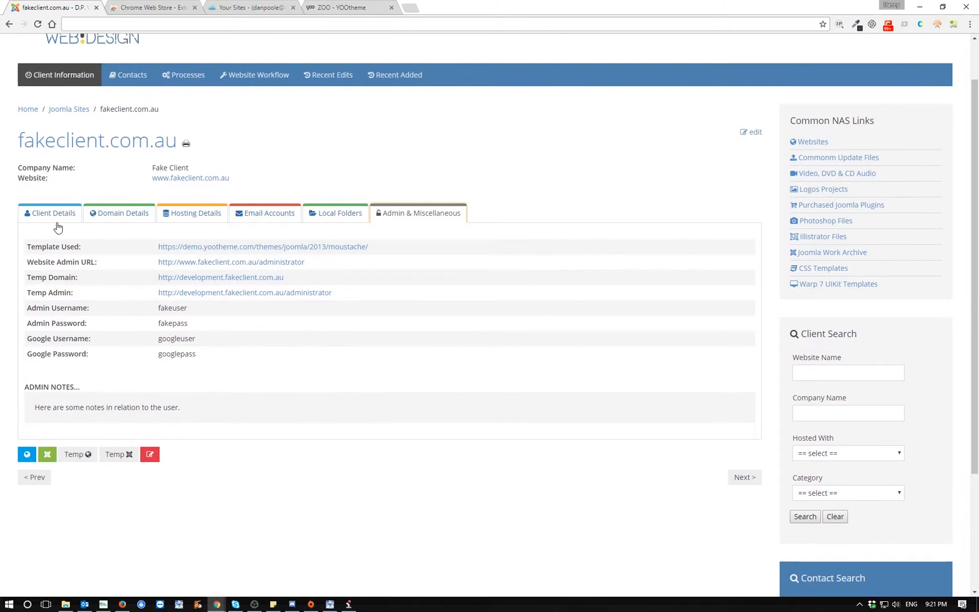
pyautogui.click(53, 213)
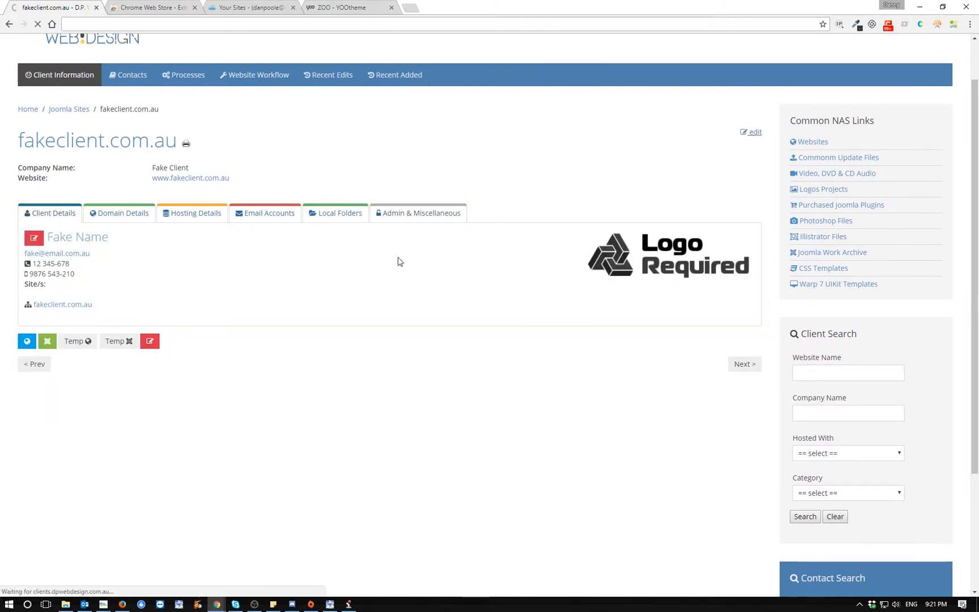
# Open the Edit Client Details form for fakeclient.com.au showing its core details
pyautogui.click(753, 132)
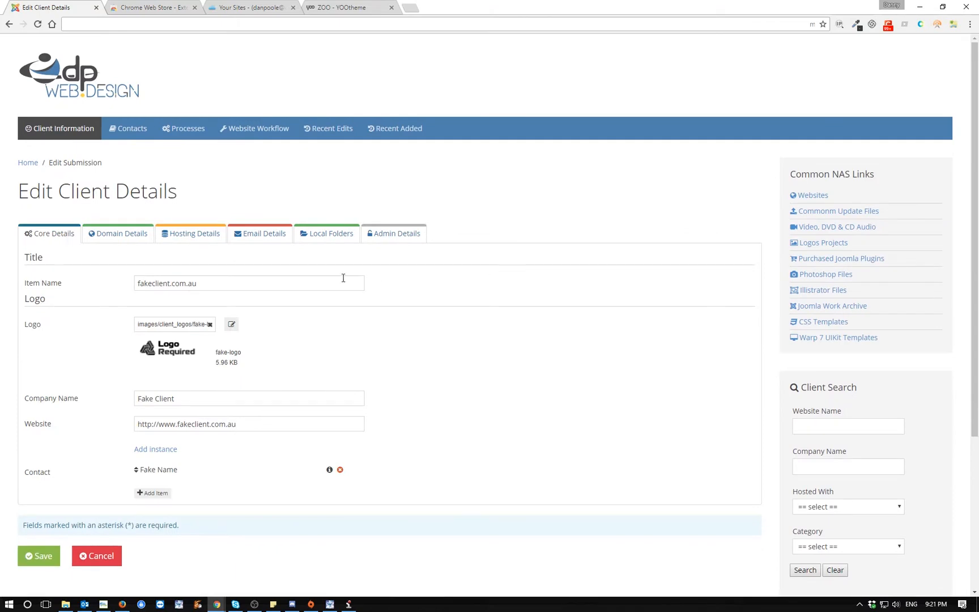
pyautogui.moveTo(62, 381)
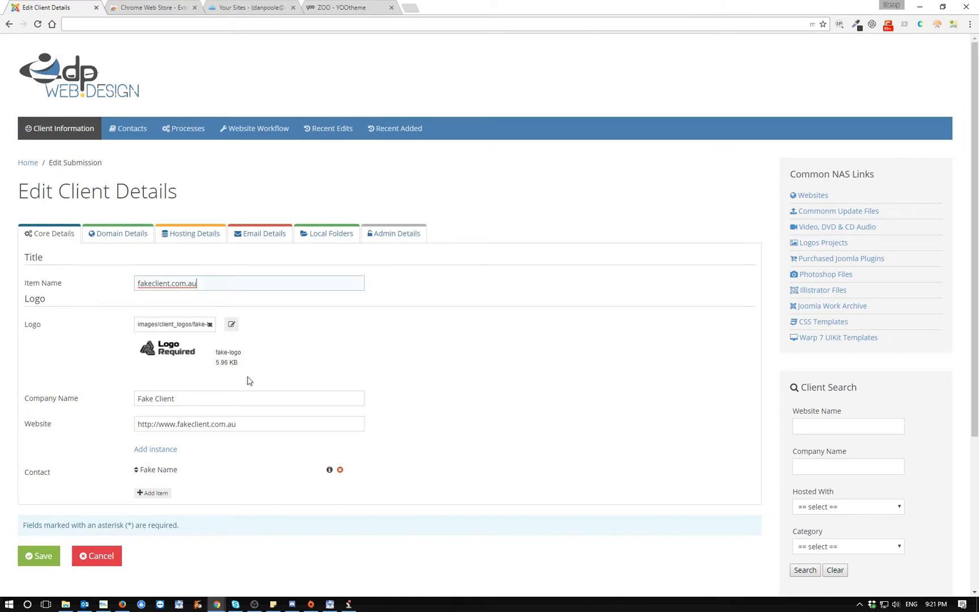
pyautogui.moveTo(153, 470)
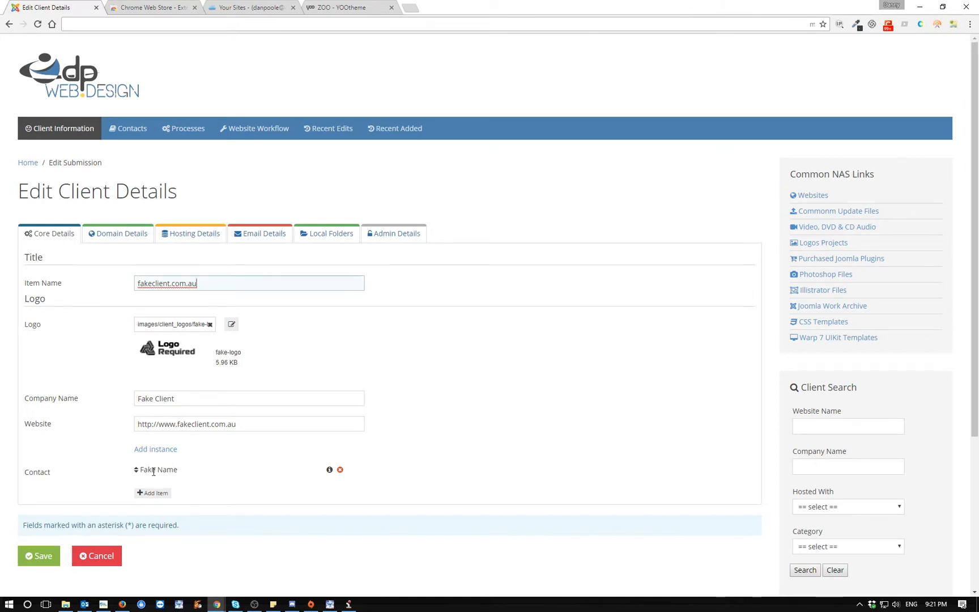
pyautogui.moveTo(156, 469)
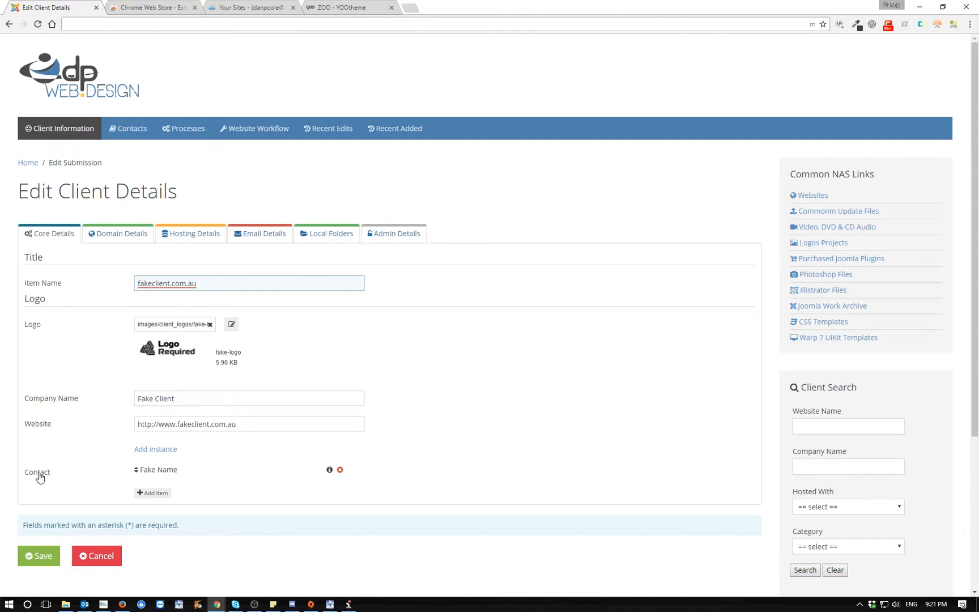
pyautogui.moveTo(166, 467)
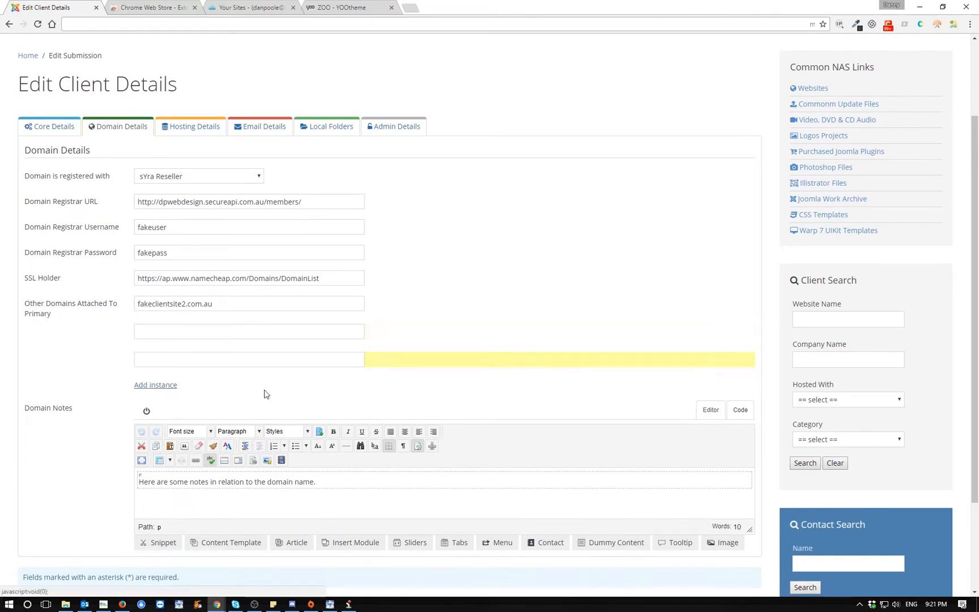
# Step through the edit form's Hosting, Email, Local Folders and Admin Details sections
pyautogui.click(155, 384)
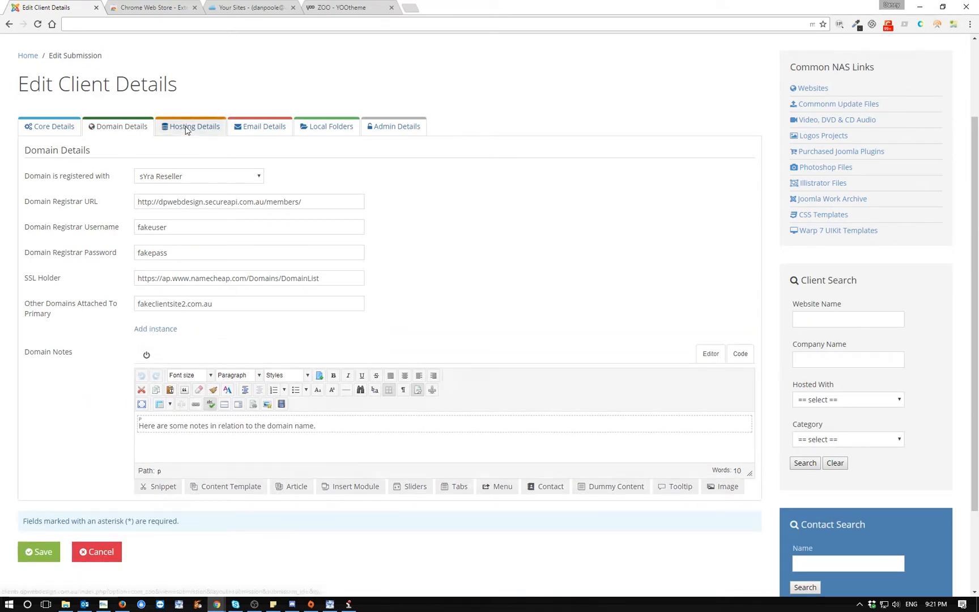
pyautogui.click(191, 126)
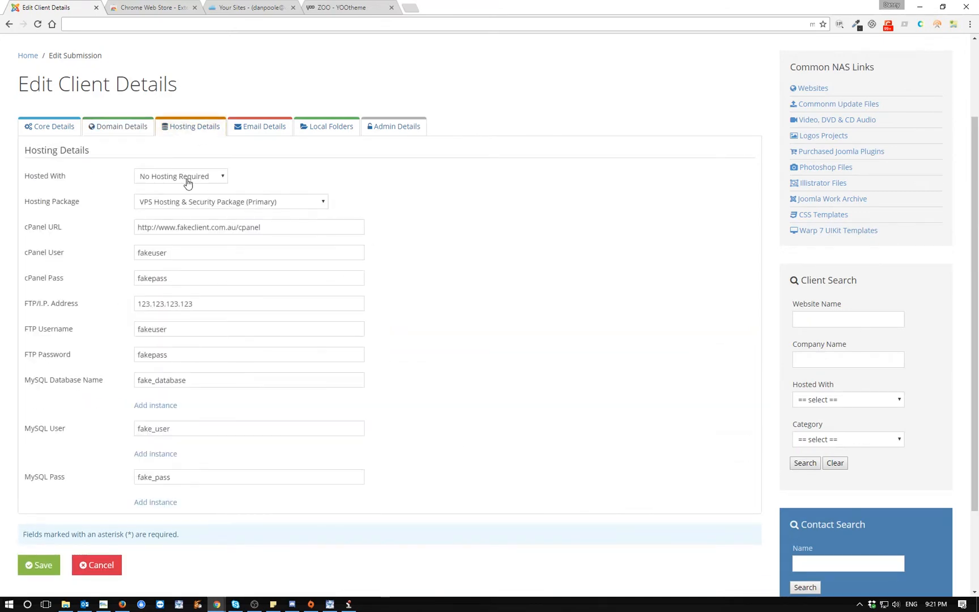
pyautogui.moveTo(260, 126)
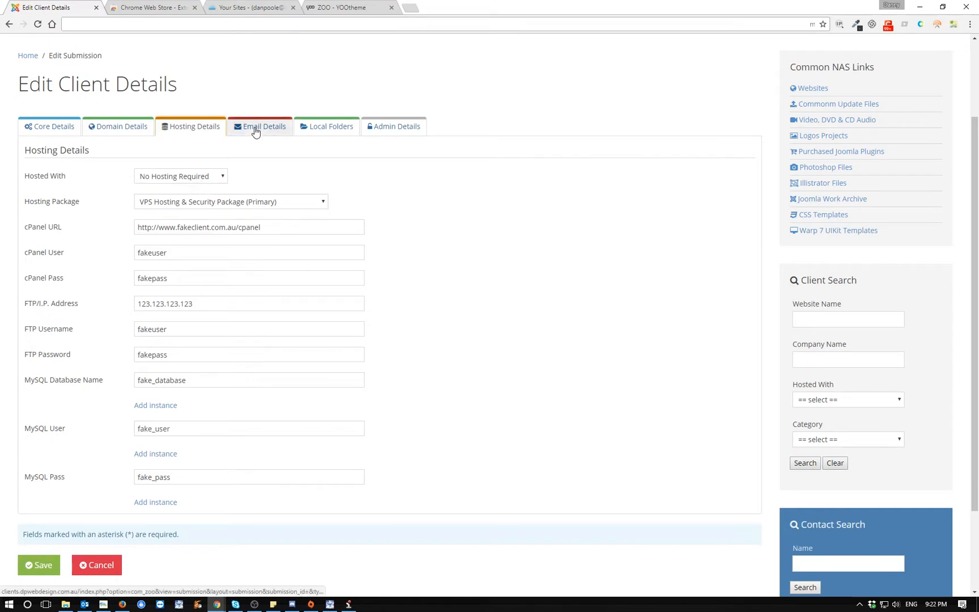
pyautogui.click(264, 126)
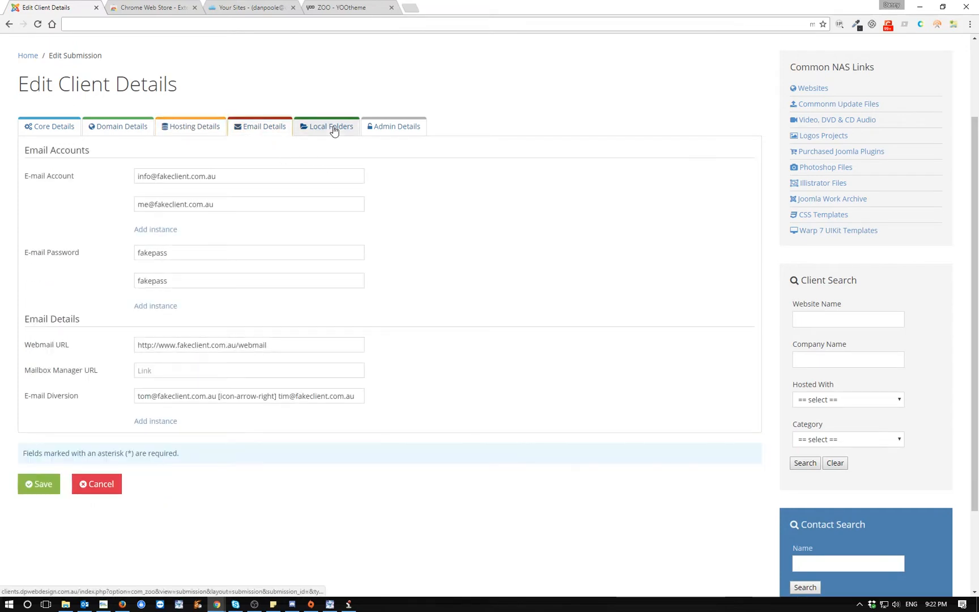
pyautogui.click(326, 126)
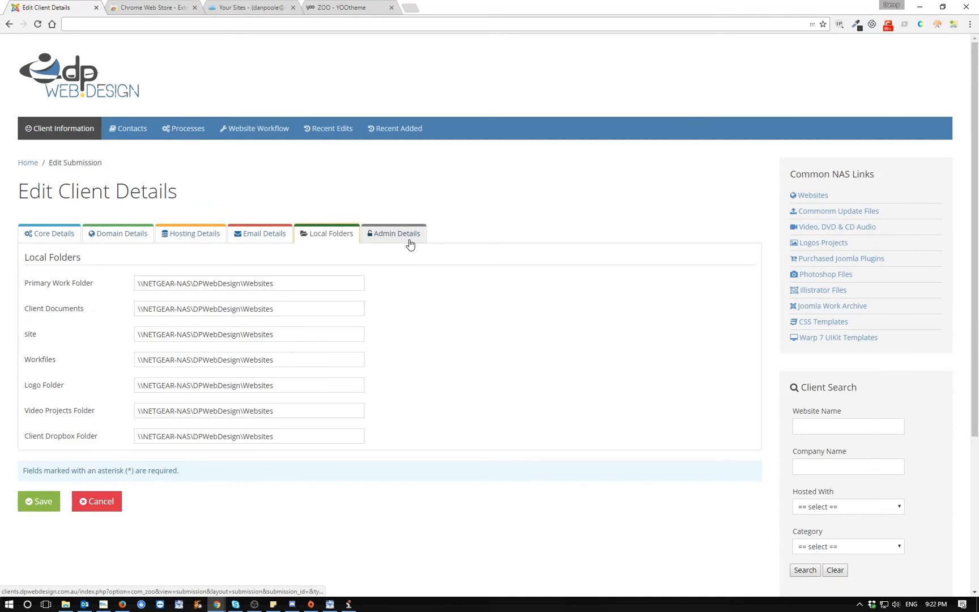
pyautogui.moveTo(389, 254)
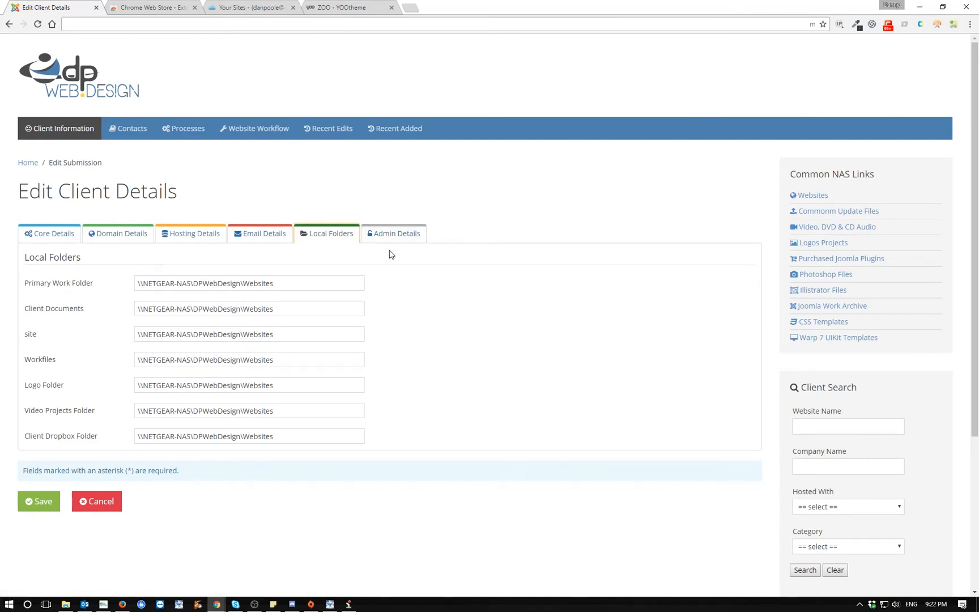
pyautogui.click(393, 234)
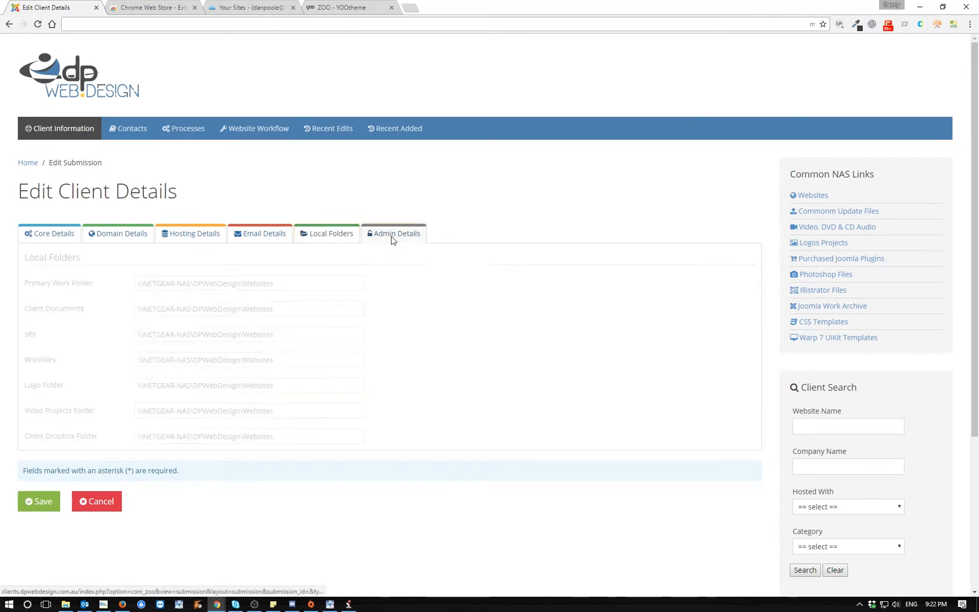
# Return to the client information home page and start a client search by website name
pyautogui.click(393, 234)
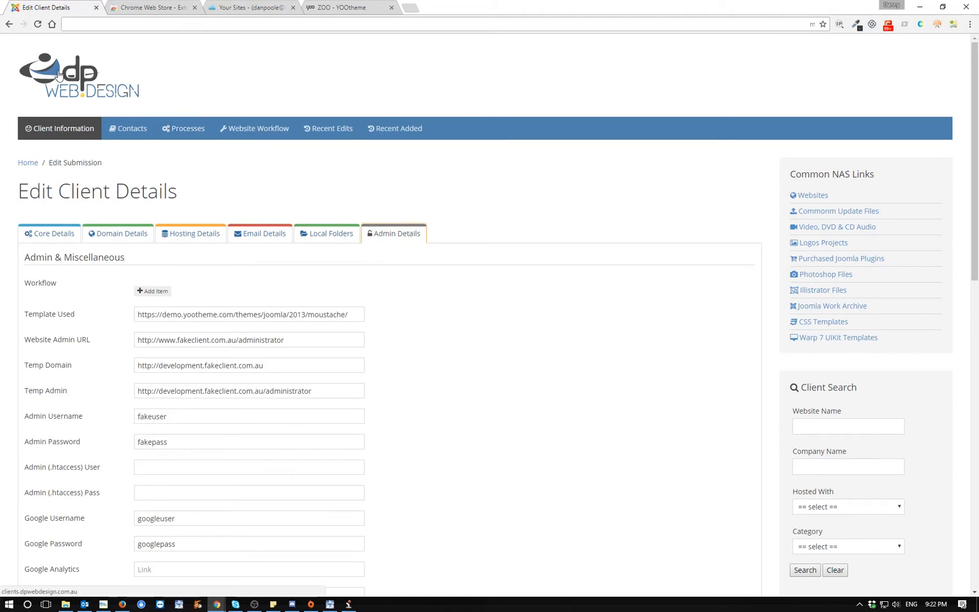
pyautogui.click(128, 128)
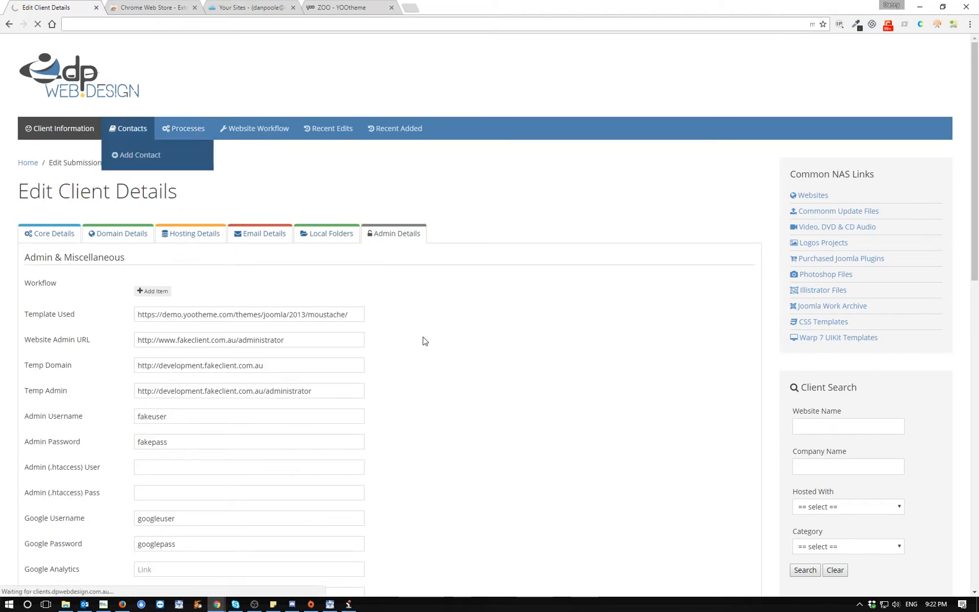
pyautogui.click(58, 128)
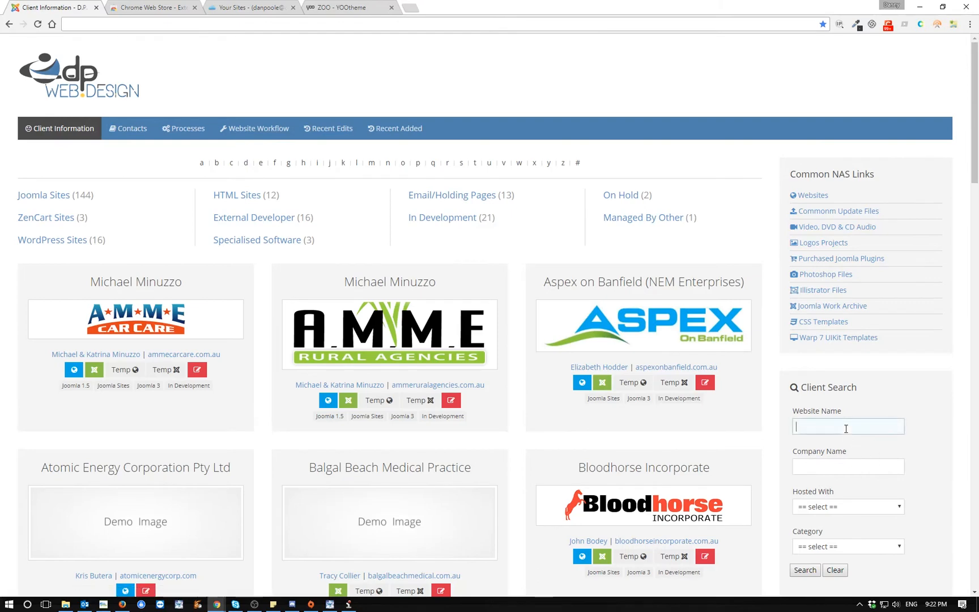
# Search clients for 'fake' and show fakeclient.com.au's hosting details and local folder links
pyautogui.write('fake')
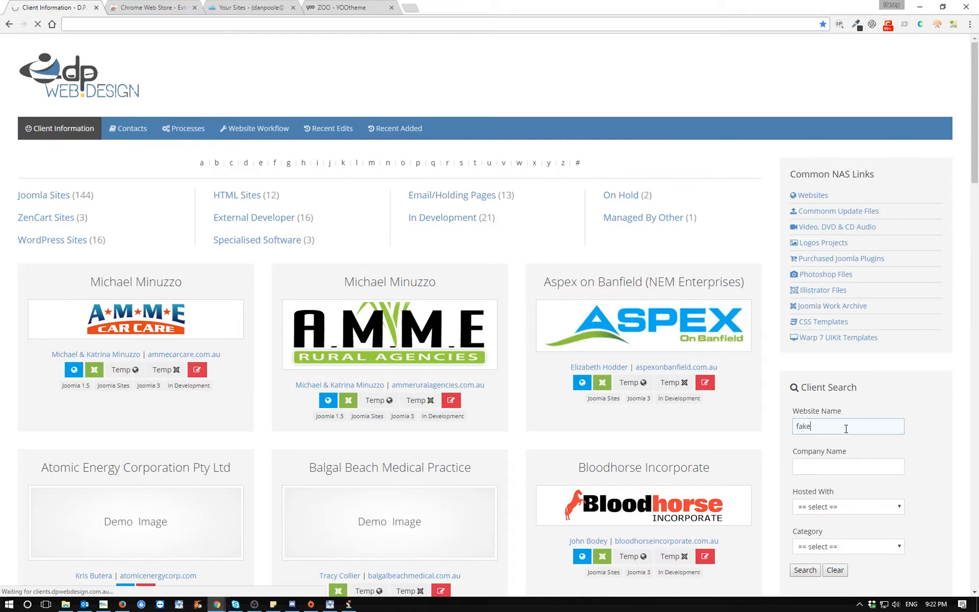
pyautogui.click(803, 570)
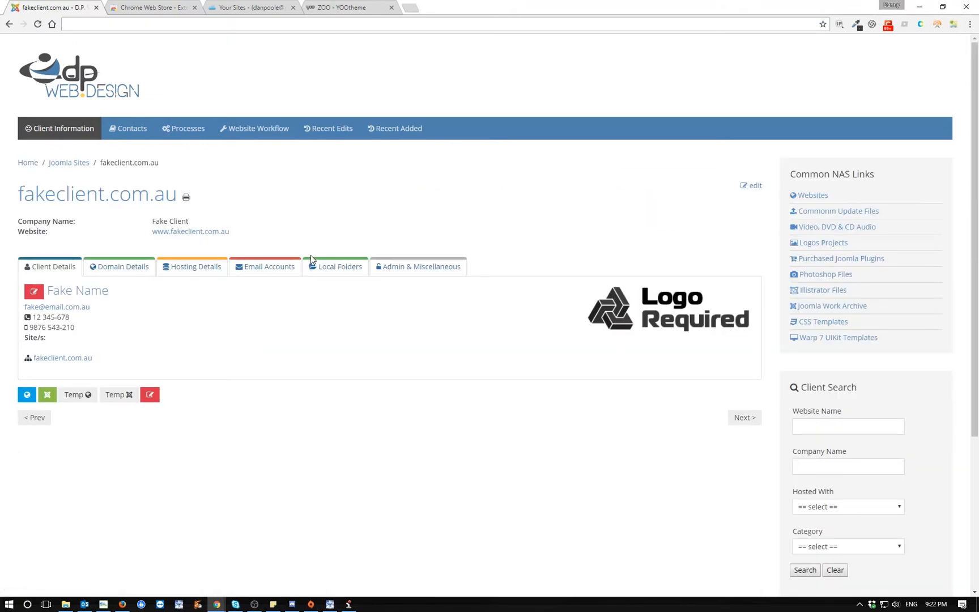
pyautogui.moveTo(266, 266)
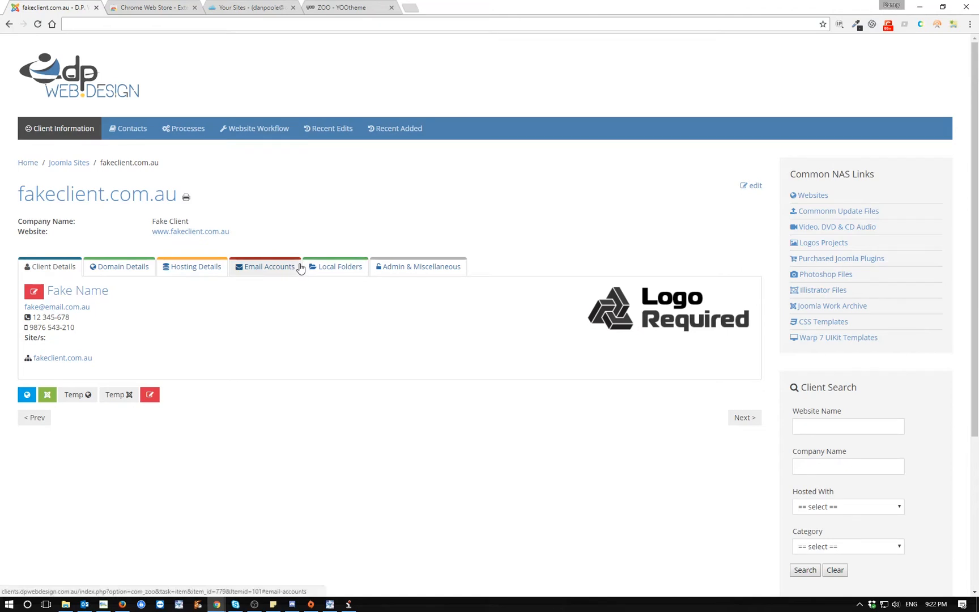
pyautogui.click(191, 266)
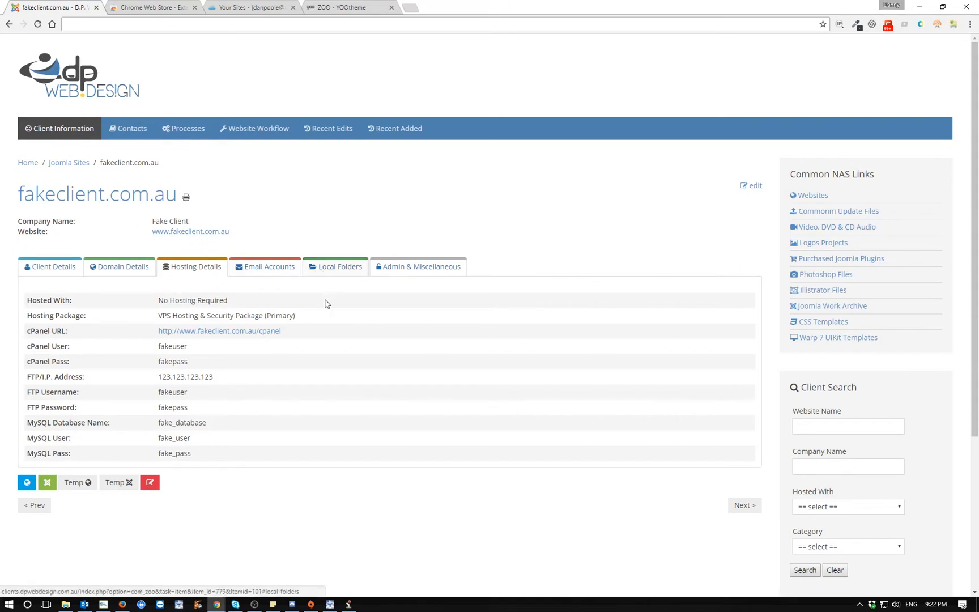
pyautogui.click(336, 267)
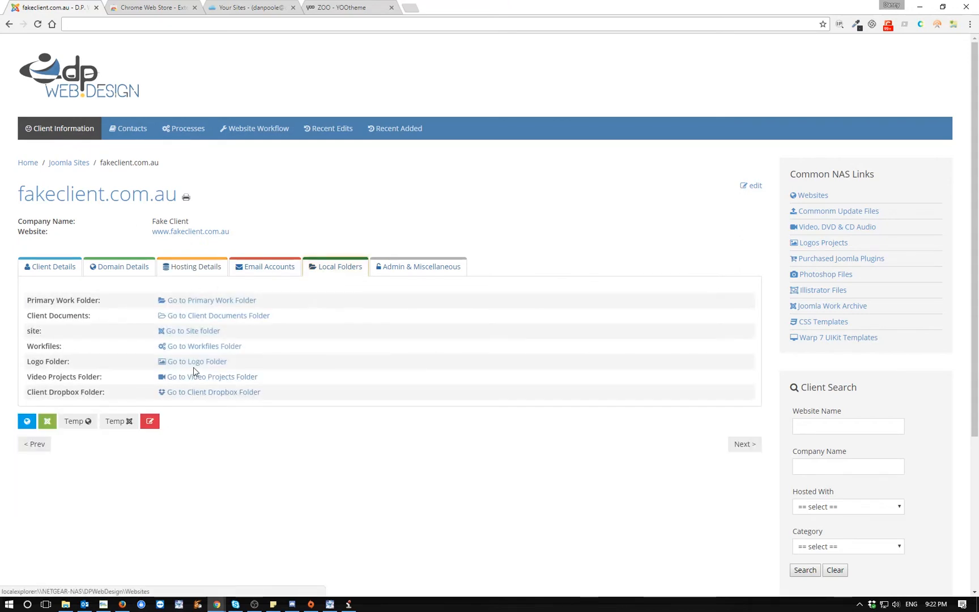
pyautogui.moveTo(223, 376)
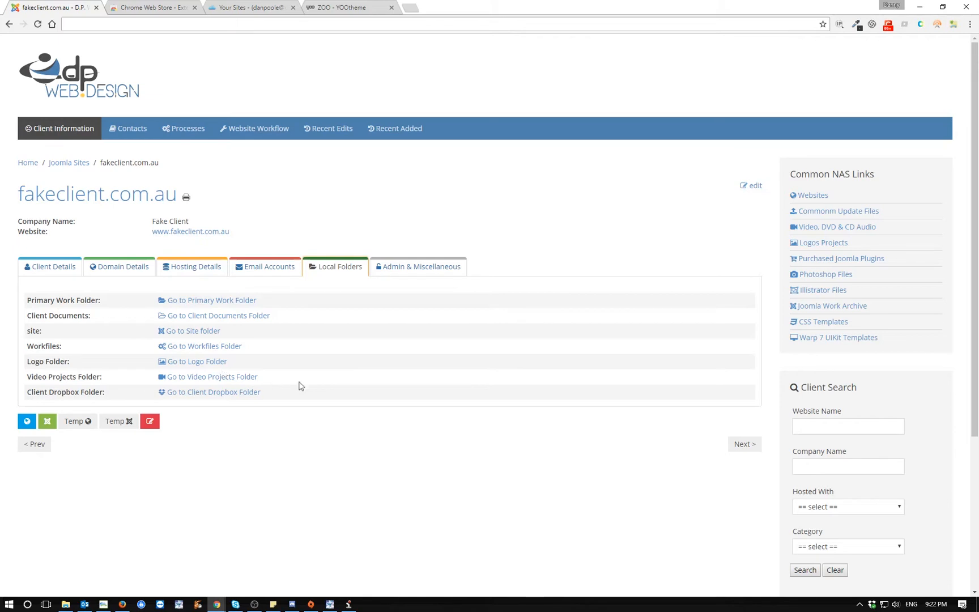
pyautogui.moveTo(493, 248)
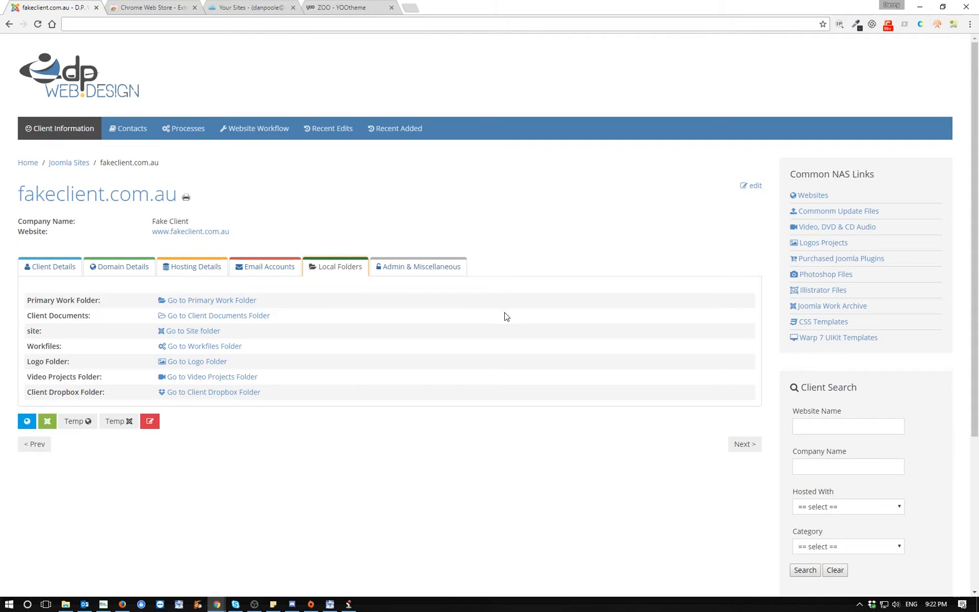
pyautogui.moveTo(241, 162)
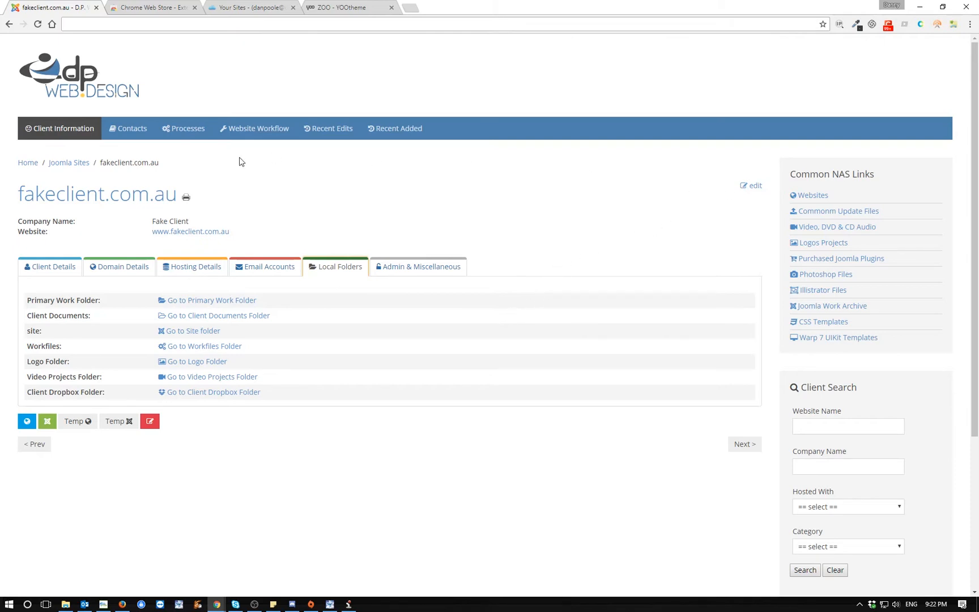
pyautogui.click(257, 129)
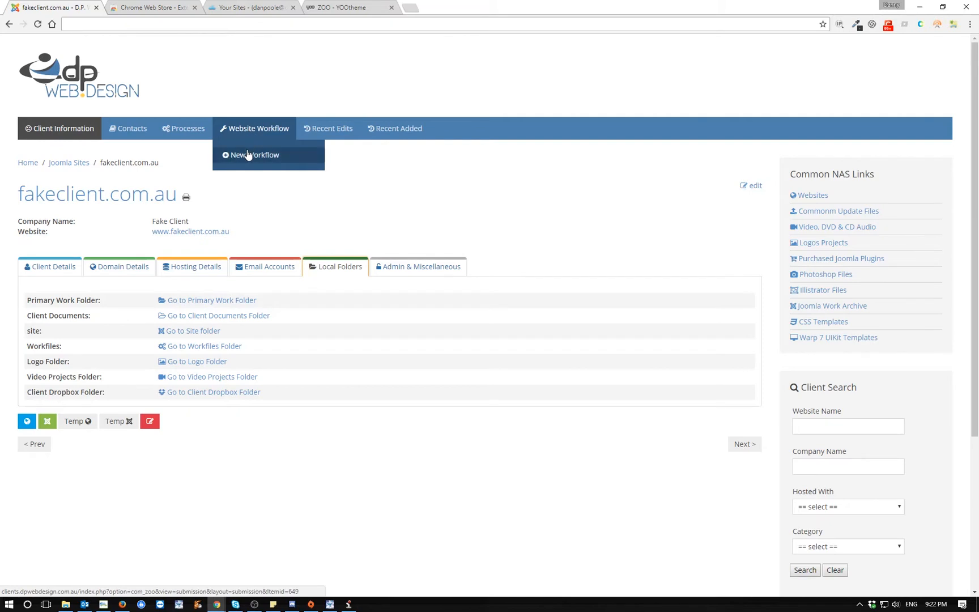
# Start a new website workflow named Fake Site
pyautogui.click(254, 156)
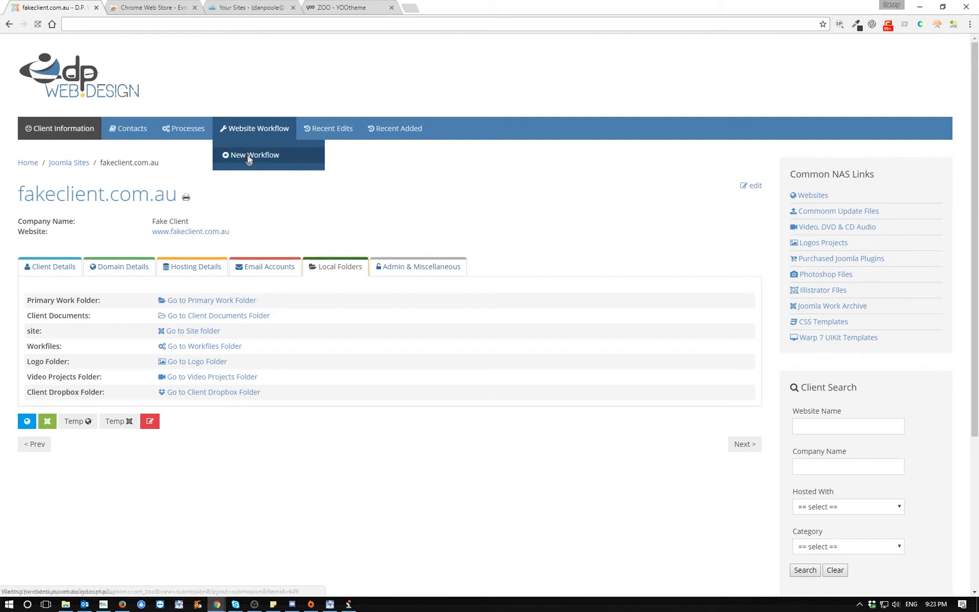
pyautogui.click(254, 155)
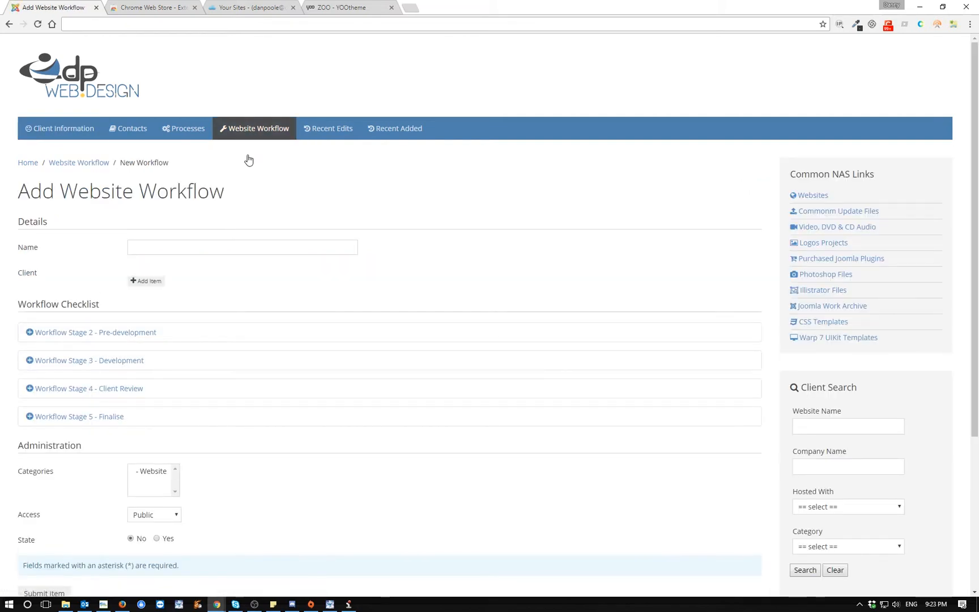
pyautogui.click(242, 248)
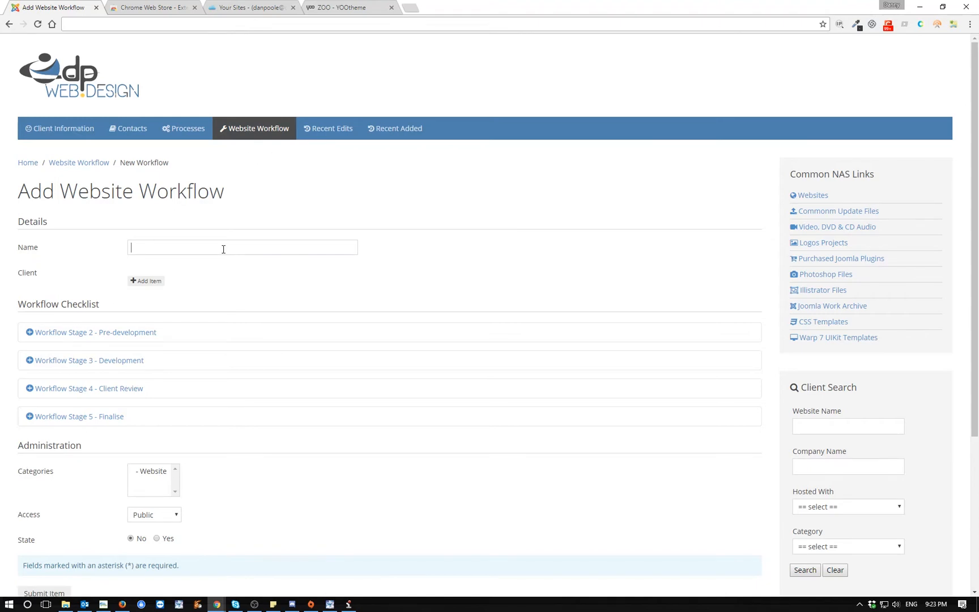
pyautogui.write('Fake')
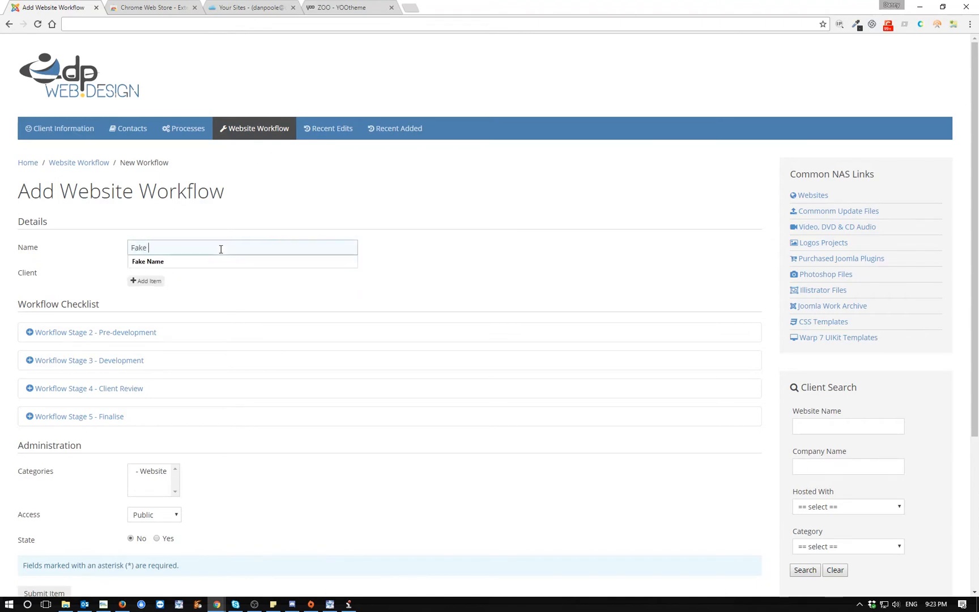
# Link the workflow to client fakeclient.com.au and set its access level to Special
pyautogui.click(145, 281)
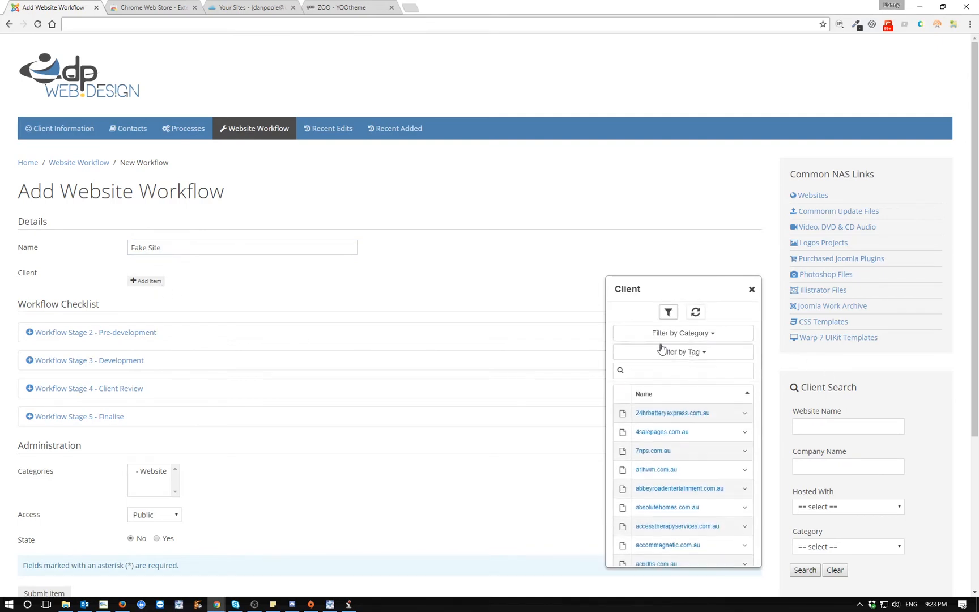
pyautogui.click(682, 370)
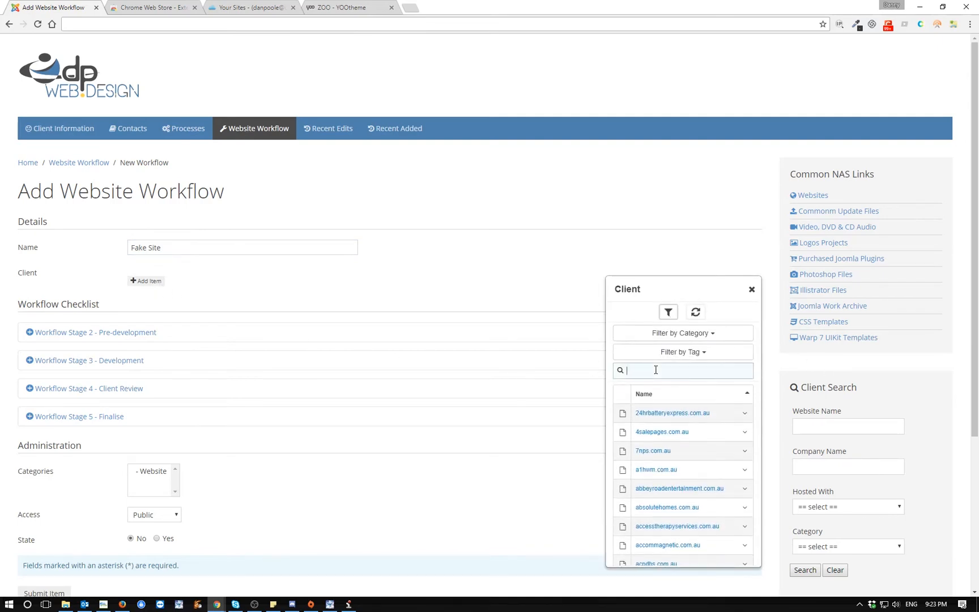
pyautogui.write('fake')
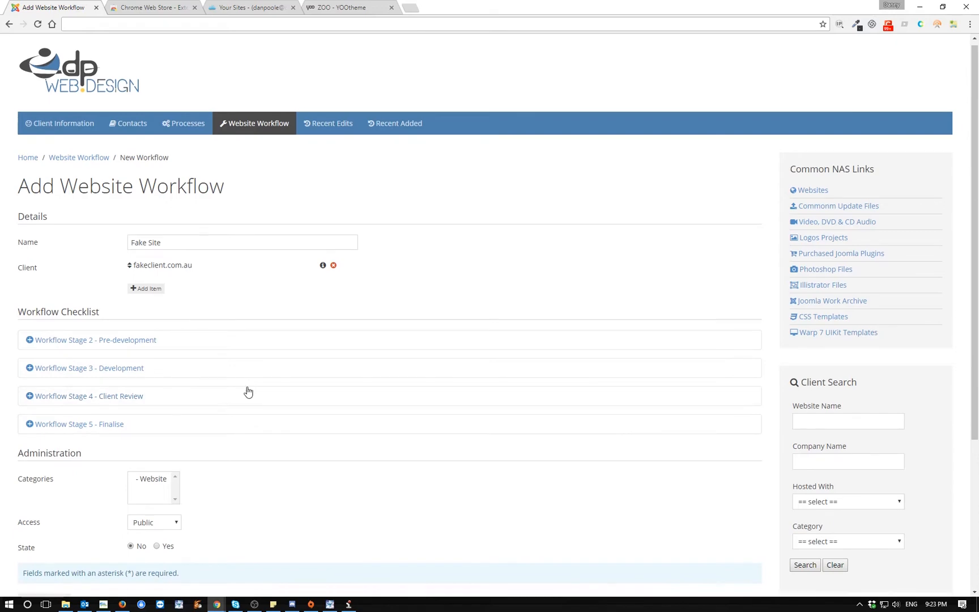
pyautogui.click(154, 366)
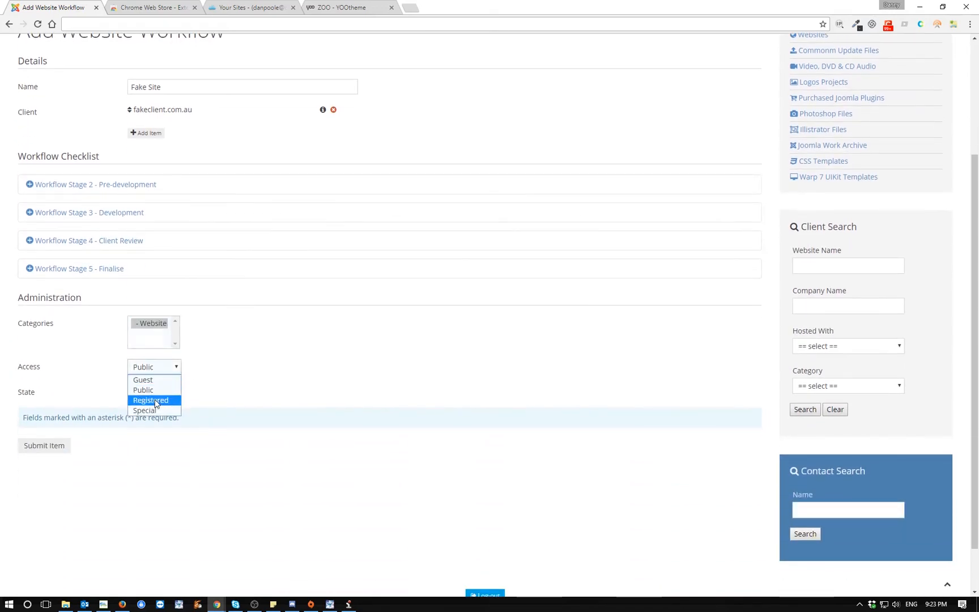
pyautogui.click(145, 411)
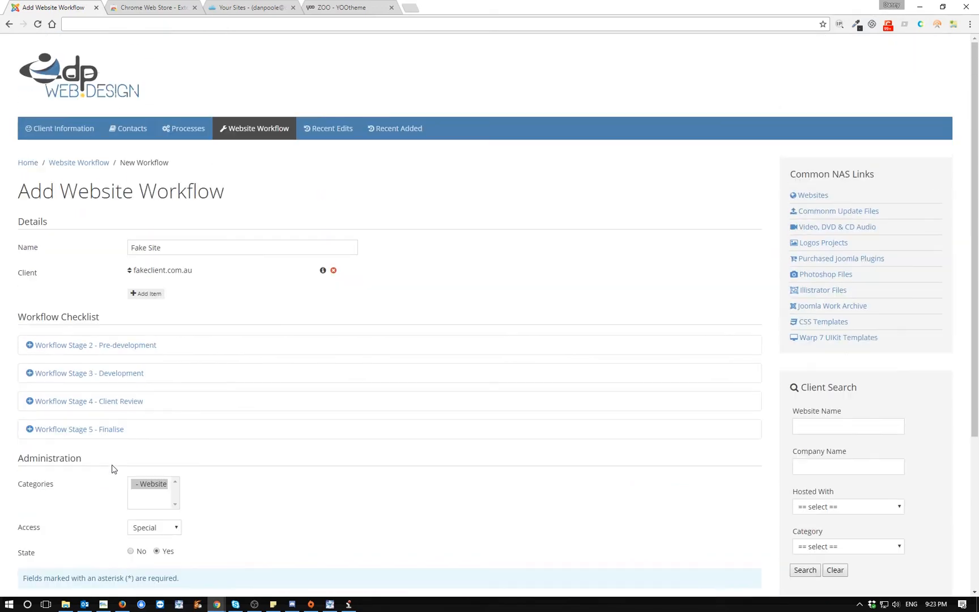
pyautogui.scroll(-3)
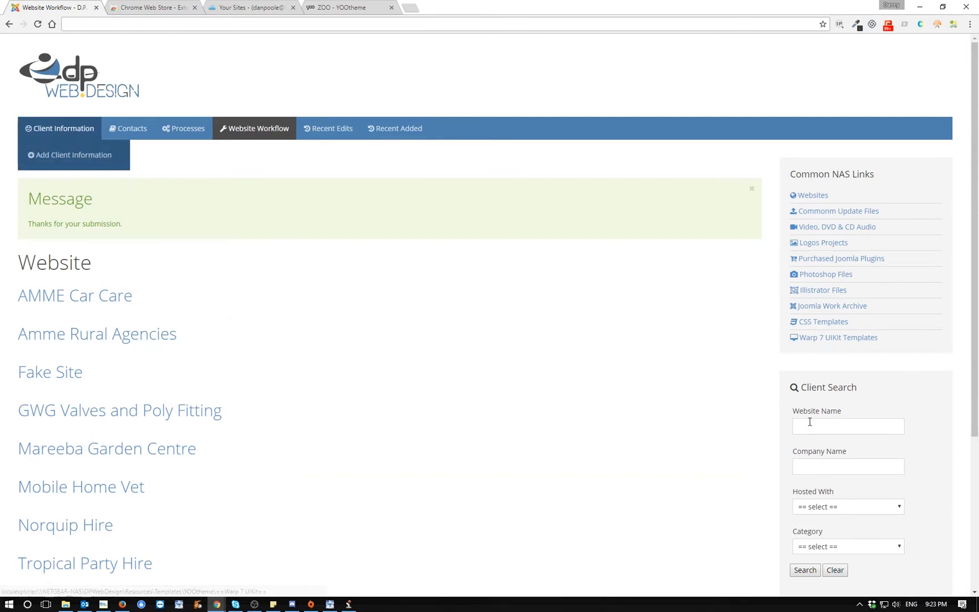
# Search website names for 'fa' and show fakeclient.com.au's Workflow section listing Fake Site
pyautogui.write('fa')
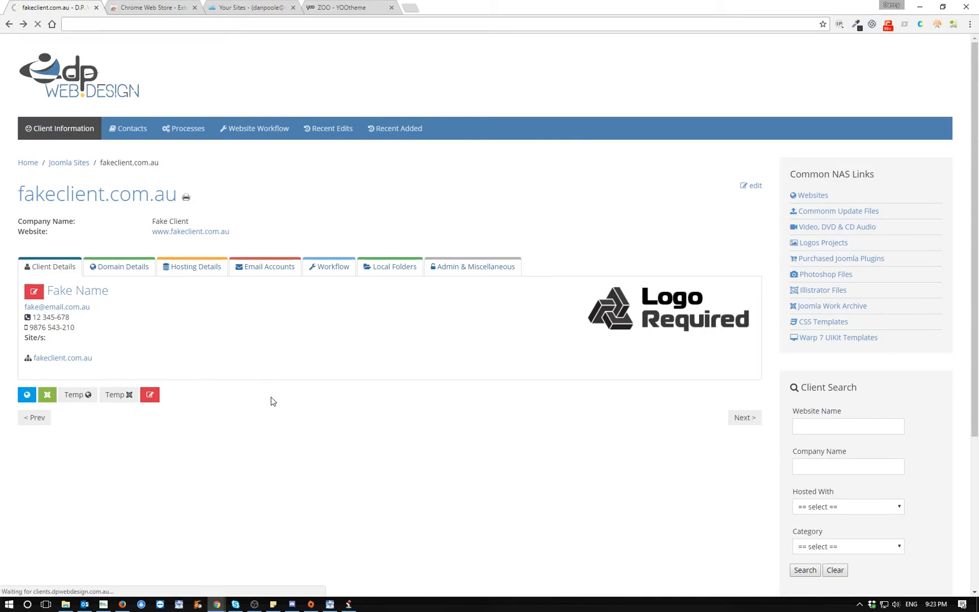
pyautogui.click(254, 128)
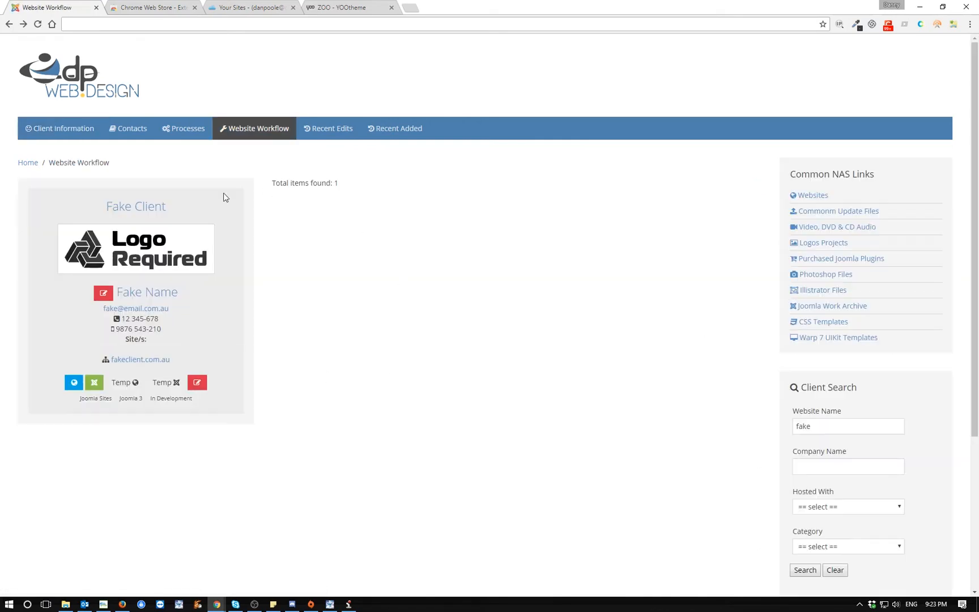
pyautogui.moveTo(192, 322)
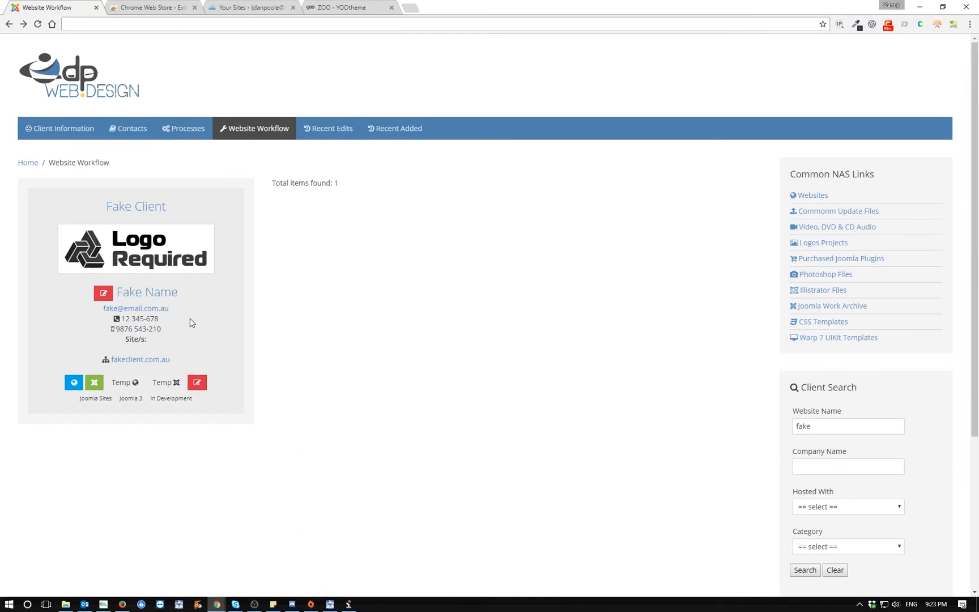
pyautogui.moveTo(197, 351)
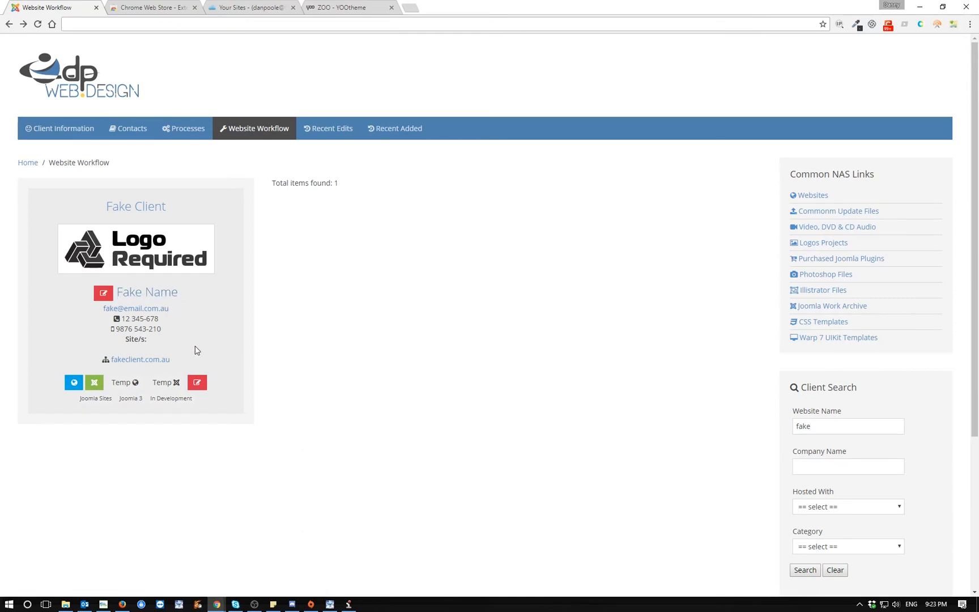
pyautogui.moveTo(122, 397)
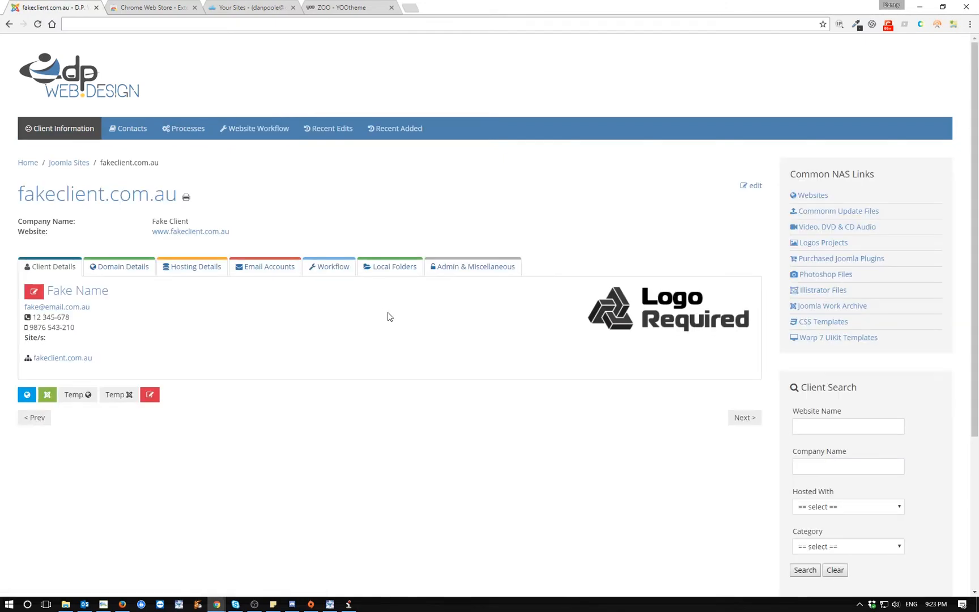
pyautogui.click(328, 266)
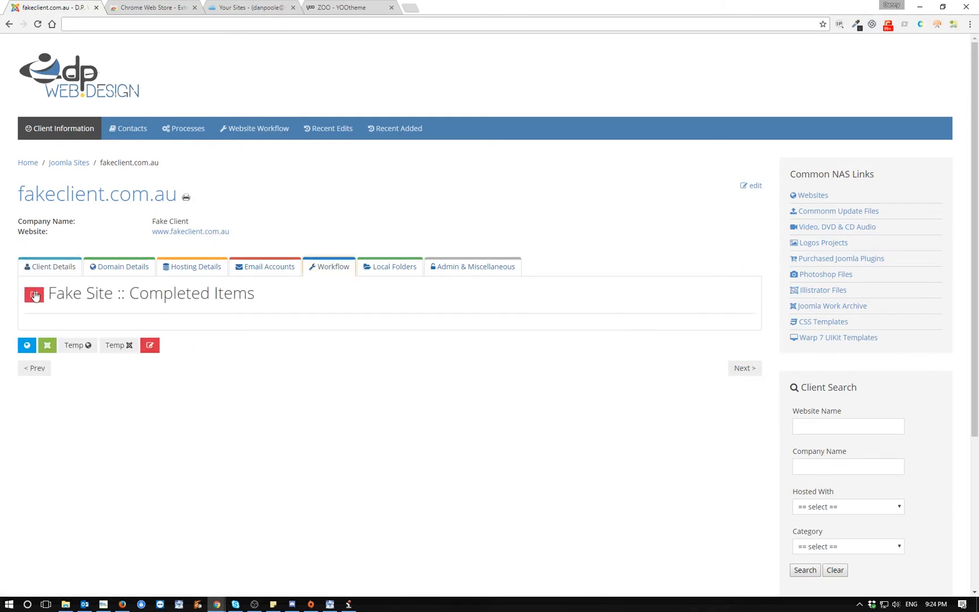
# Edit the Fake Site workflow and expand its Stage 2 pre-development checklist
pyautogui.click(34, 296)
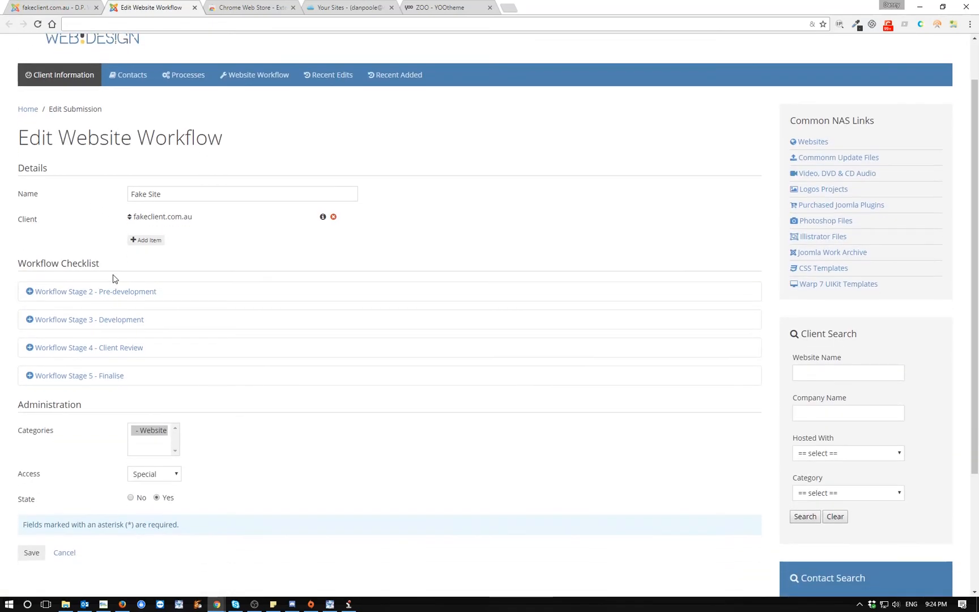
pyautogui.moveTo(114, 291)
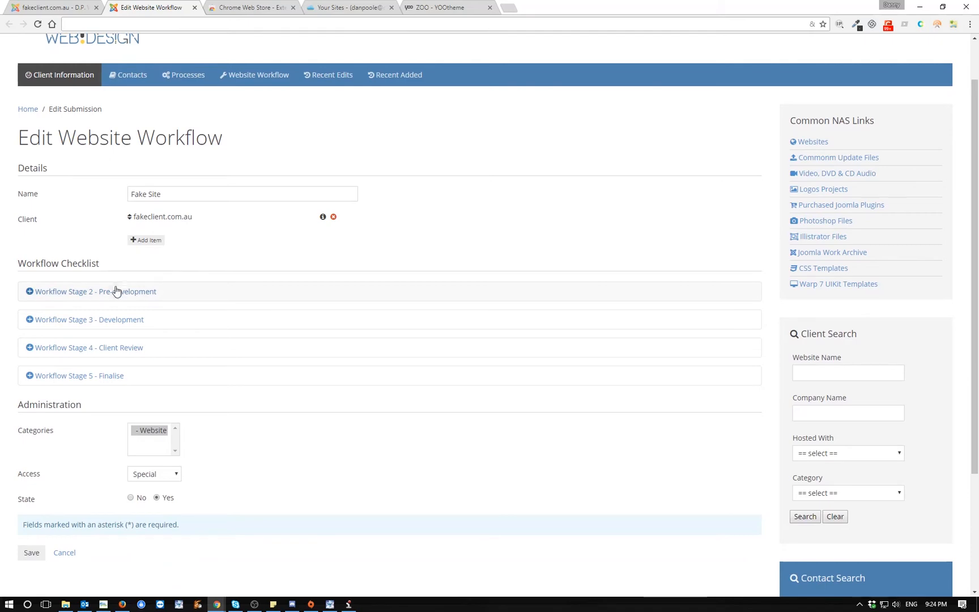
pyautogui.click(90, 291)
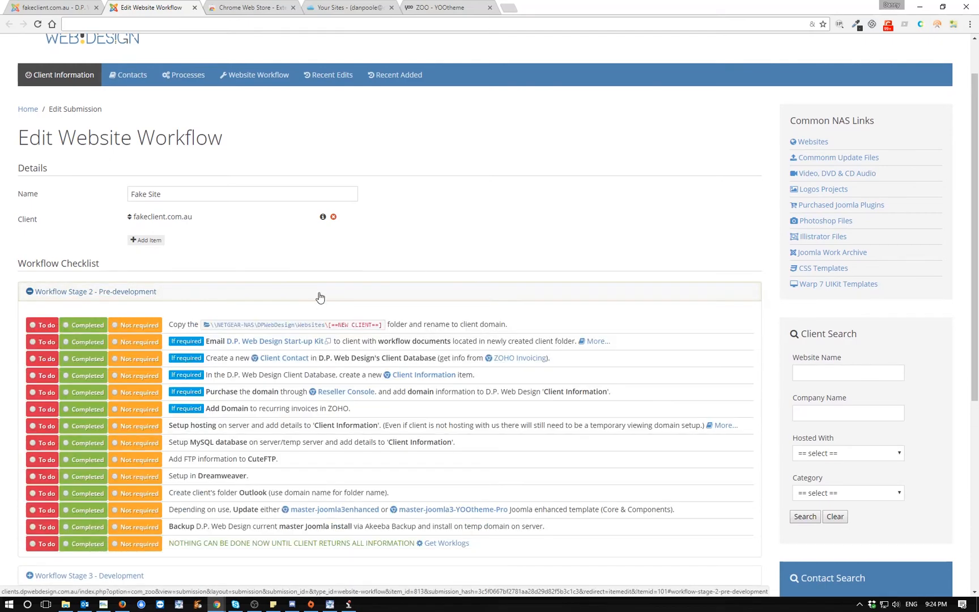
pyautogui.scroll(-3)
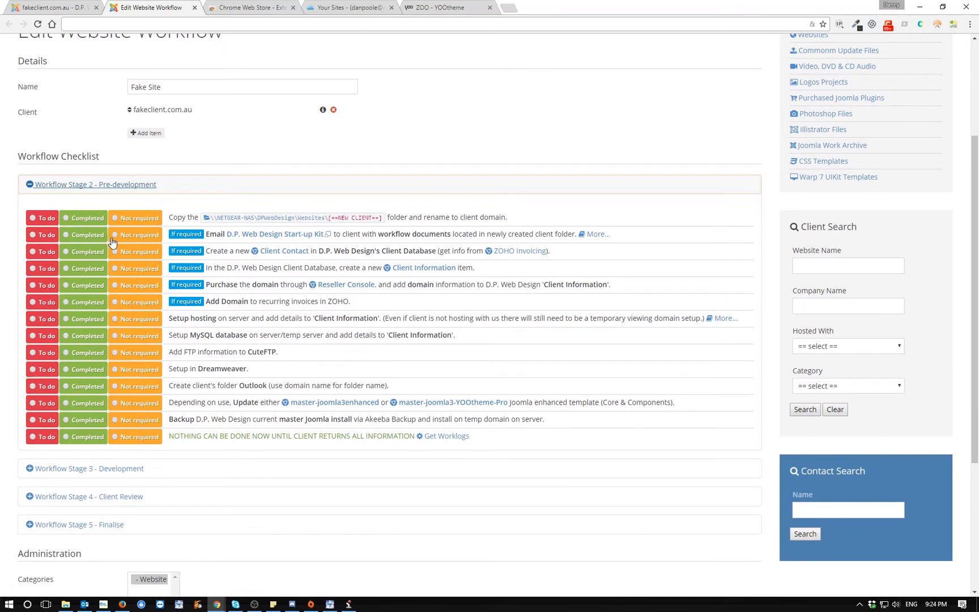
pyautogui.moveTo(120, 259)
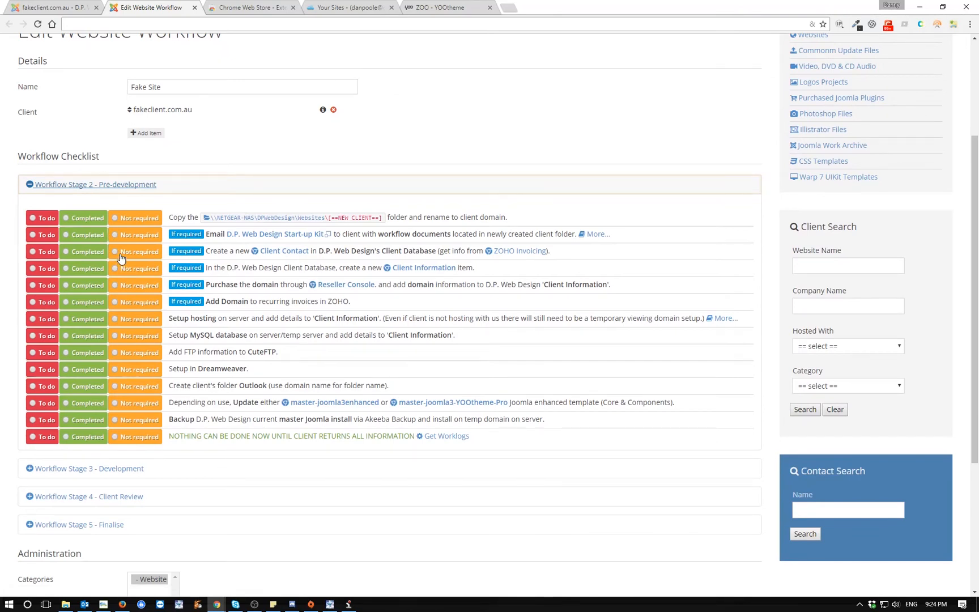
pyautogui.moveTo(96, 200)
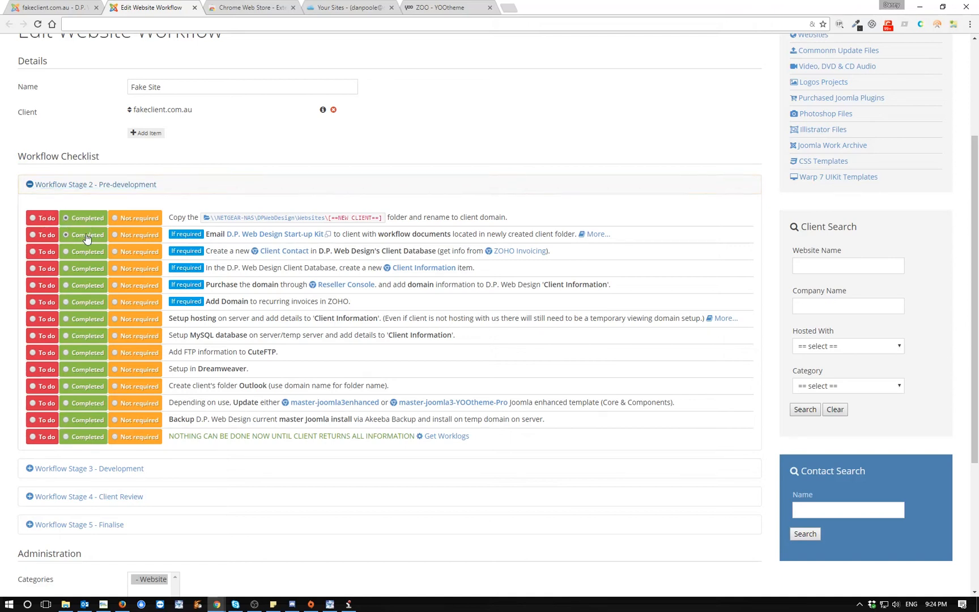
pyautogui.moveTo(43, 301)
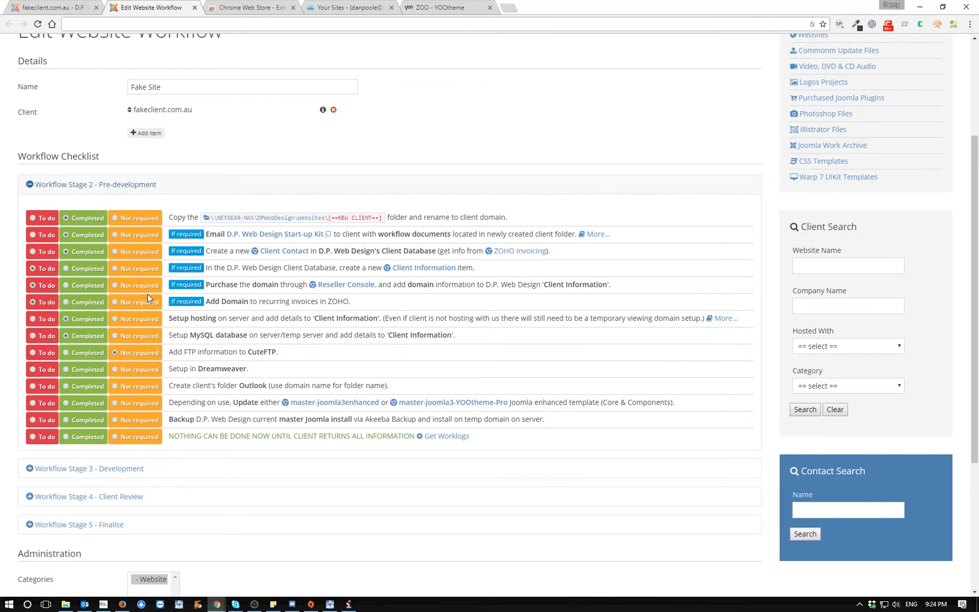
pyautogui.moveTo(151, 359)
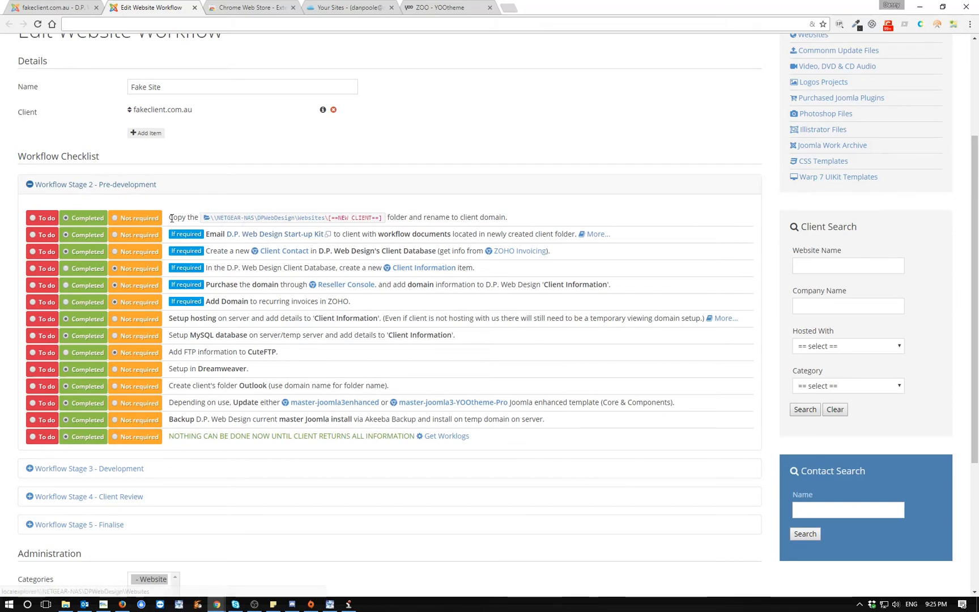
pyautogui.moveTo(279, 225)
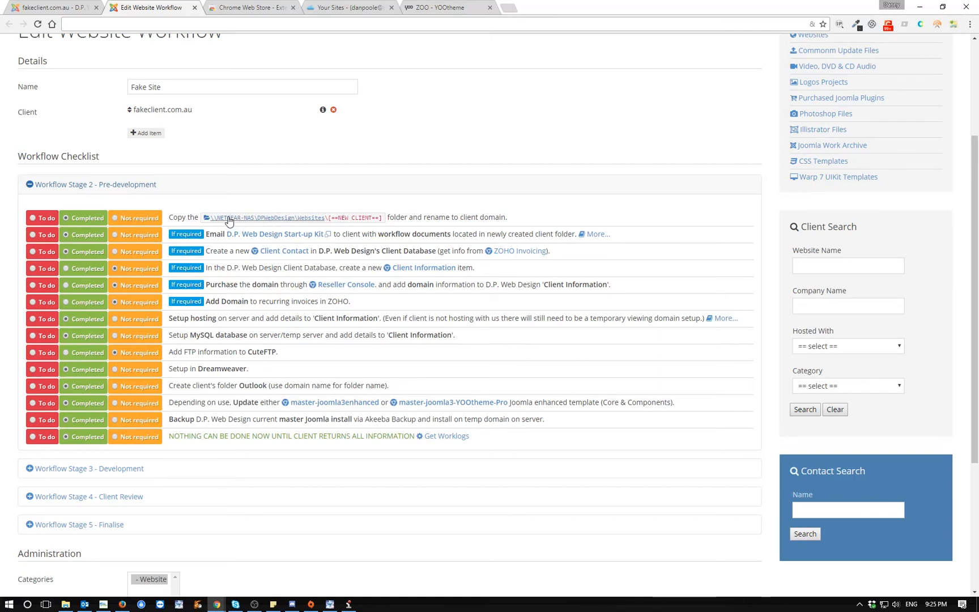
pyautogui.moveTo(306, 230)
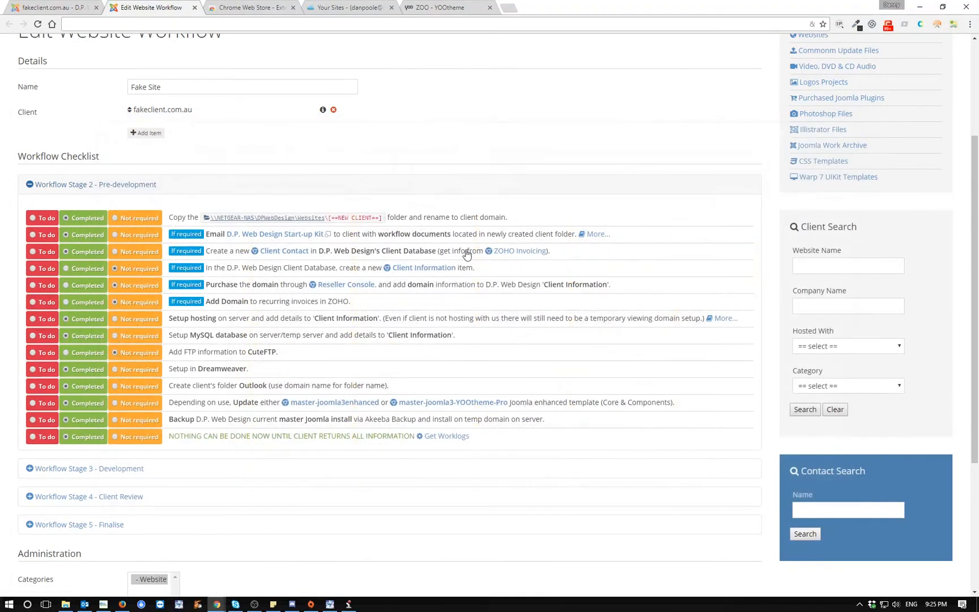
pyautogui.moveTo(281, 216)
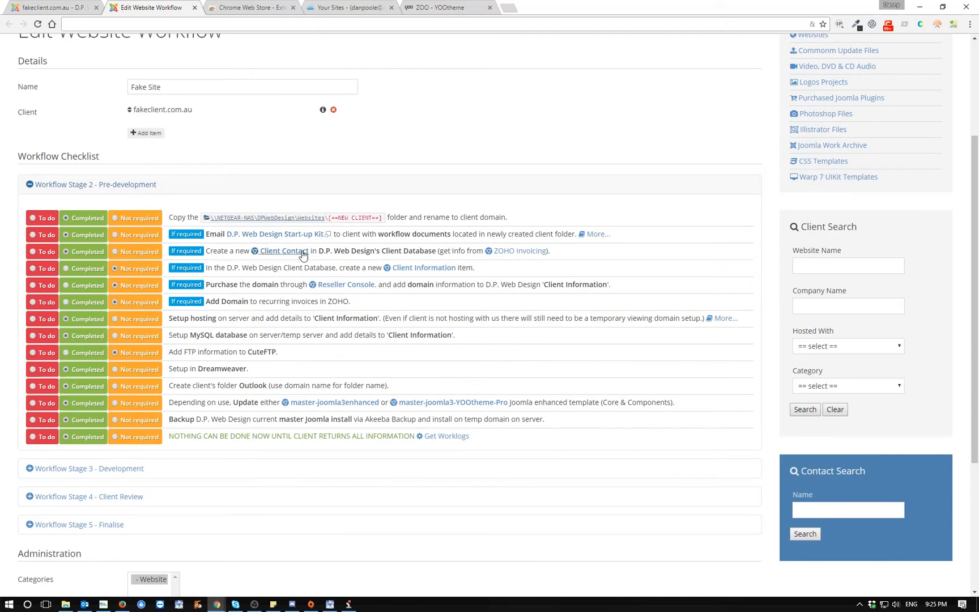
pyautogui.click(283, 251)
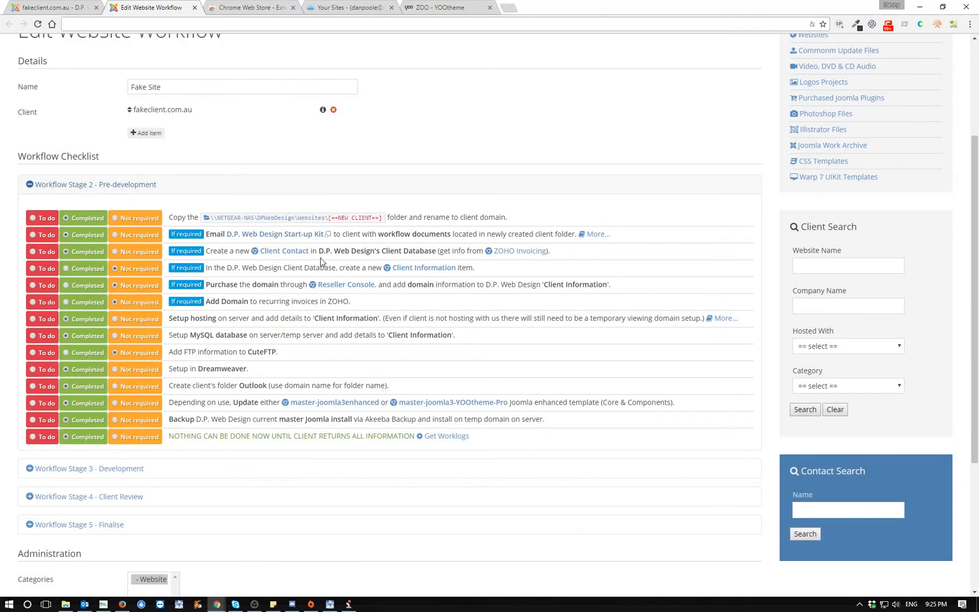
pyautogui.moveTo(593, 234)
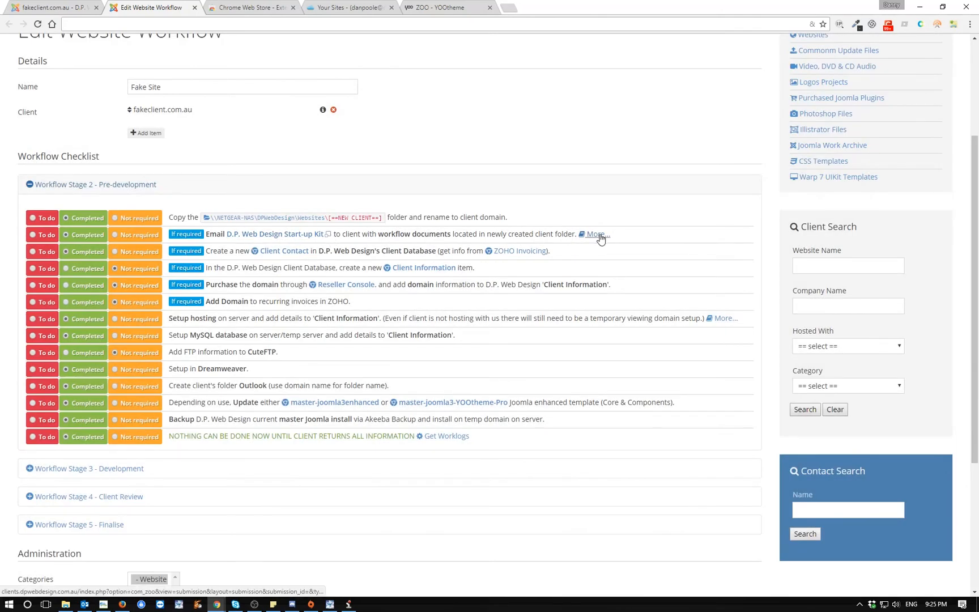
pyautogui.click(593, 235)
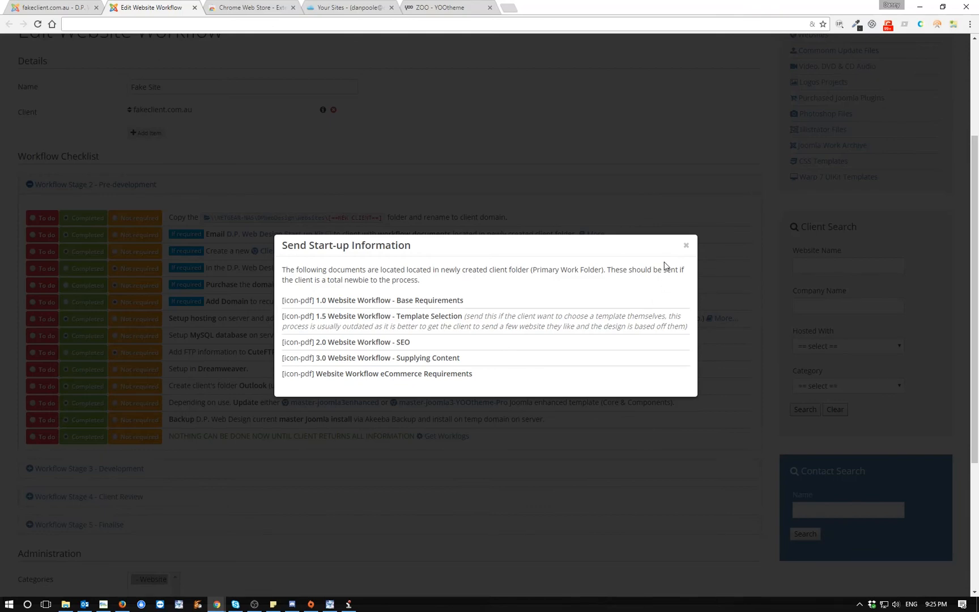
pyautogui.click(686, 244)
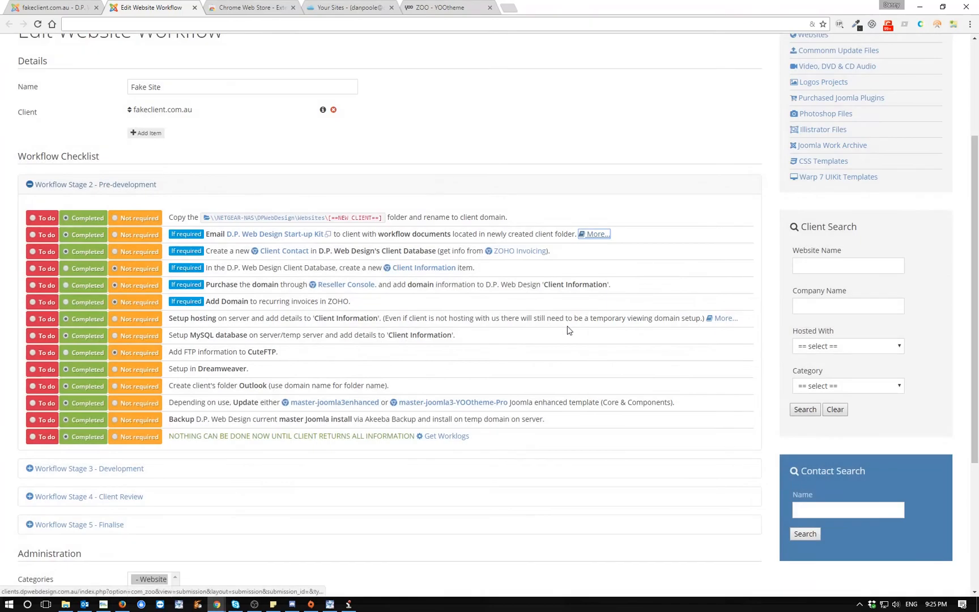
pyautogui.moveTo(559, 268)
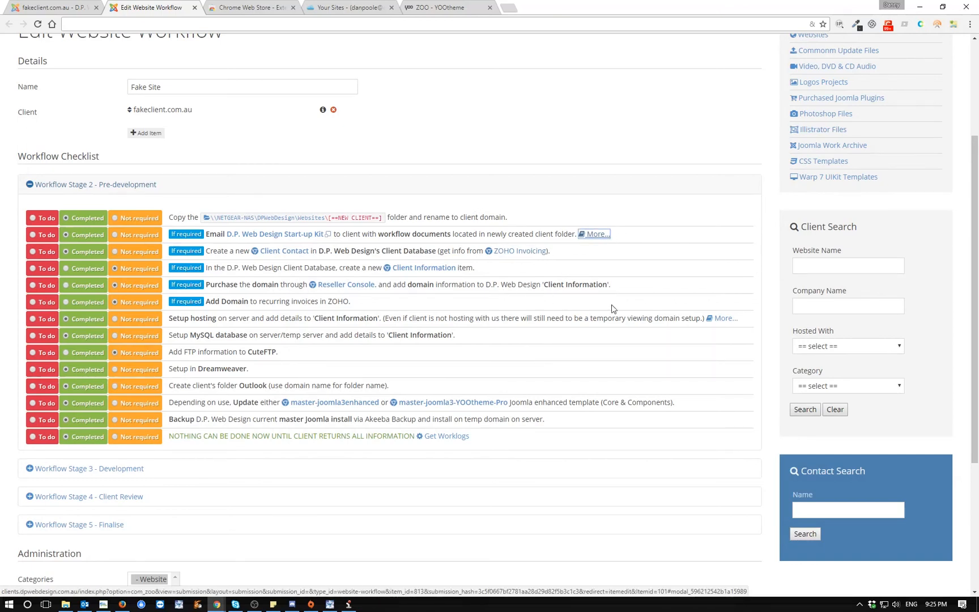
pyautogui.moveTo(495, 436)
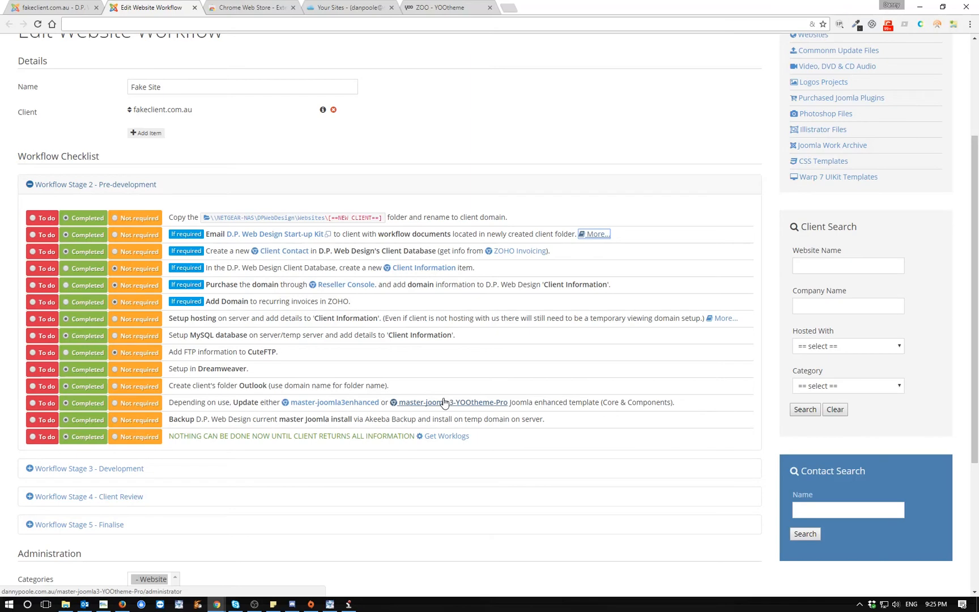
# Review the checklist down to the launch tasks and save the Fake Site workflow
pyautogui.scroll(-3)
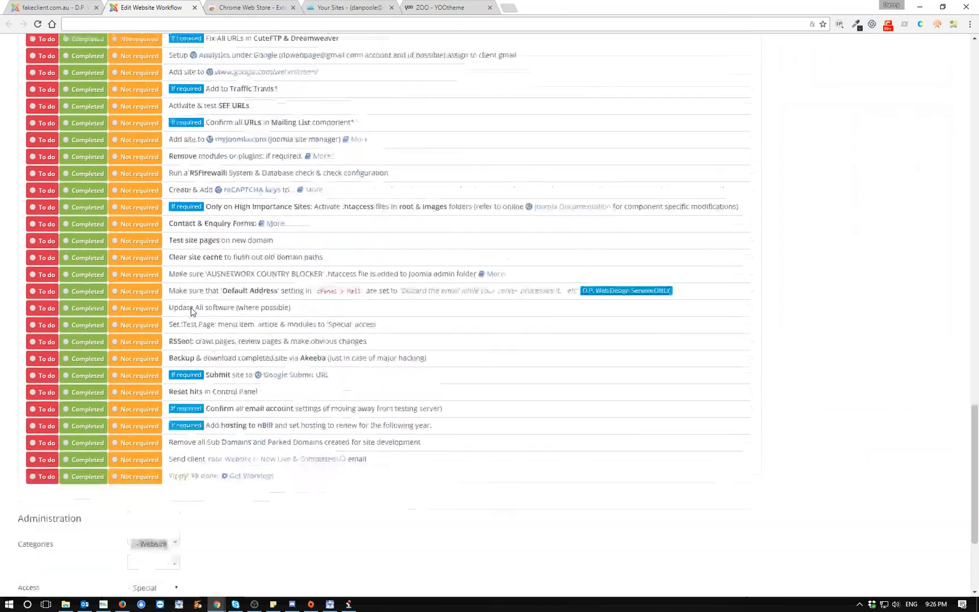
pyautogui.scroll(-3)
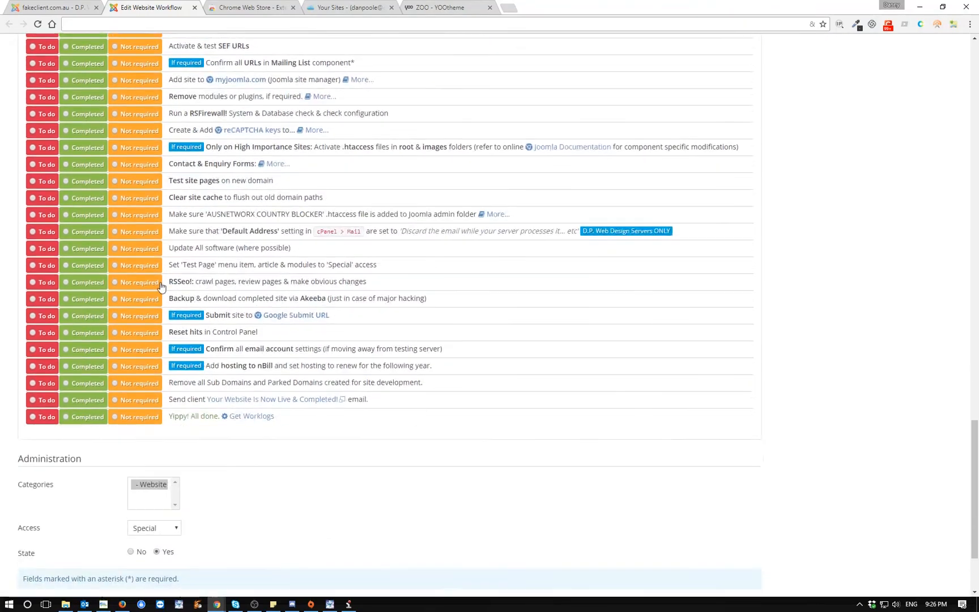
pyautogui.scroll(-3)
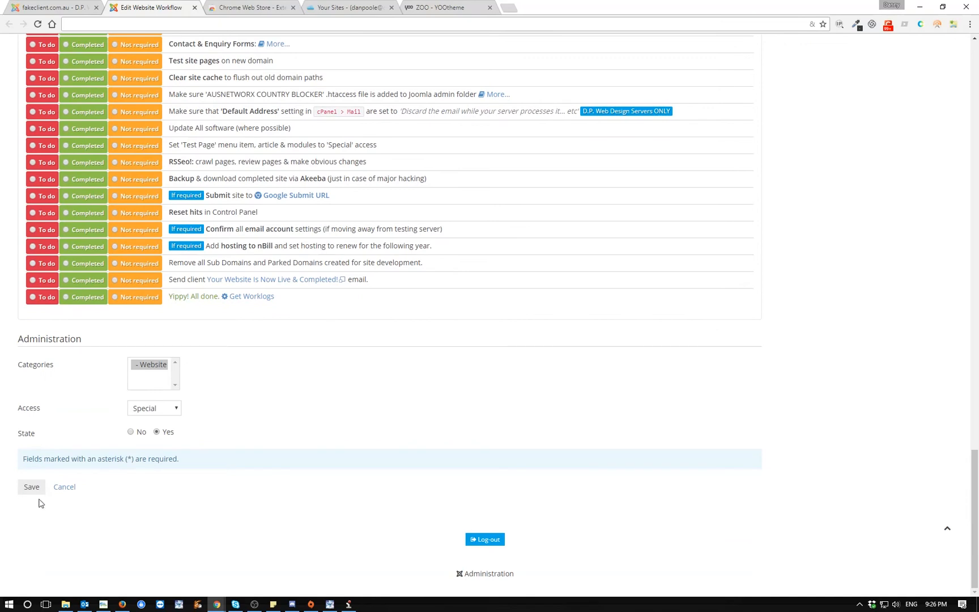
pyautogui.click(32, 486)
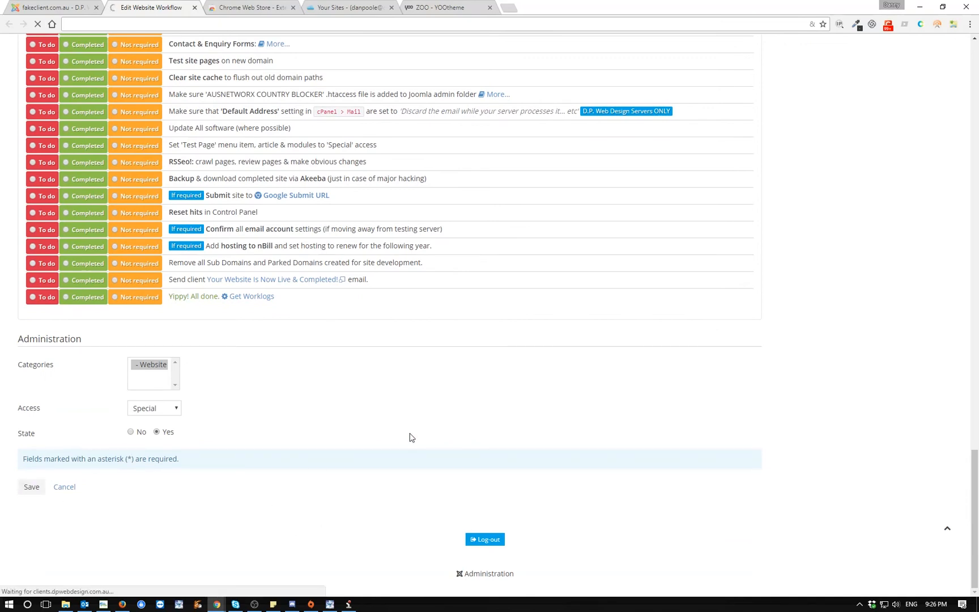
# Go to fakeclient.com.au's client record listing its saved Stage 2 pre-development items
pyautogui.click(32, 486)
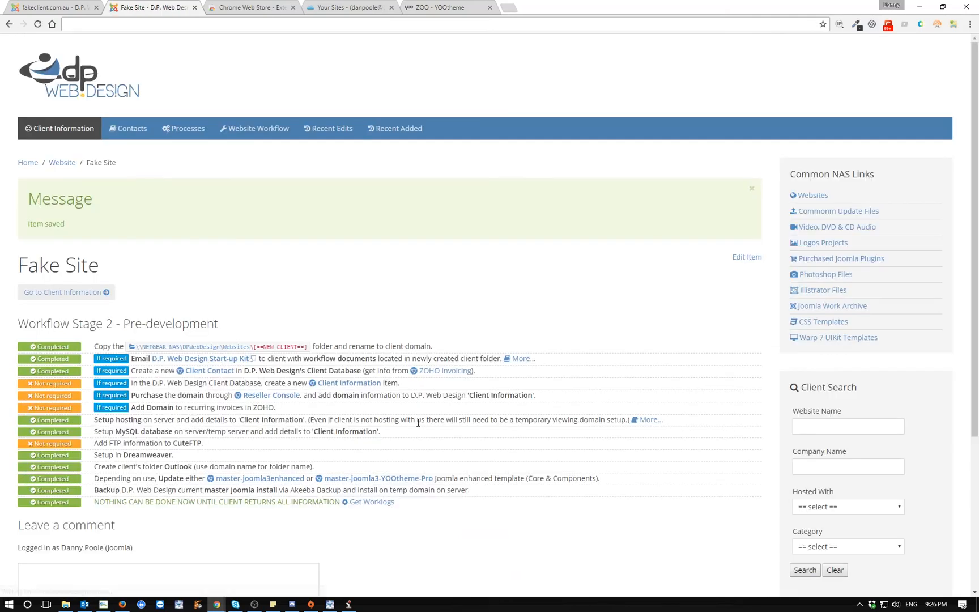
pyautogui.click(59, 128)
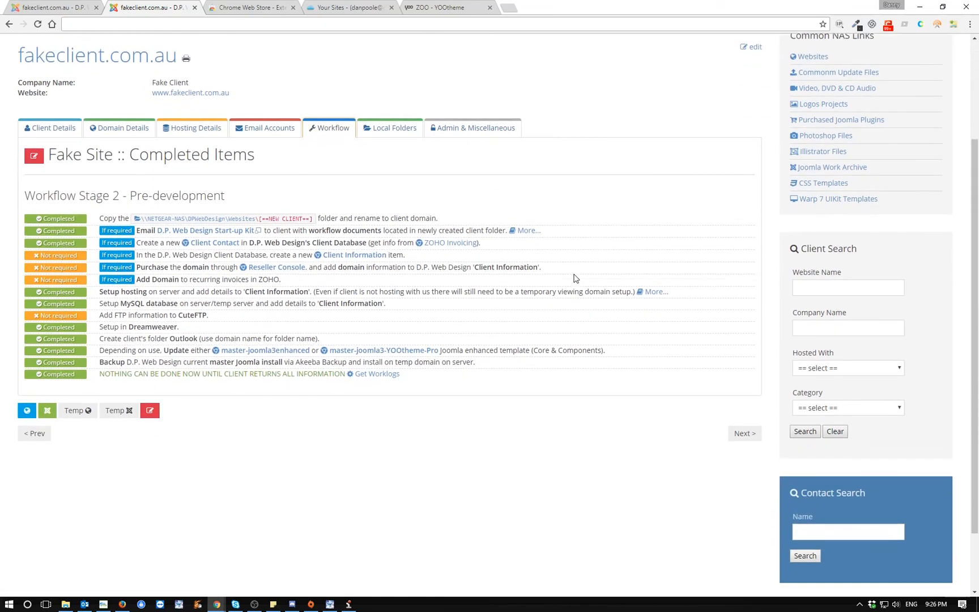
pyautogui.scroll(-3)
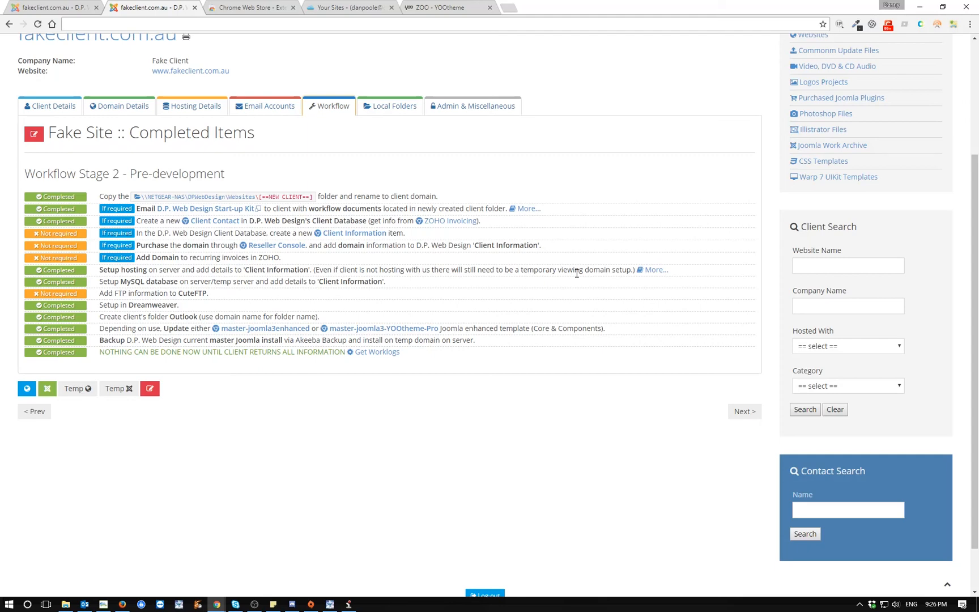
pyautogui.moveTo(518, 206)
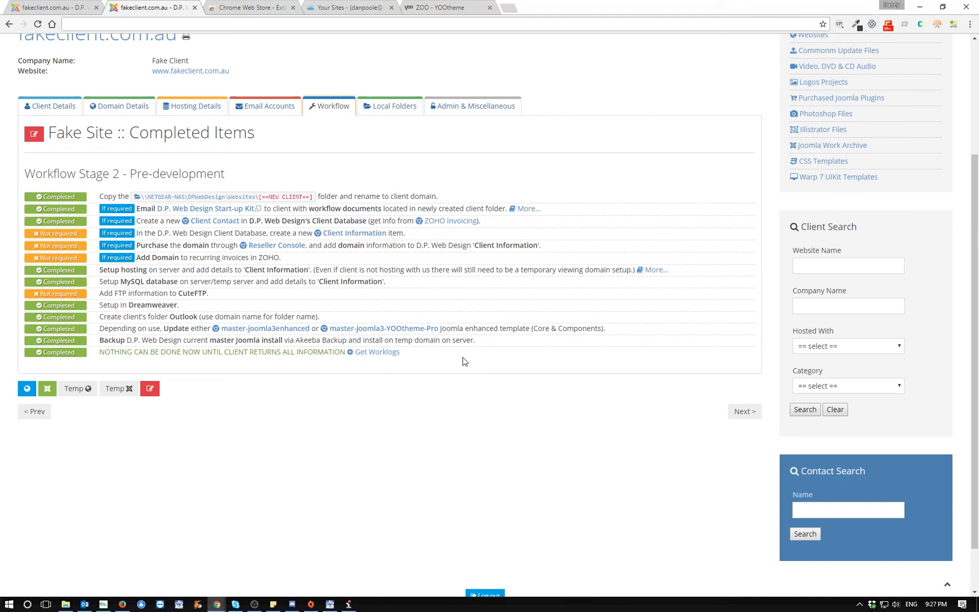
pyautogui.moveTo(479, 365)
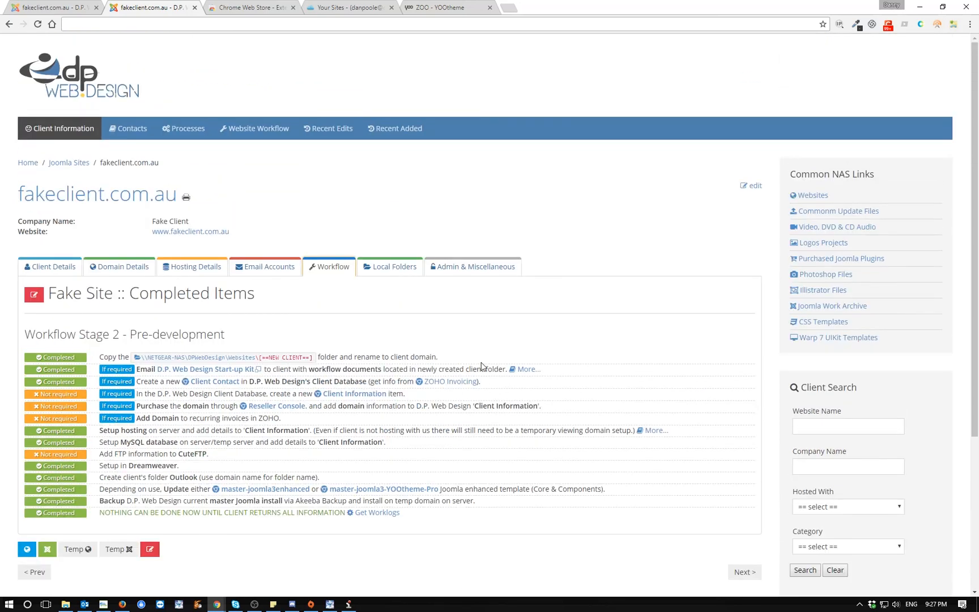
pyautogui.moveTo(481, 365)
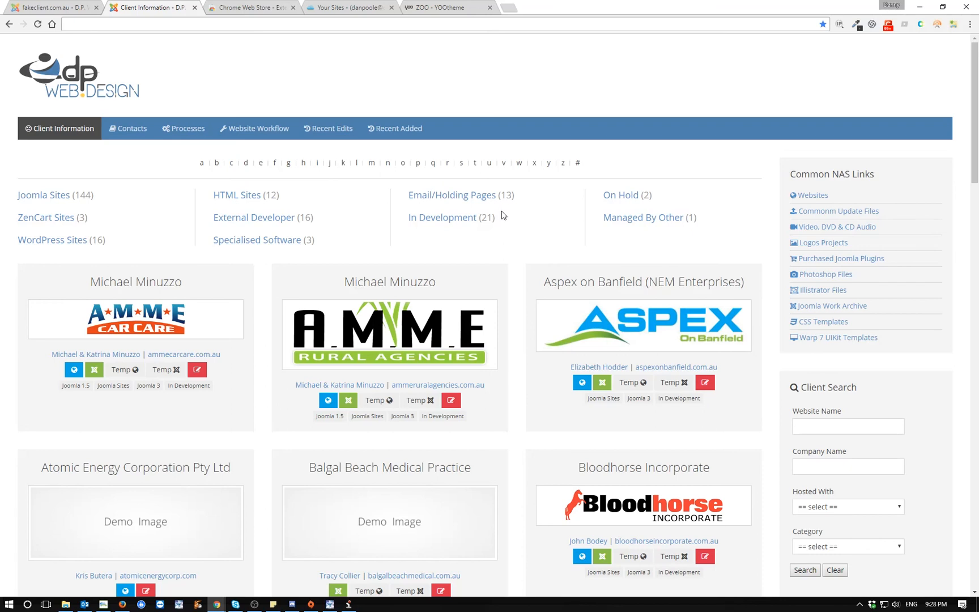
pyautogui.moveTo(505, 261)
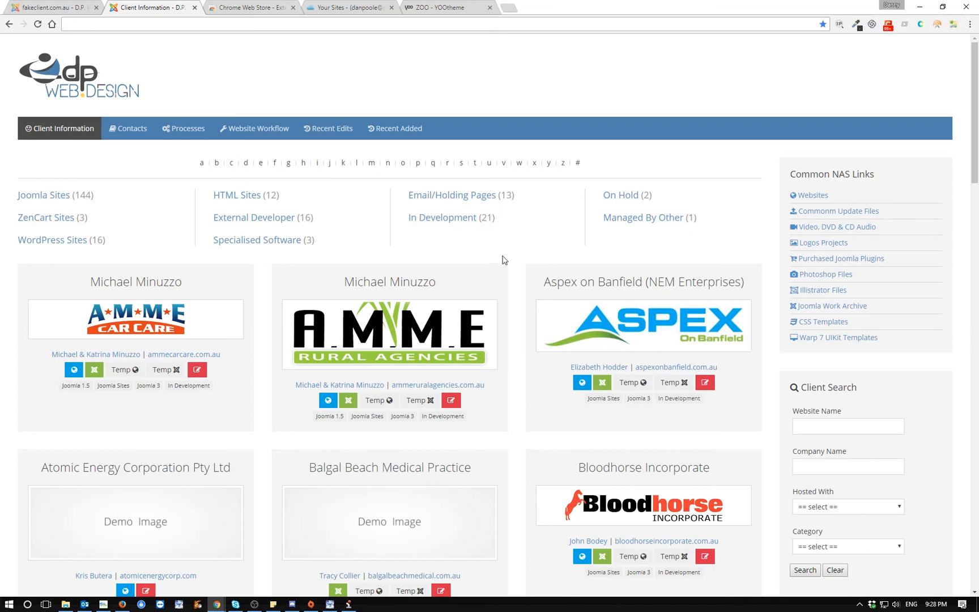
pyautogui.moveTo(506, 258)
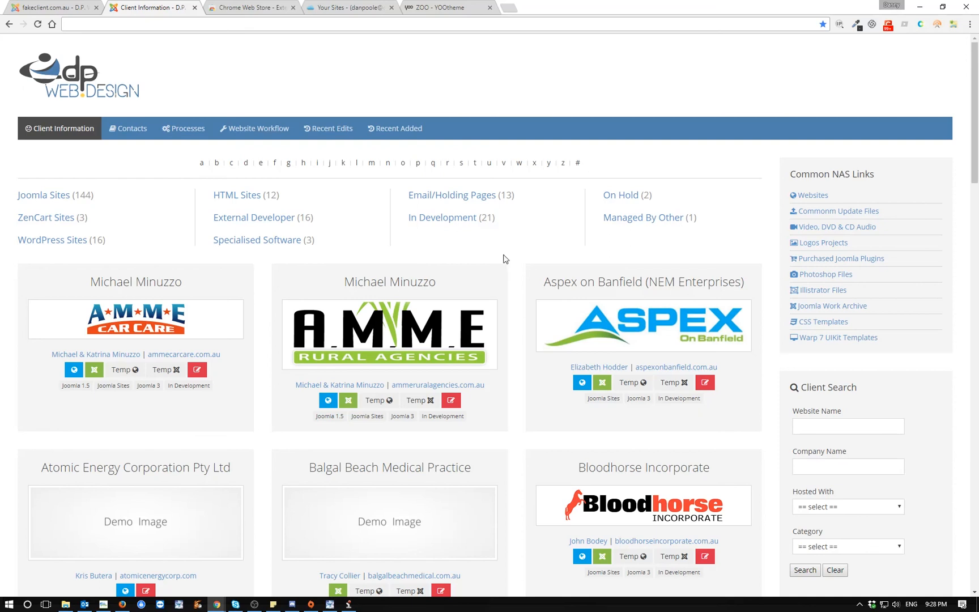
pyautogui.moveTo(498, 263)
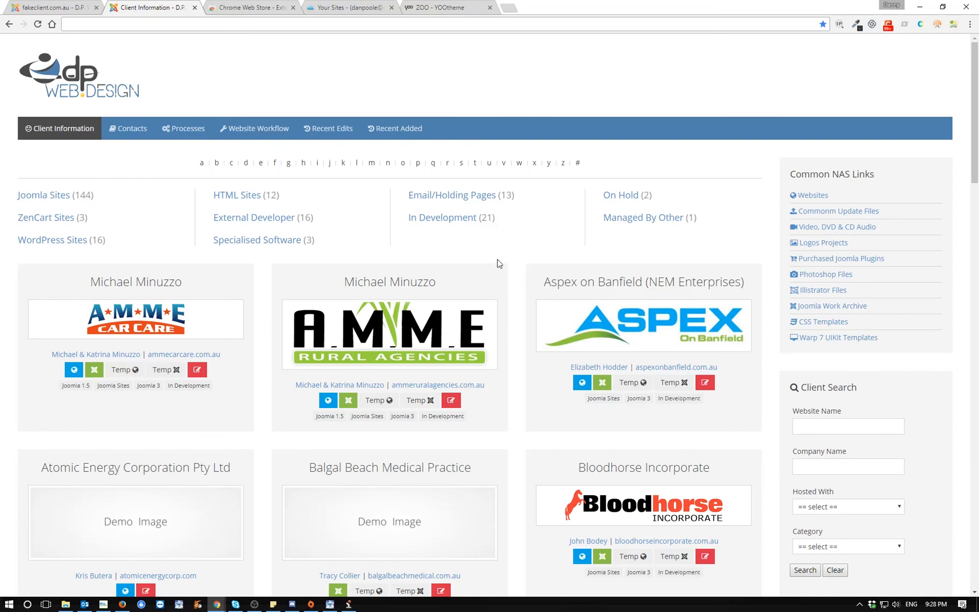
pyautogui.moveTo(496, 286)
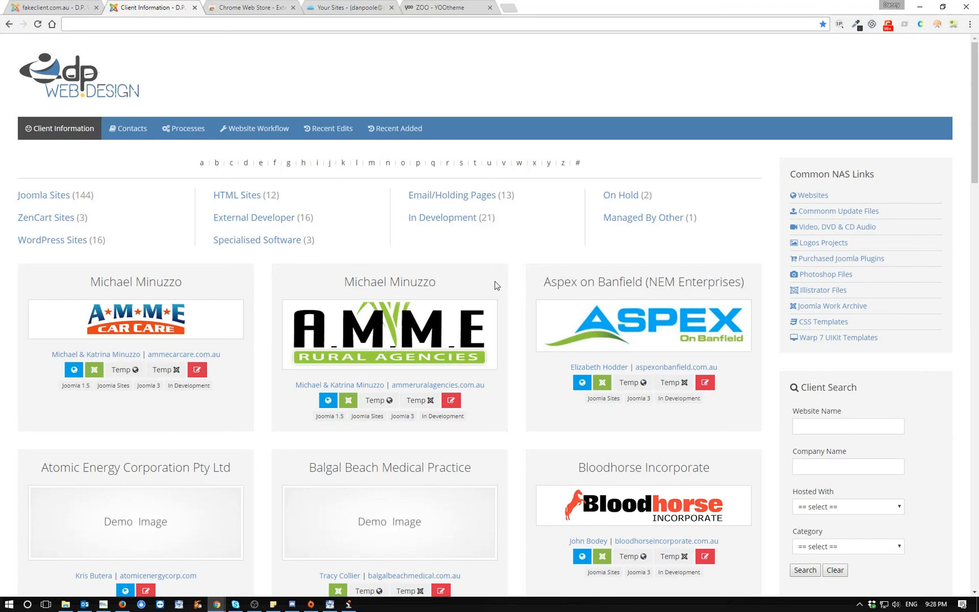
pyautogui.moveTo(531, 293)
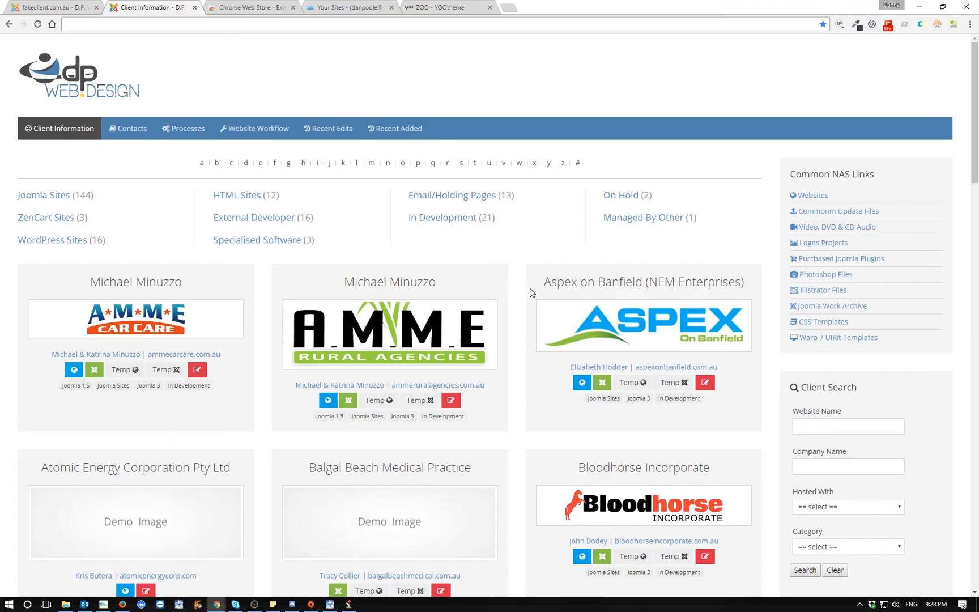
pyautogui.moveTo(511, 256)
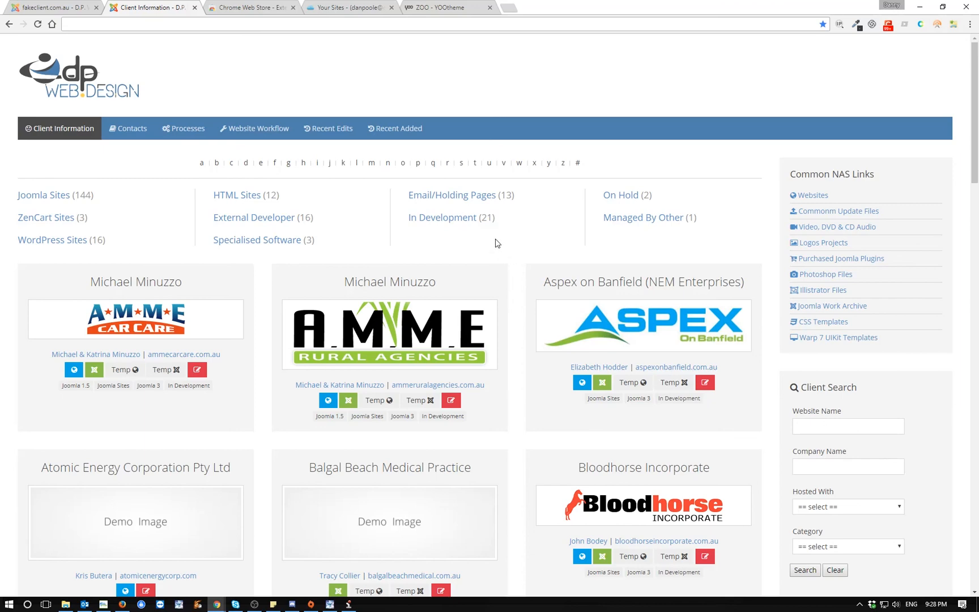
pyautogui.moveTo(517, 10)
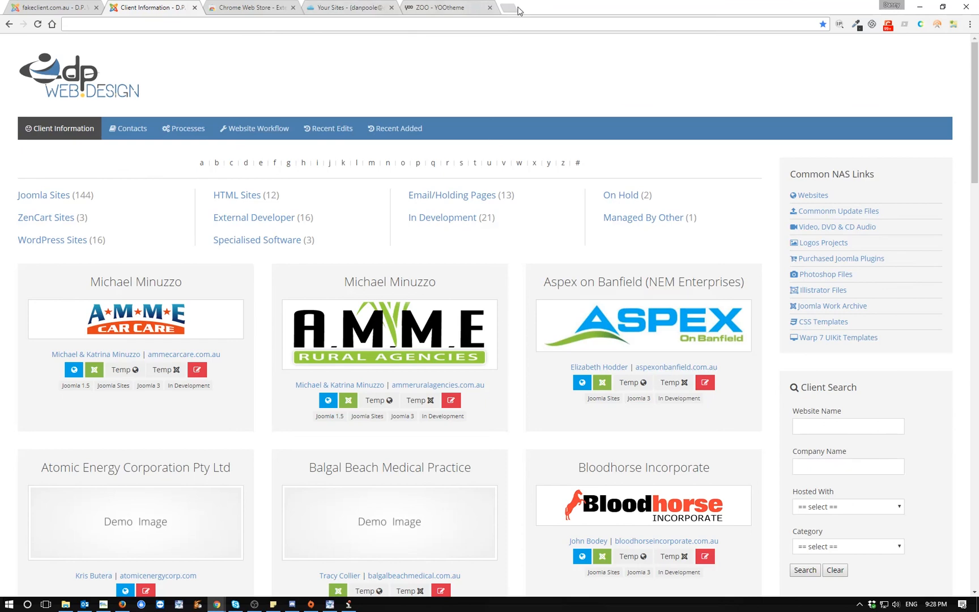
# Search Google for 'regular labs' in a fresh Chrome tab
pyautogui.click(505, 8)
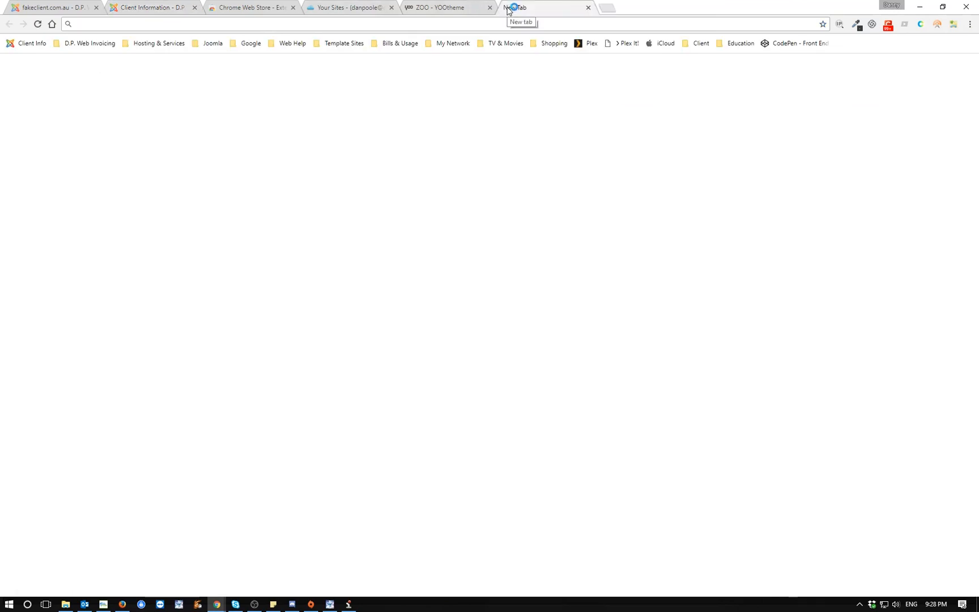
pyautogui.write('regularlabs.com')
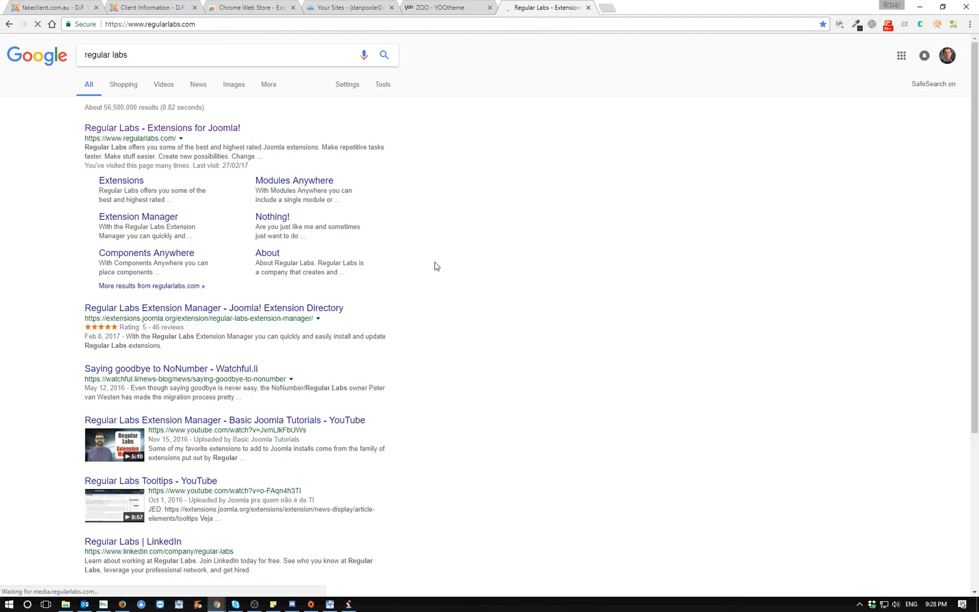
# Load the Regular Labs homepage from the search results to view its Joomla extensions and bundle offer
pyautogui.click(162, 127)
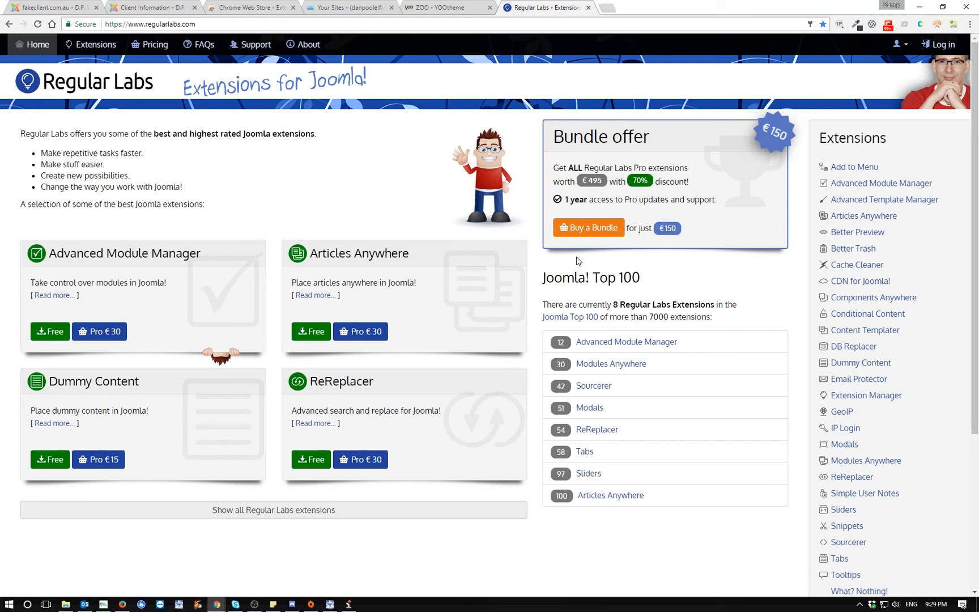
pyautogui.moveTo(634, 235)
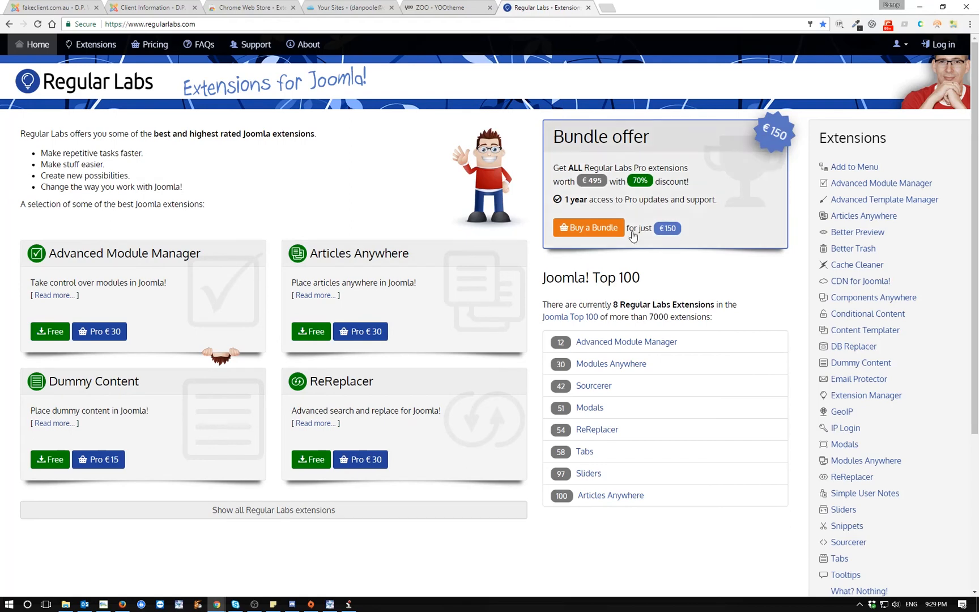
pyautogui.moveTo(611, 207)
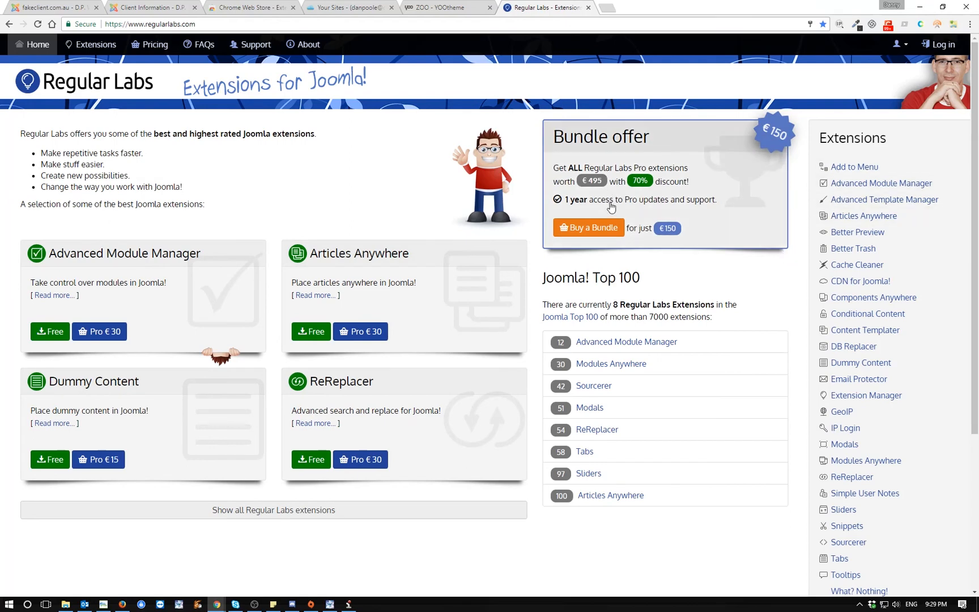